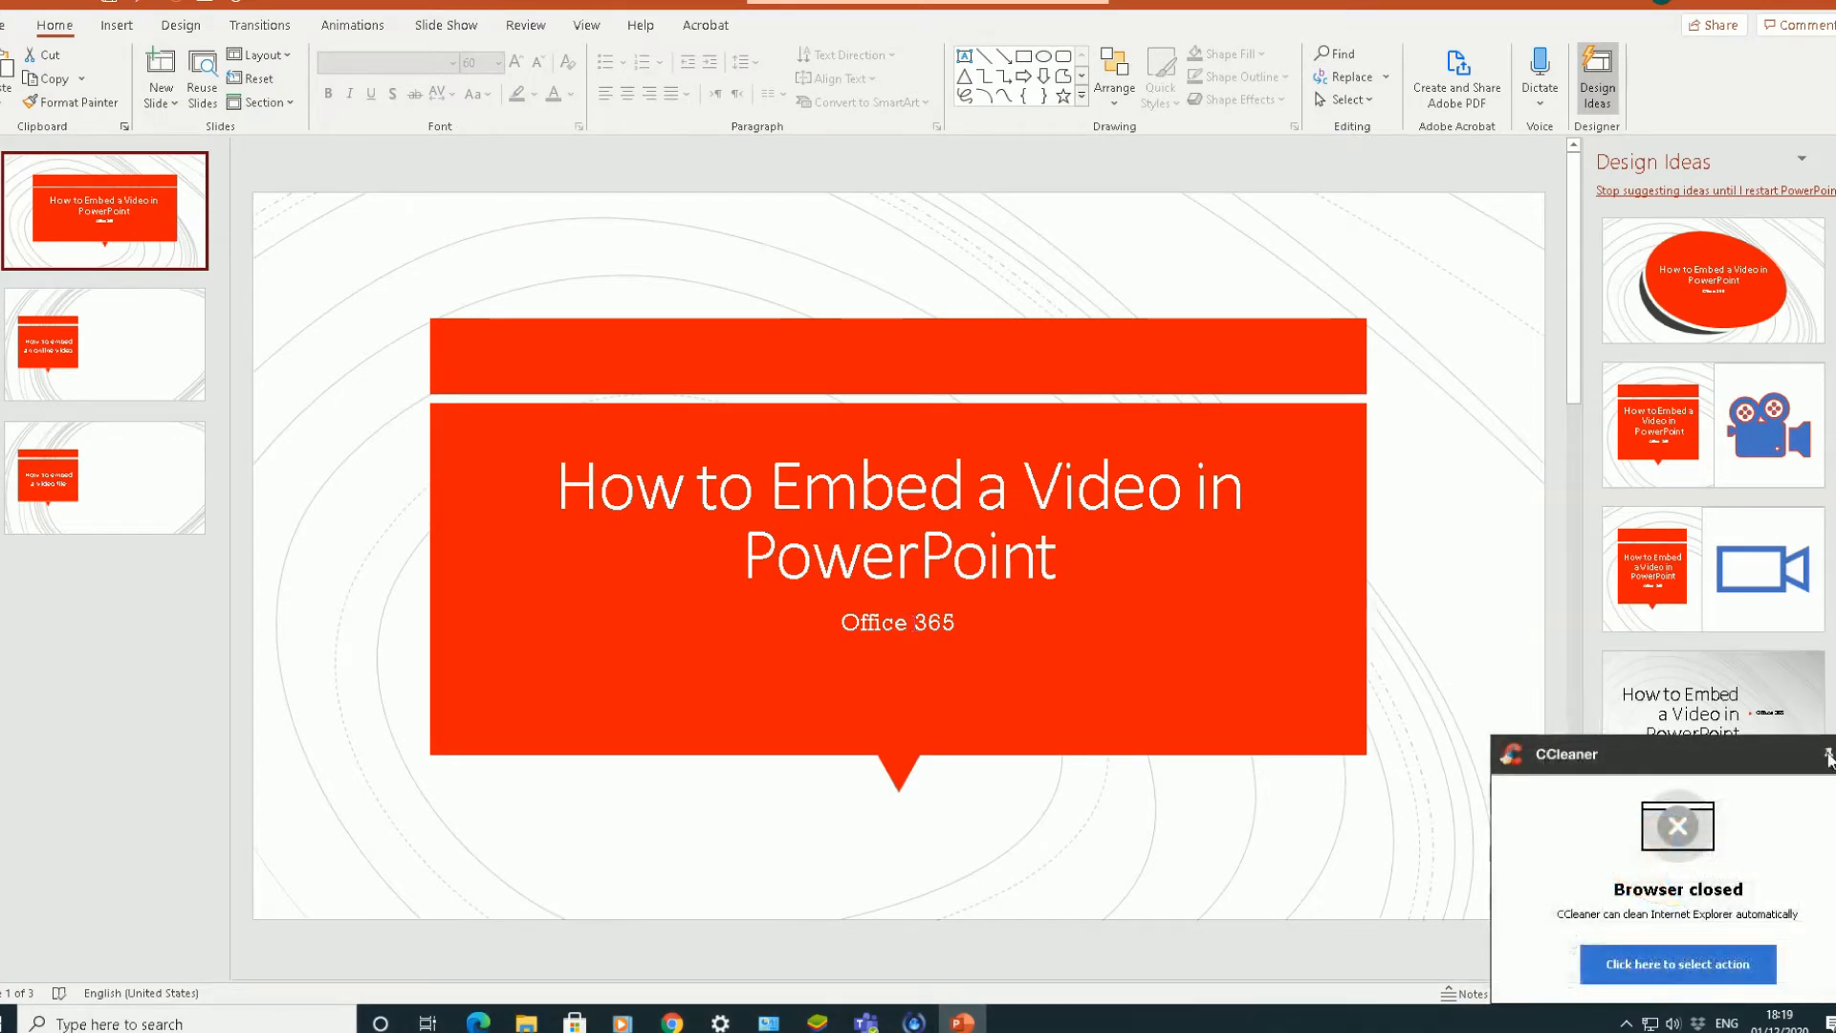
# Step: Dismiss the CCleaner notification and go to slide 2, 'How to embed an online video'
pyautogui.click(1822, 753)
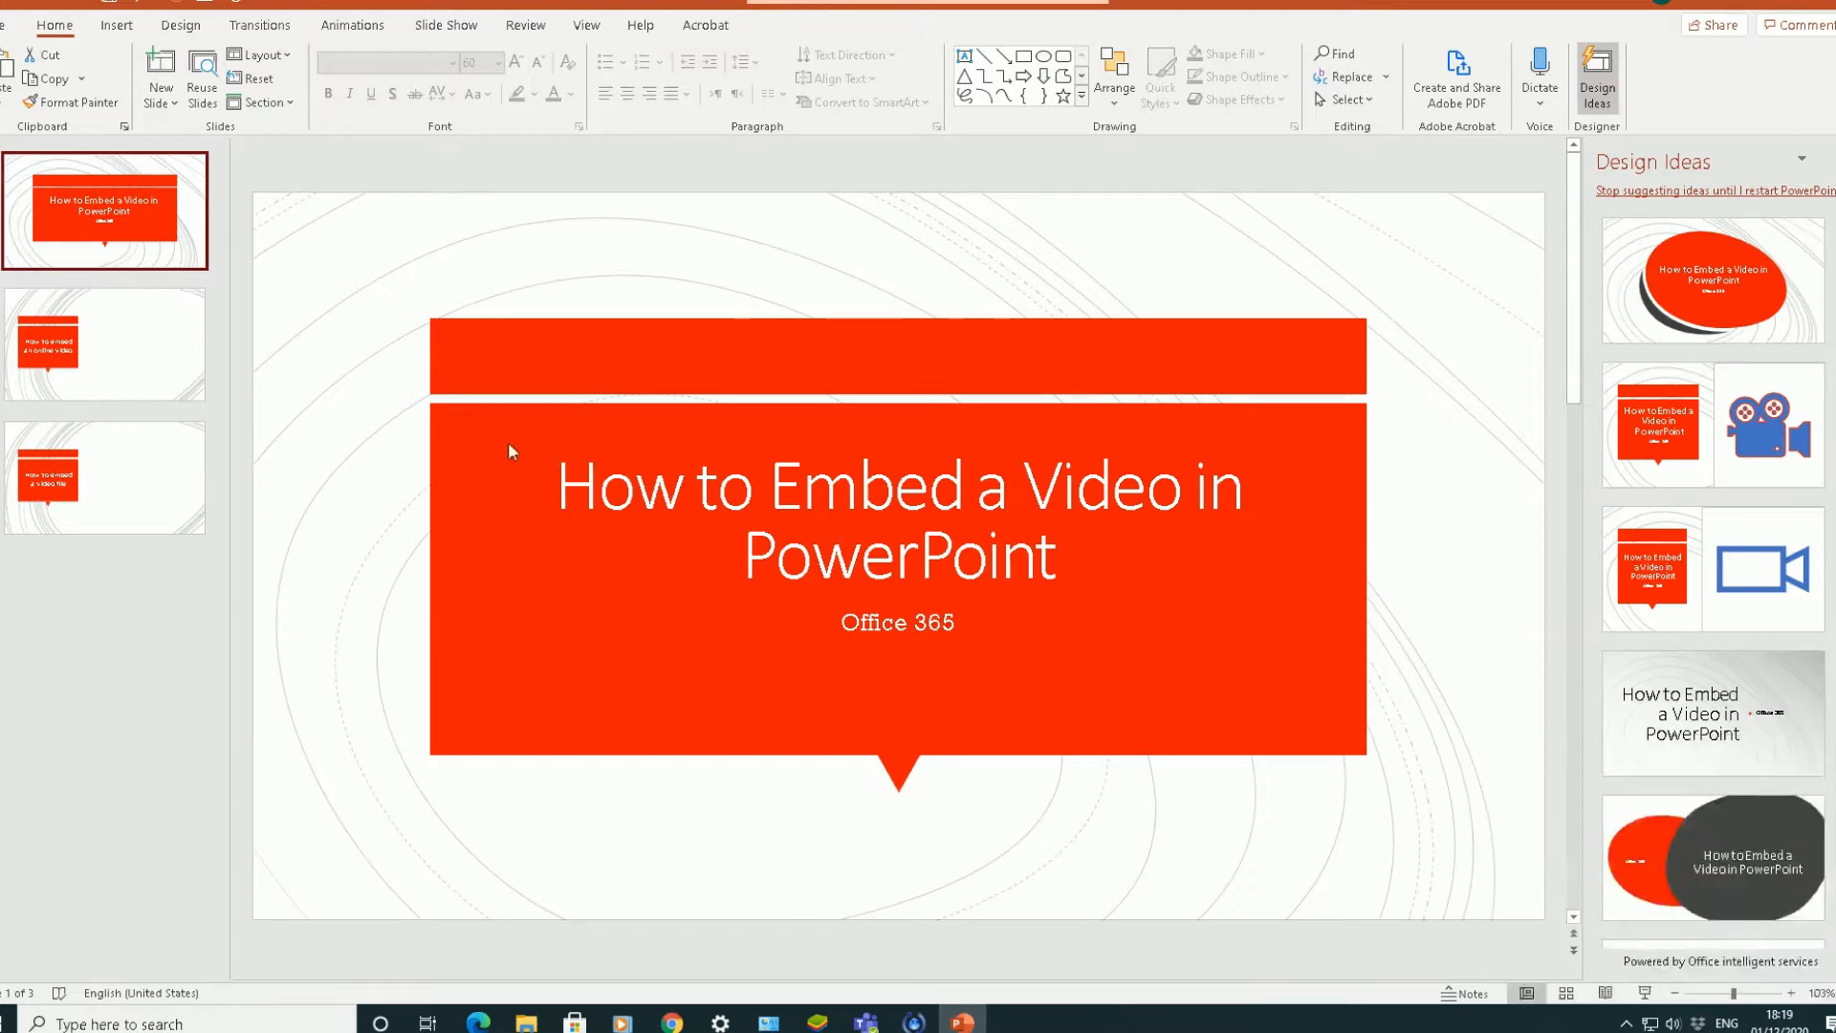
pyautogui.moveTo(306, 437)
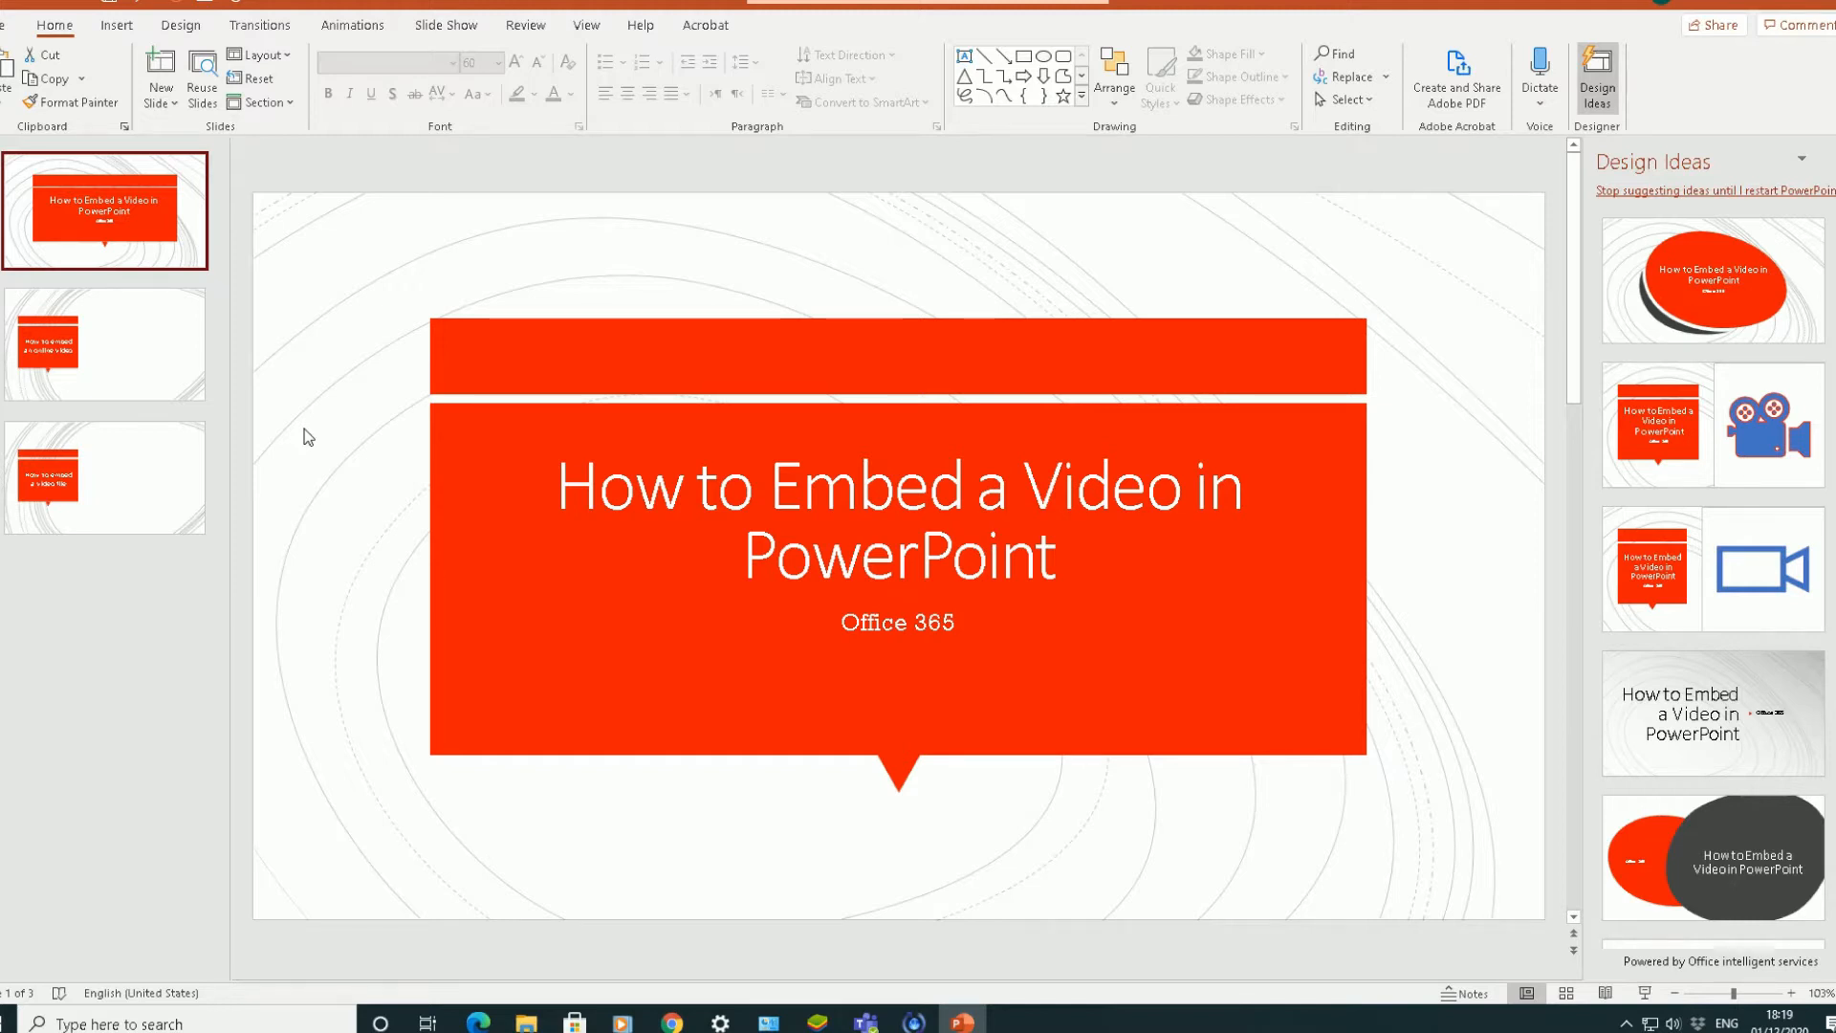
pyautogui.click(103, 343)
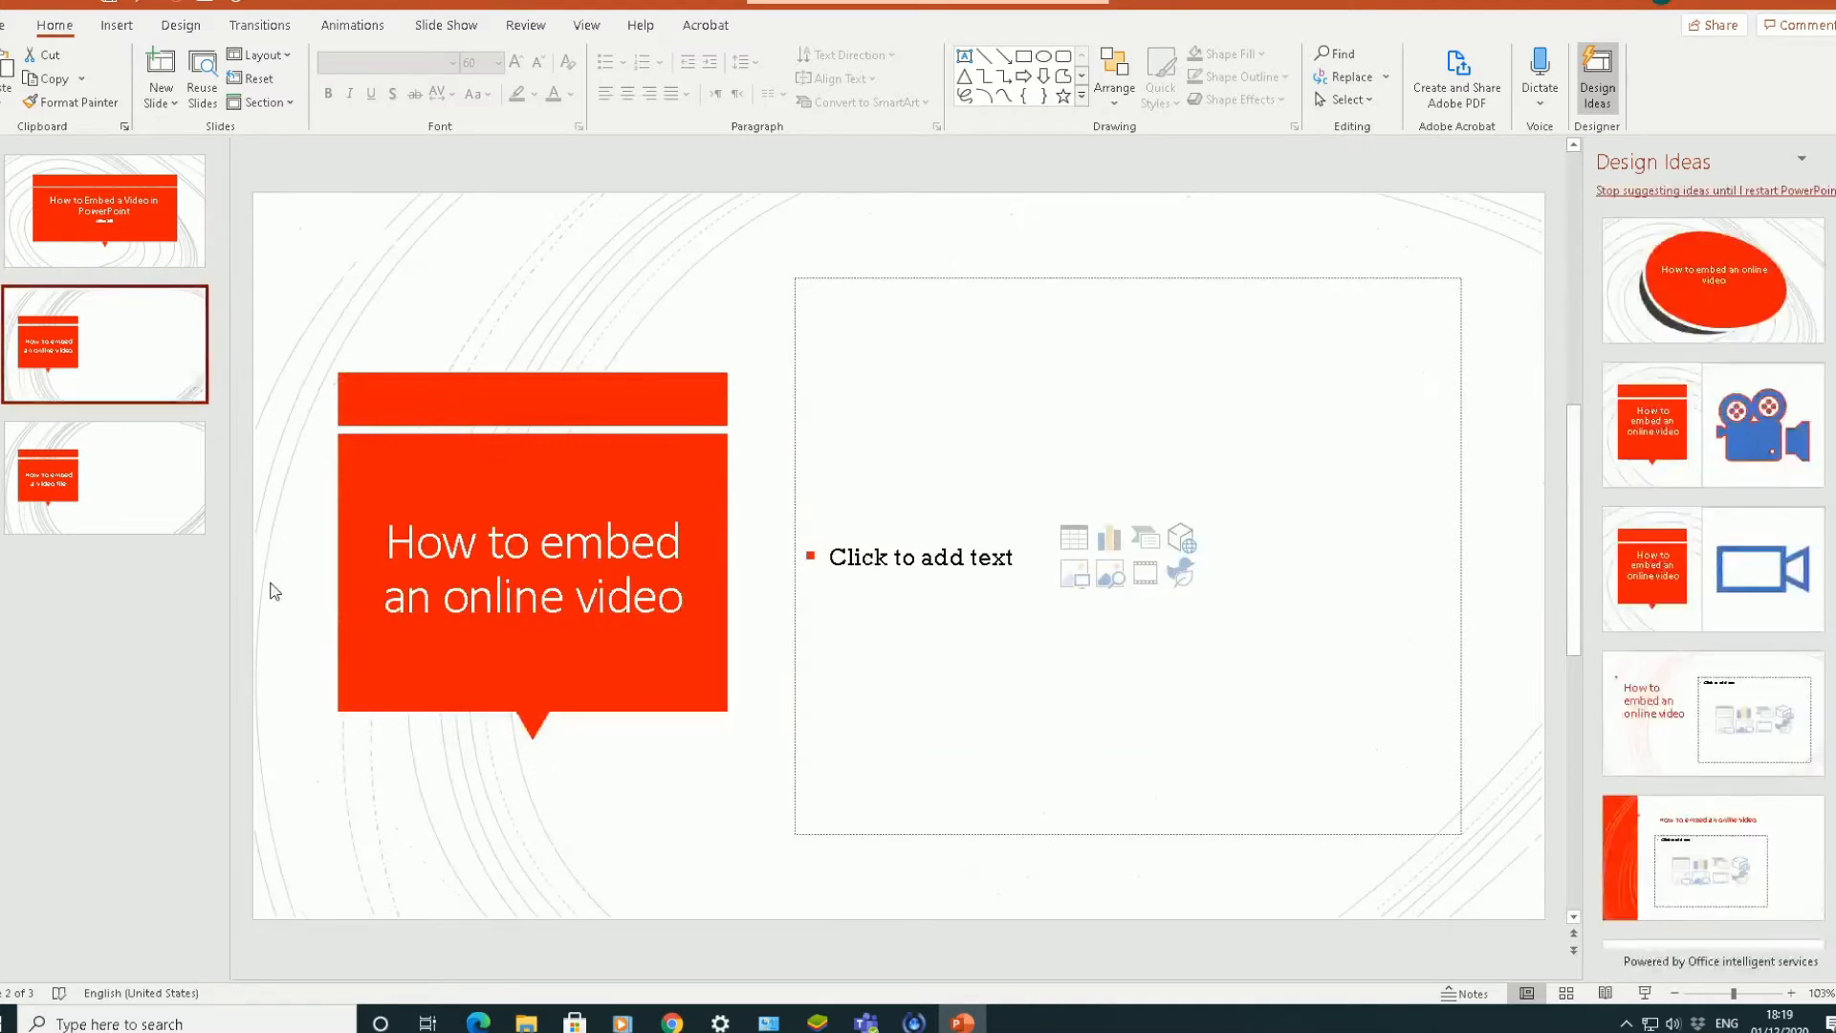
pyautogui.moveTo(659, 799)
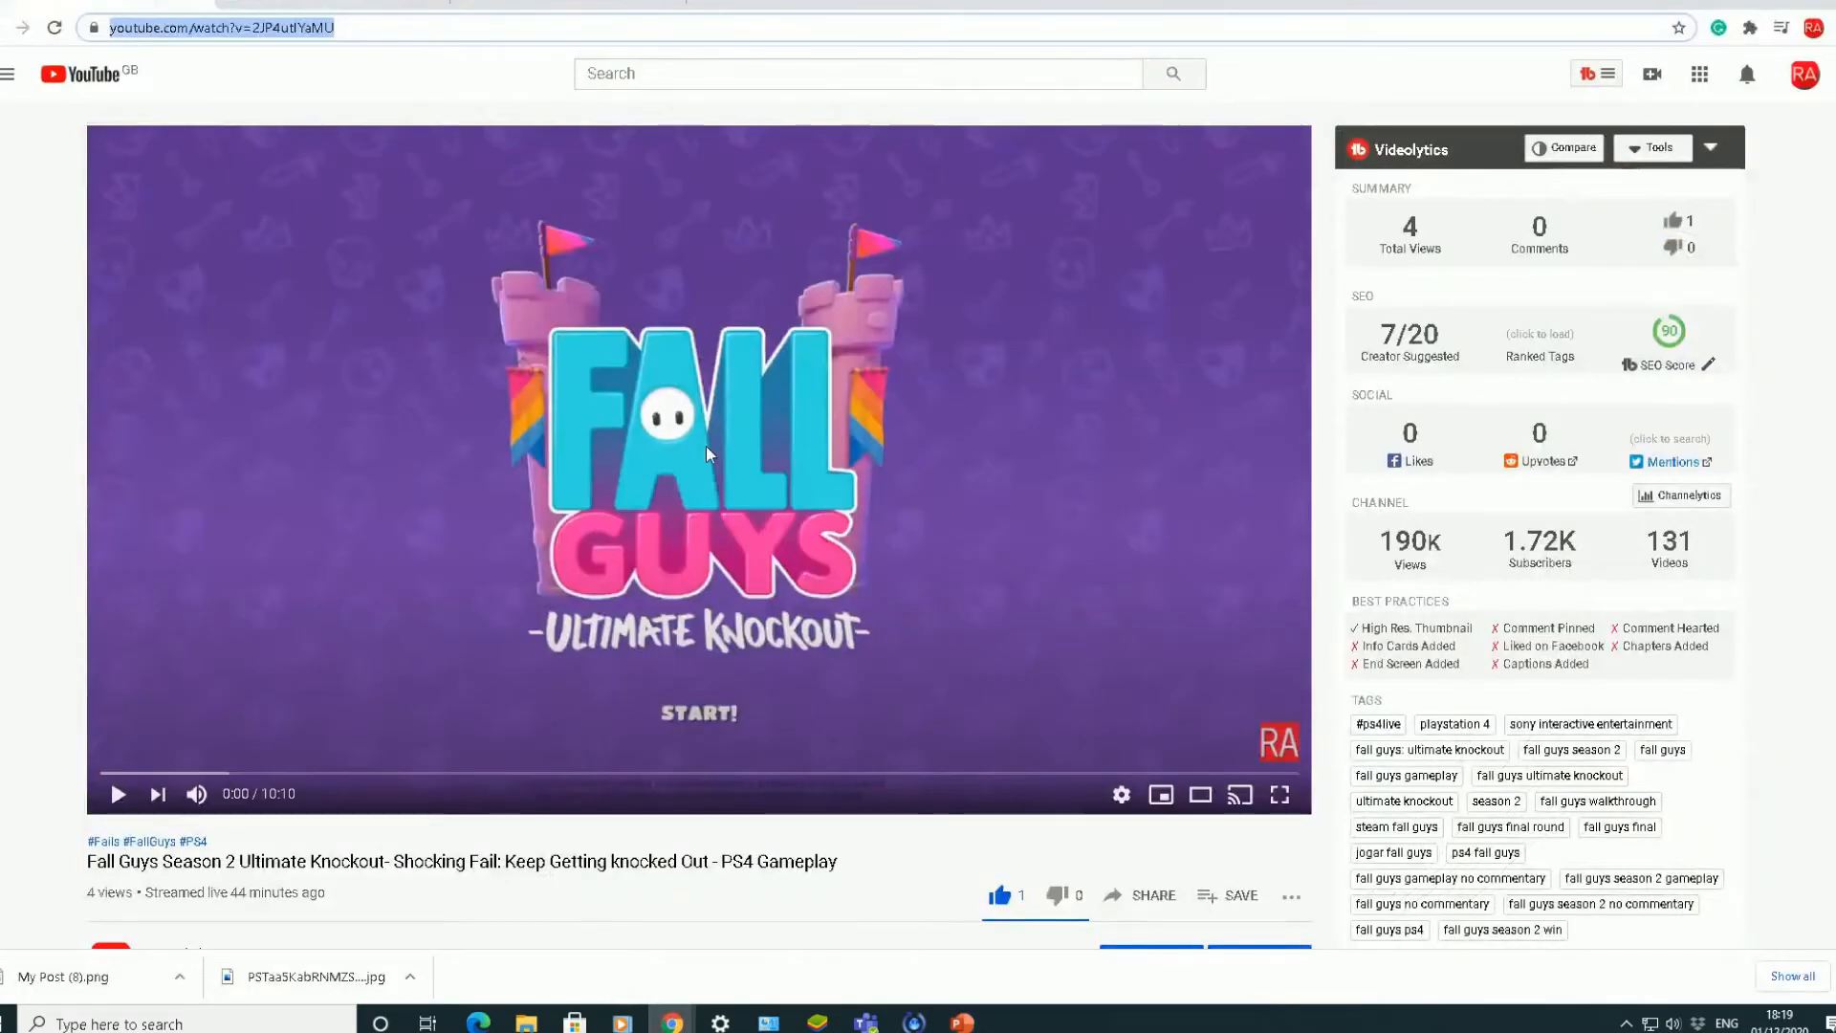
pyautogui.moveTo(424, 325)
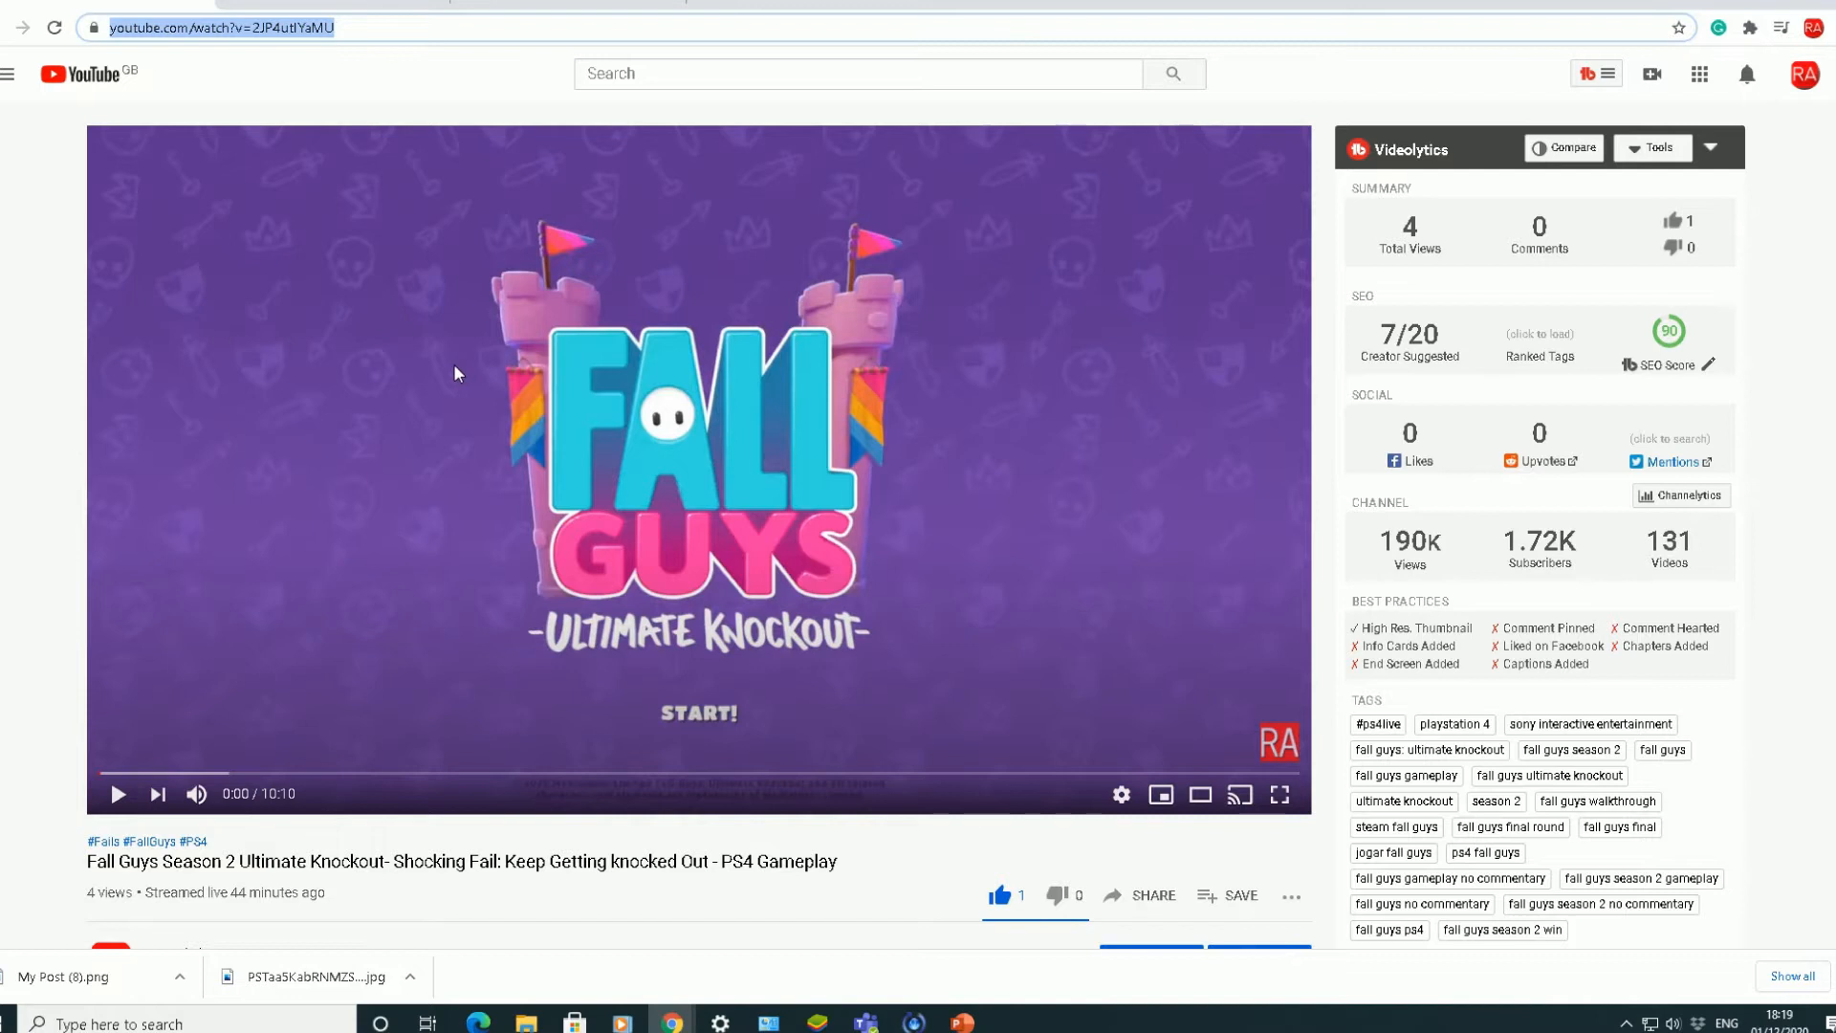
pyautogui.moveTo(374, 41)
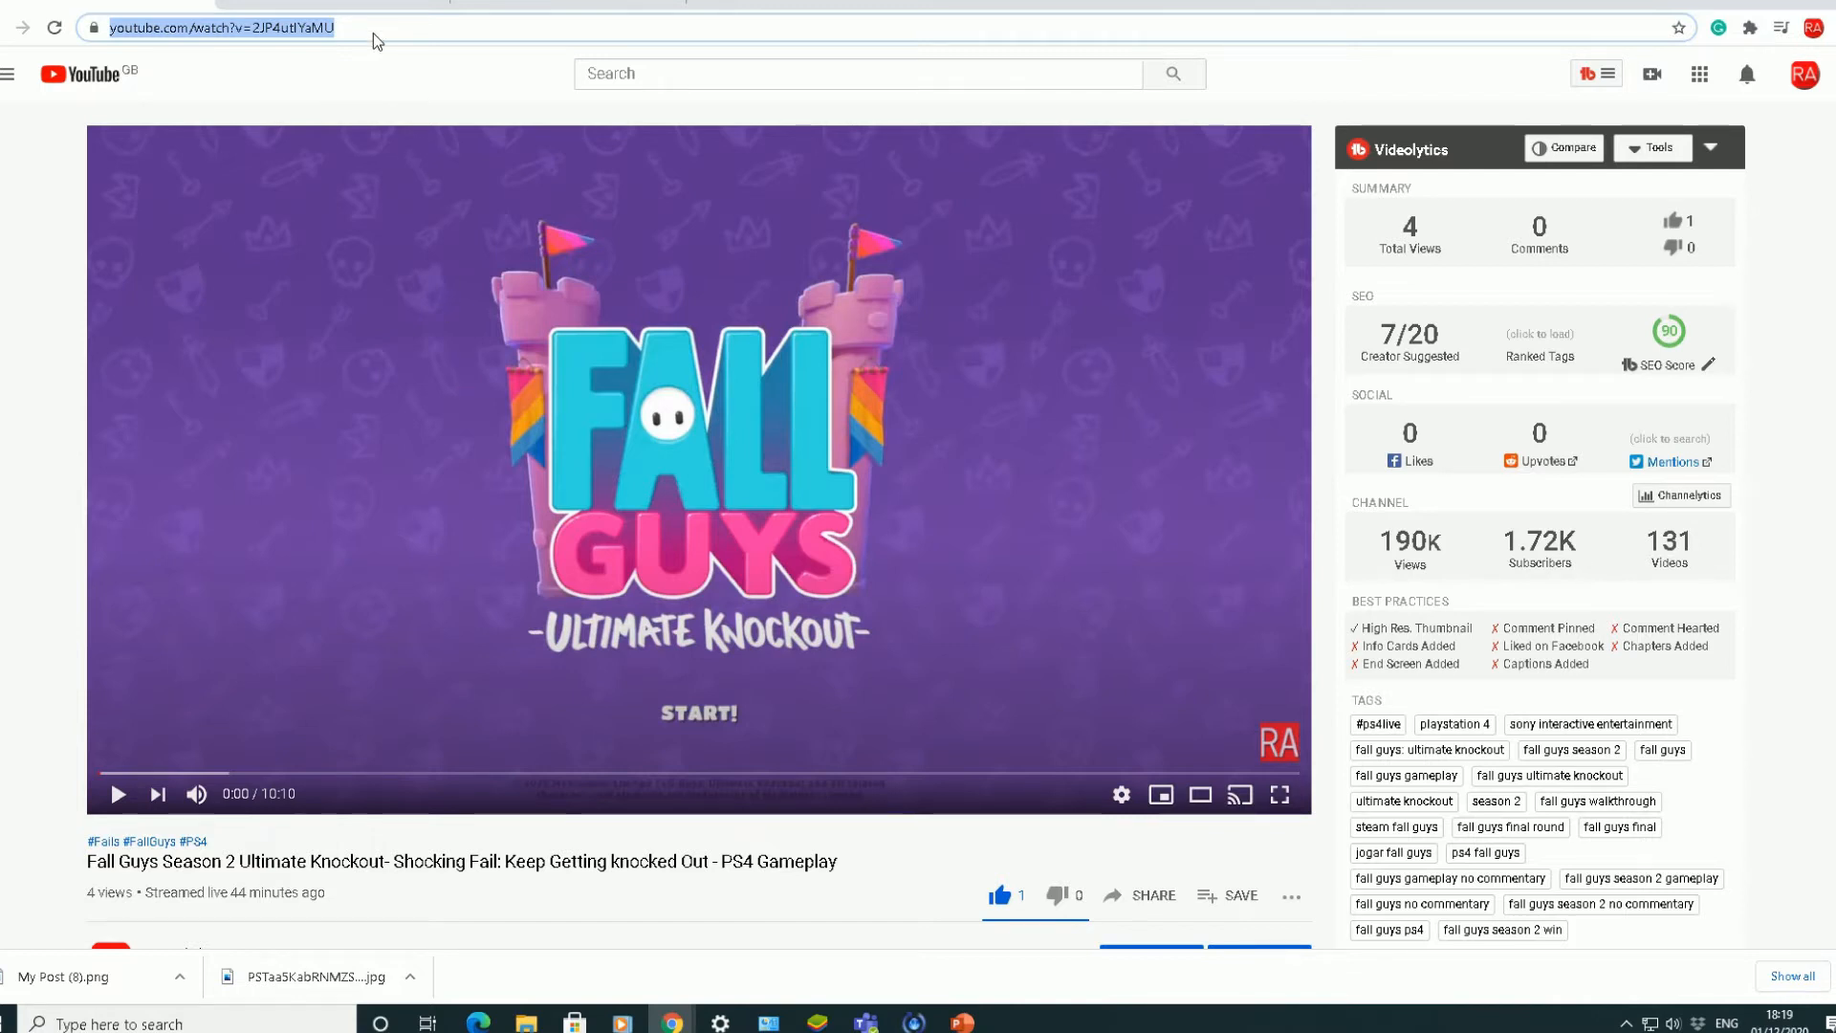
# Step: Select the Fall Guys Season 2 video URL in the address bar and copy it
pyautogui.click(257, 27)
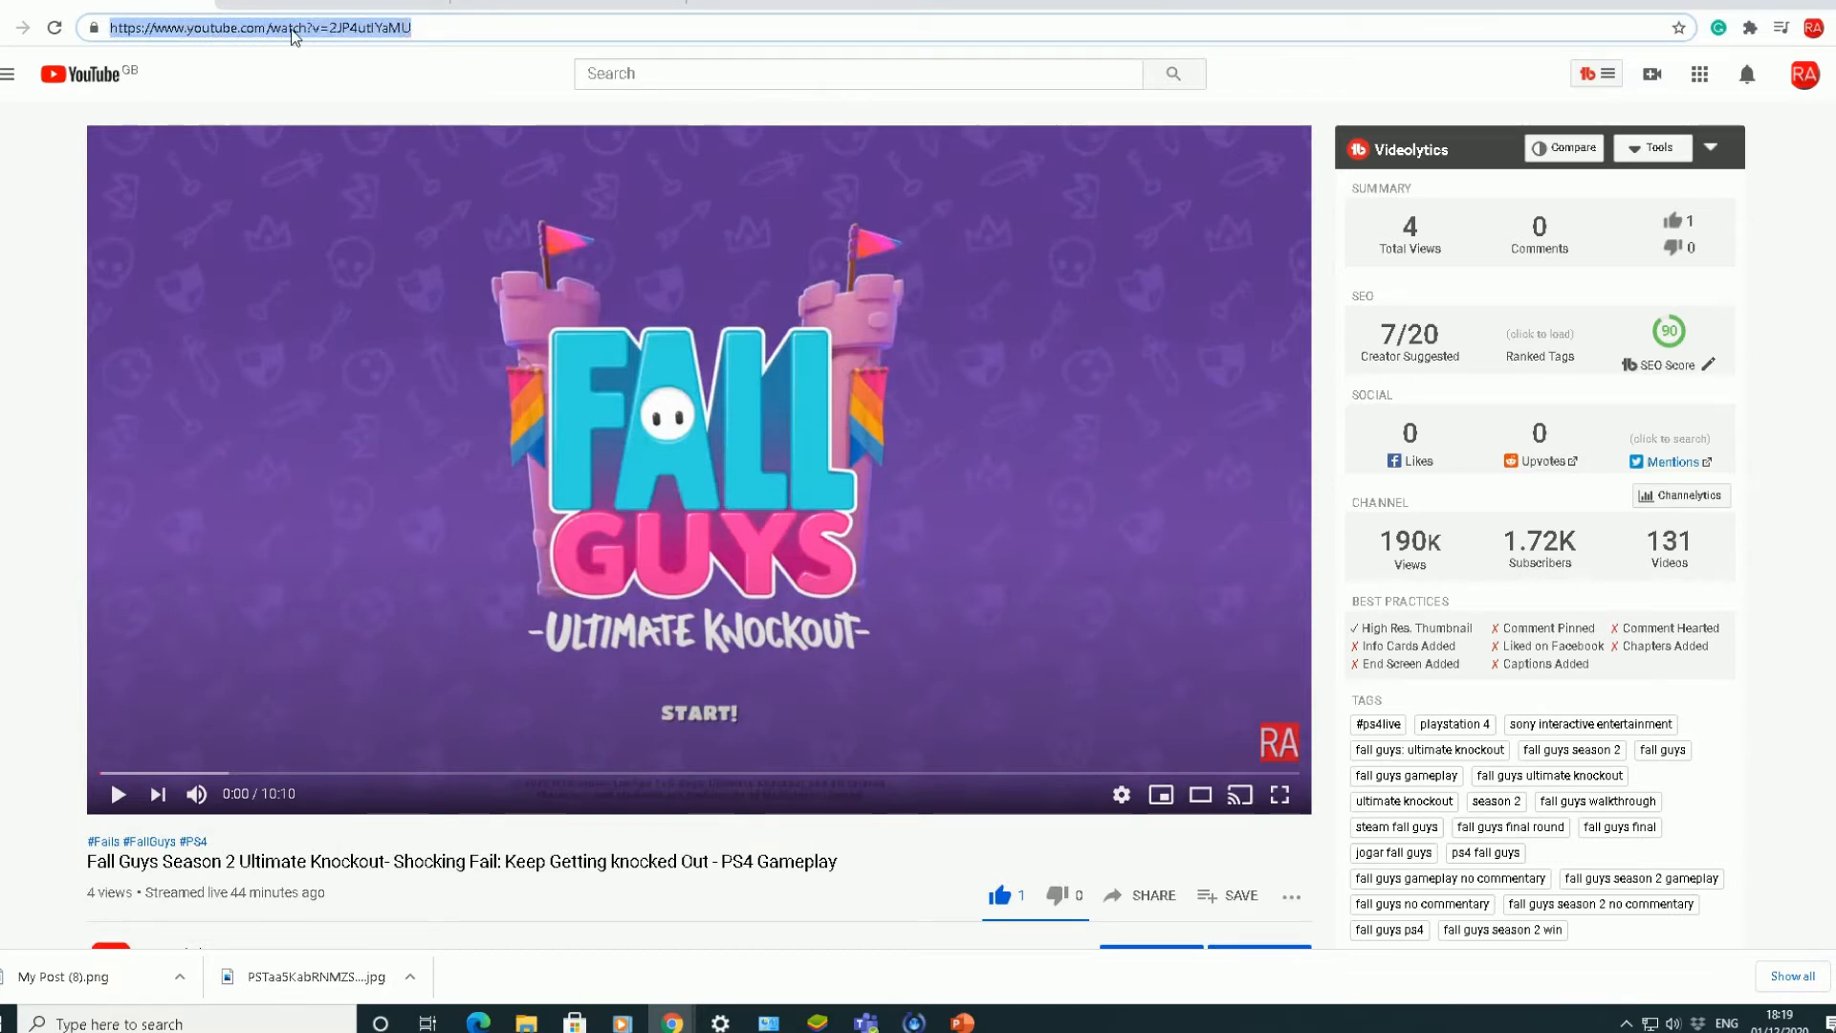
pyautogui.moveTo(651, 546)
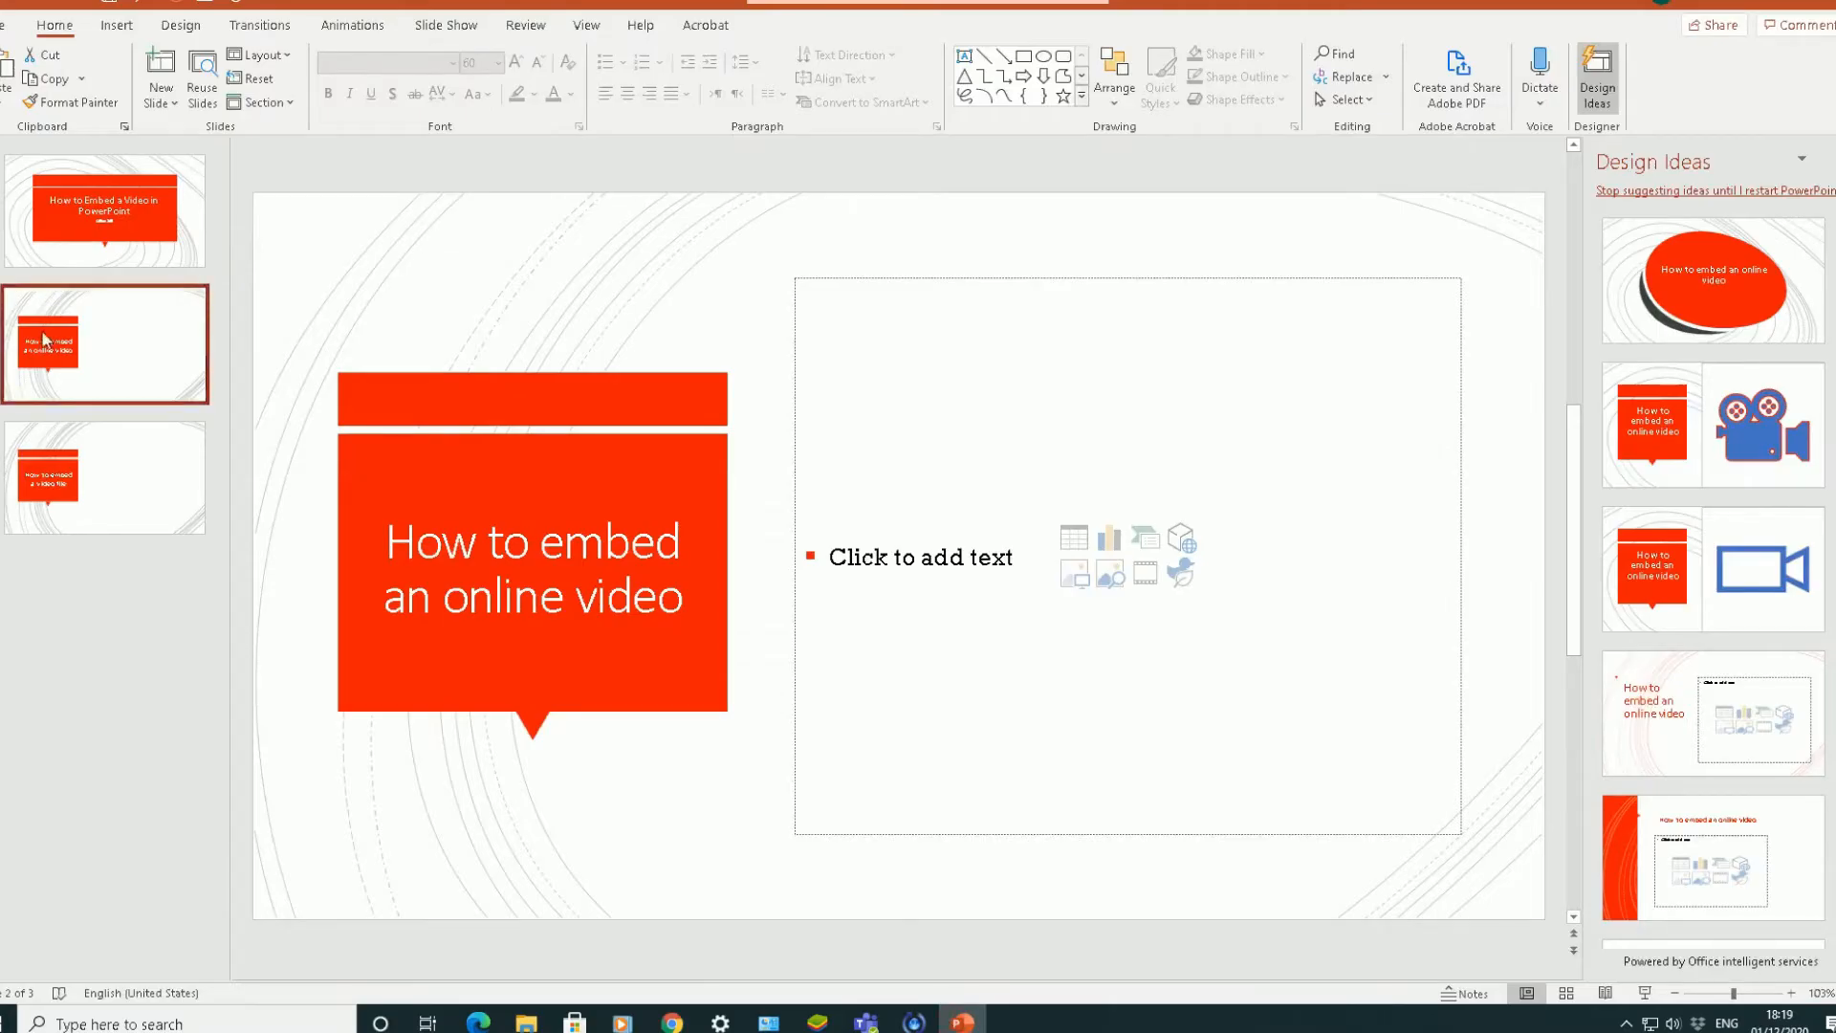
# Step: Select slide 2's empty content placeholder and show the Insert tab commands
pyautogui.click(919, 556)
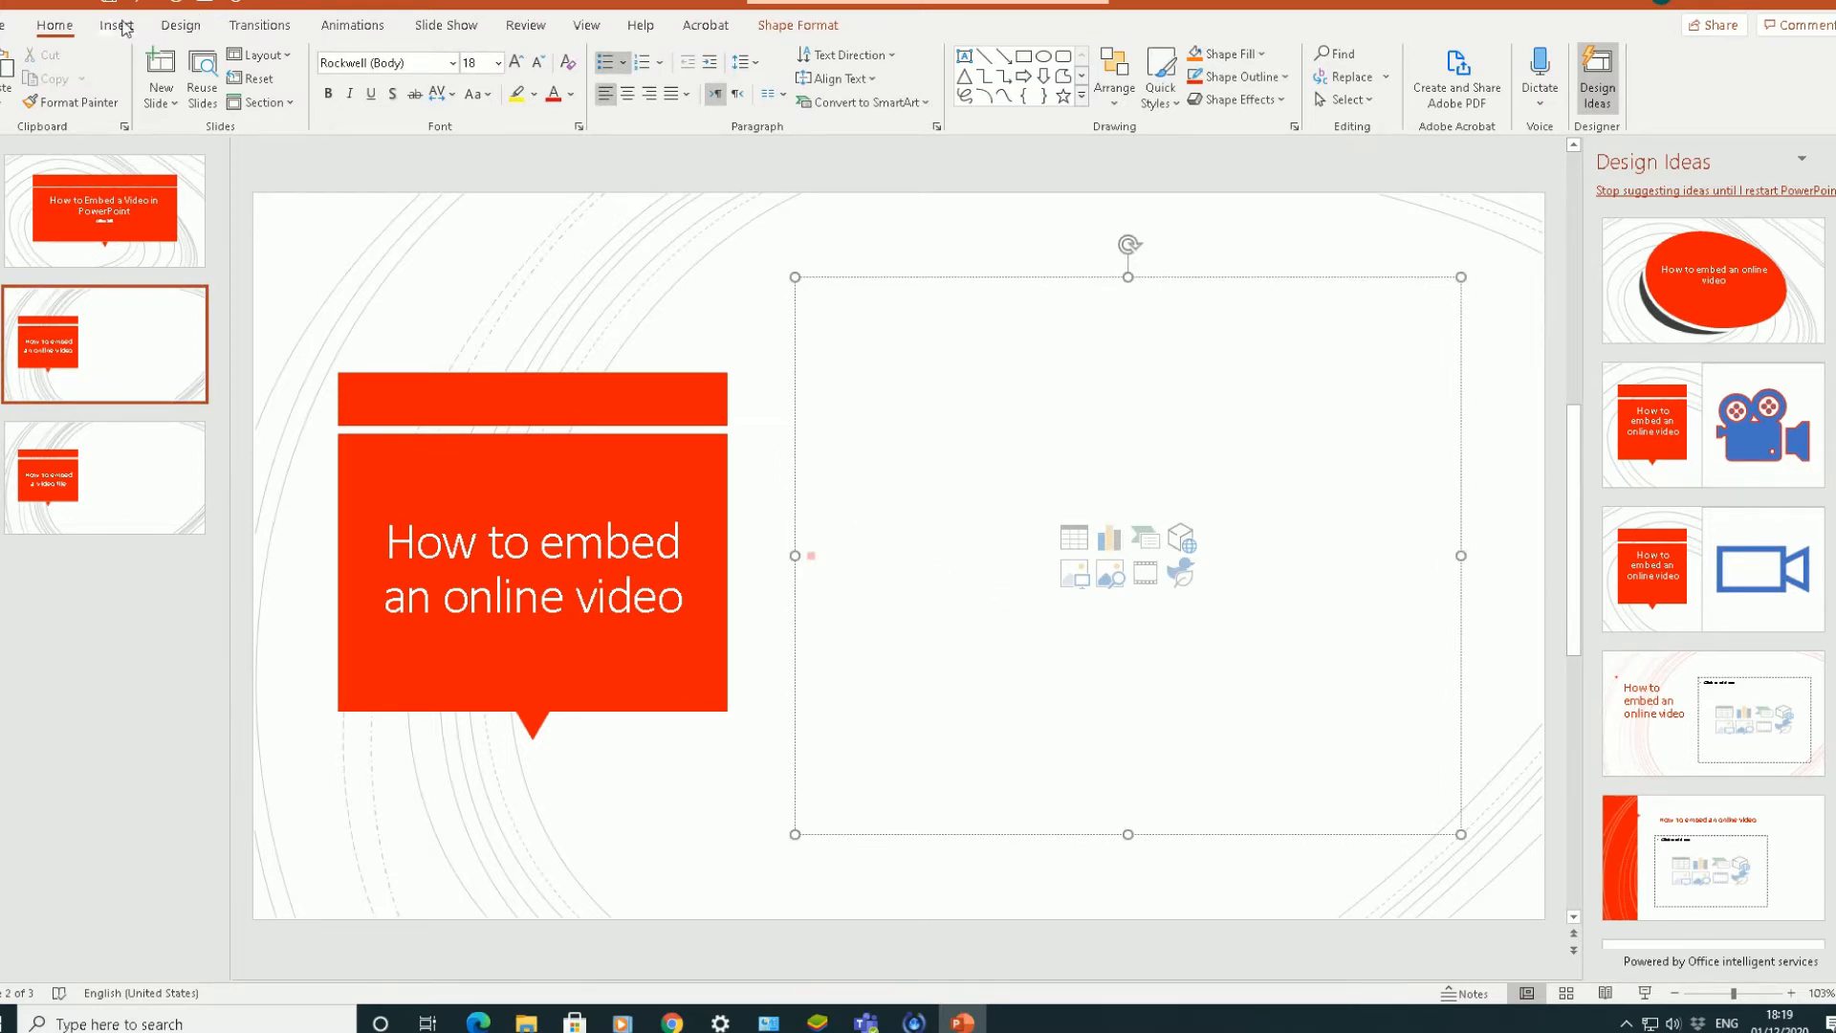
pyautogui.click(114, 25)
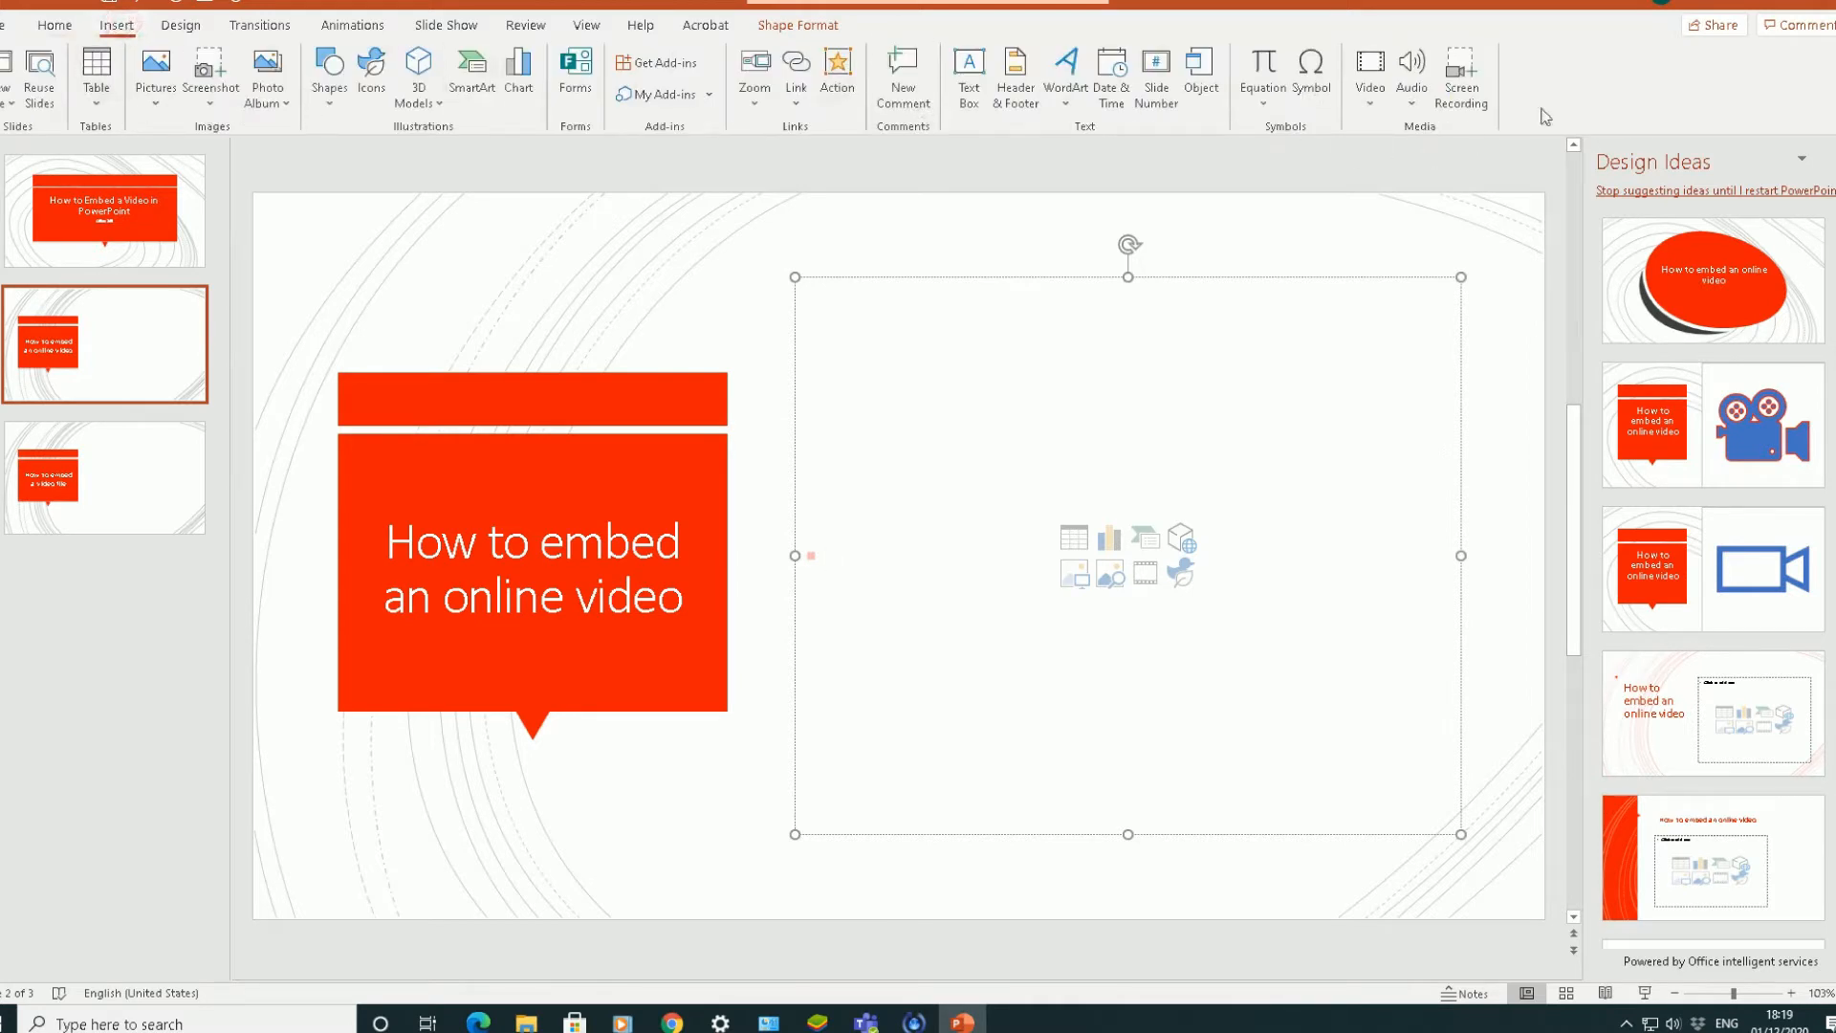
pyautogui.moveTo(1370, 64)
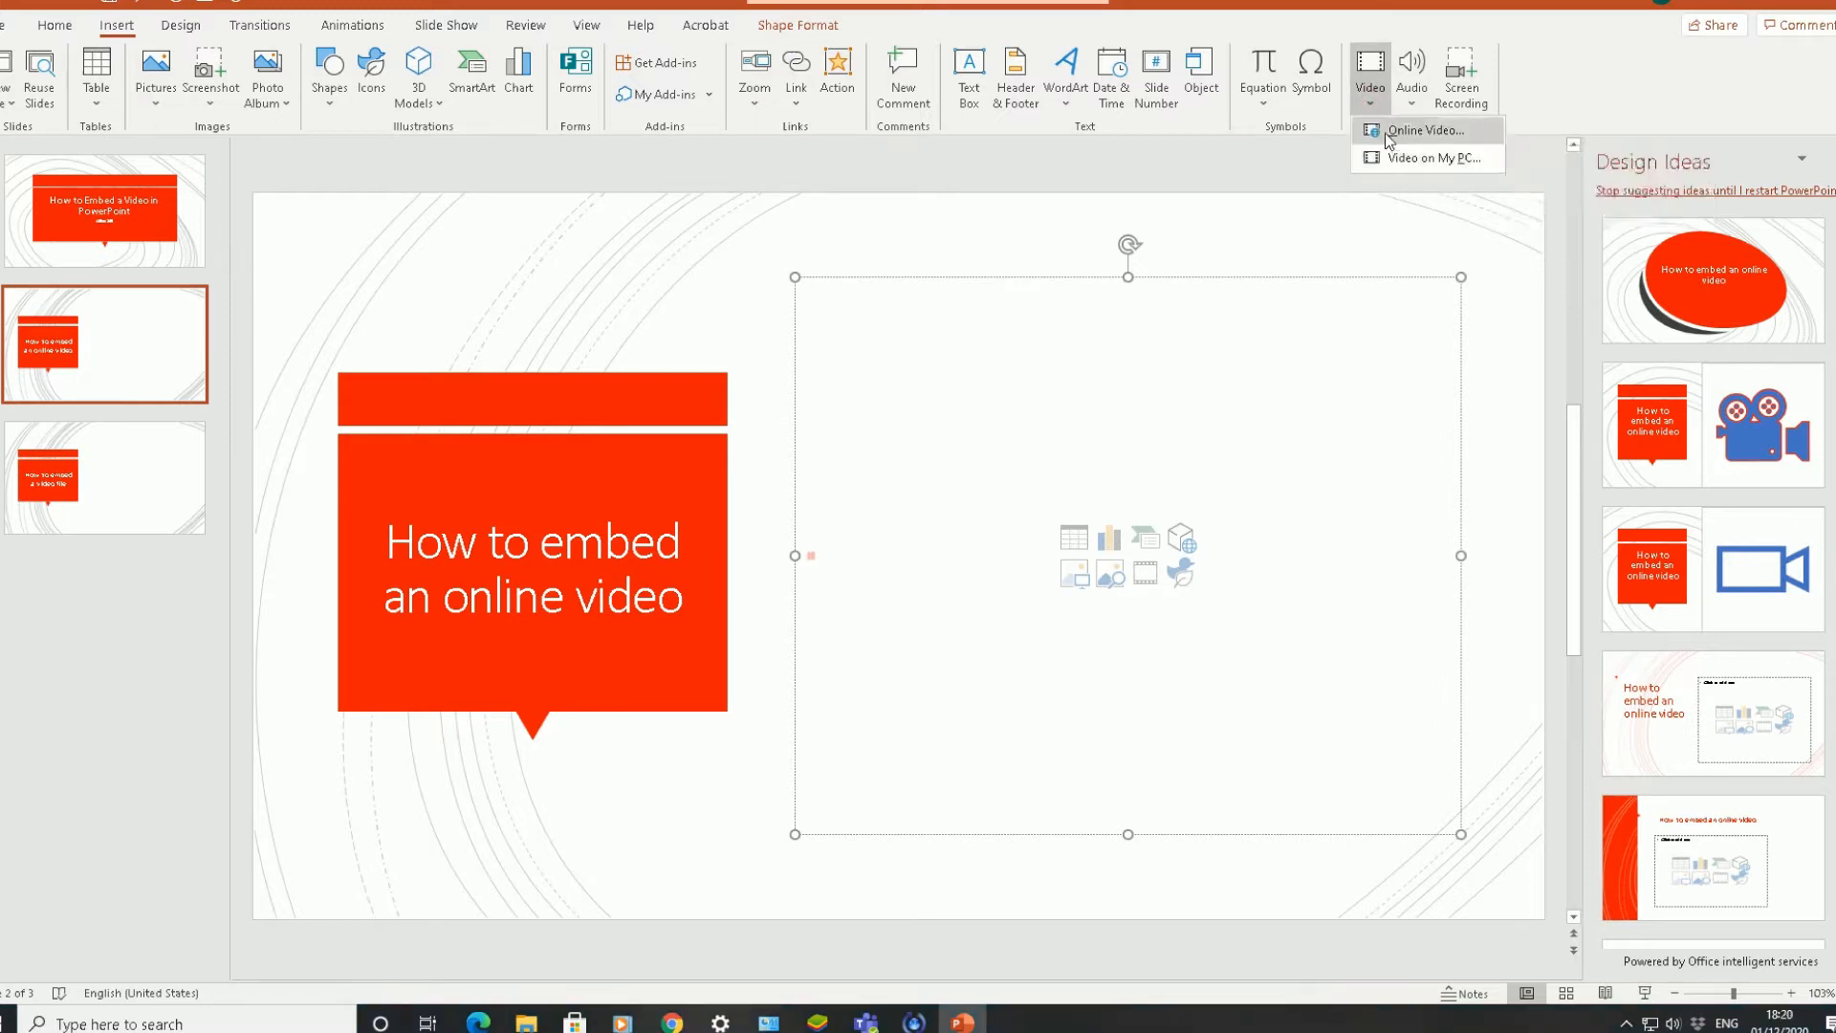
pyautogui.moveTo(1423, 130)
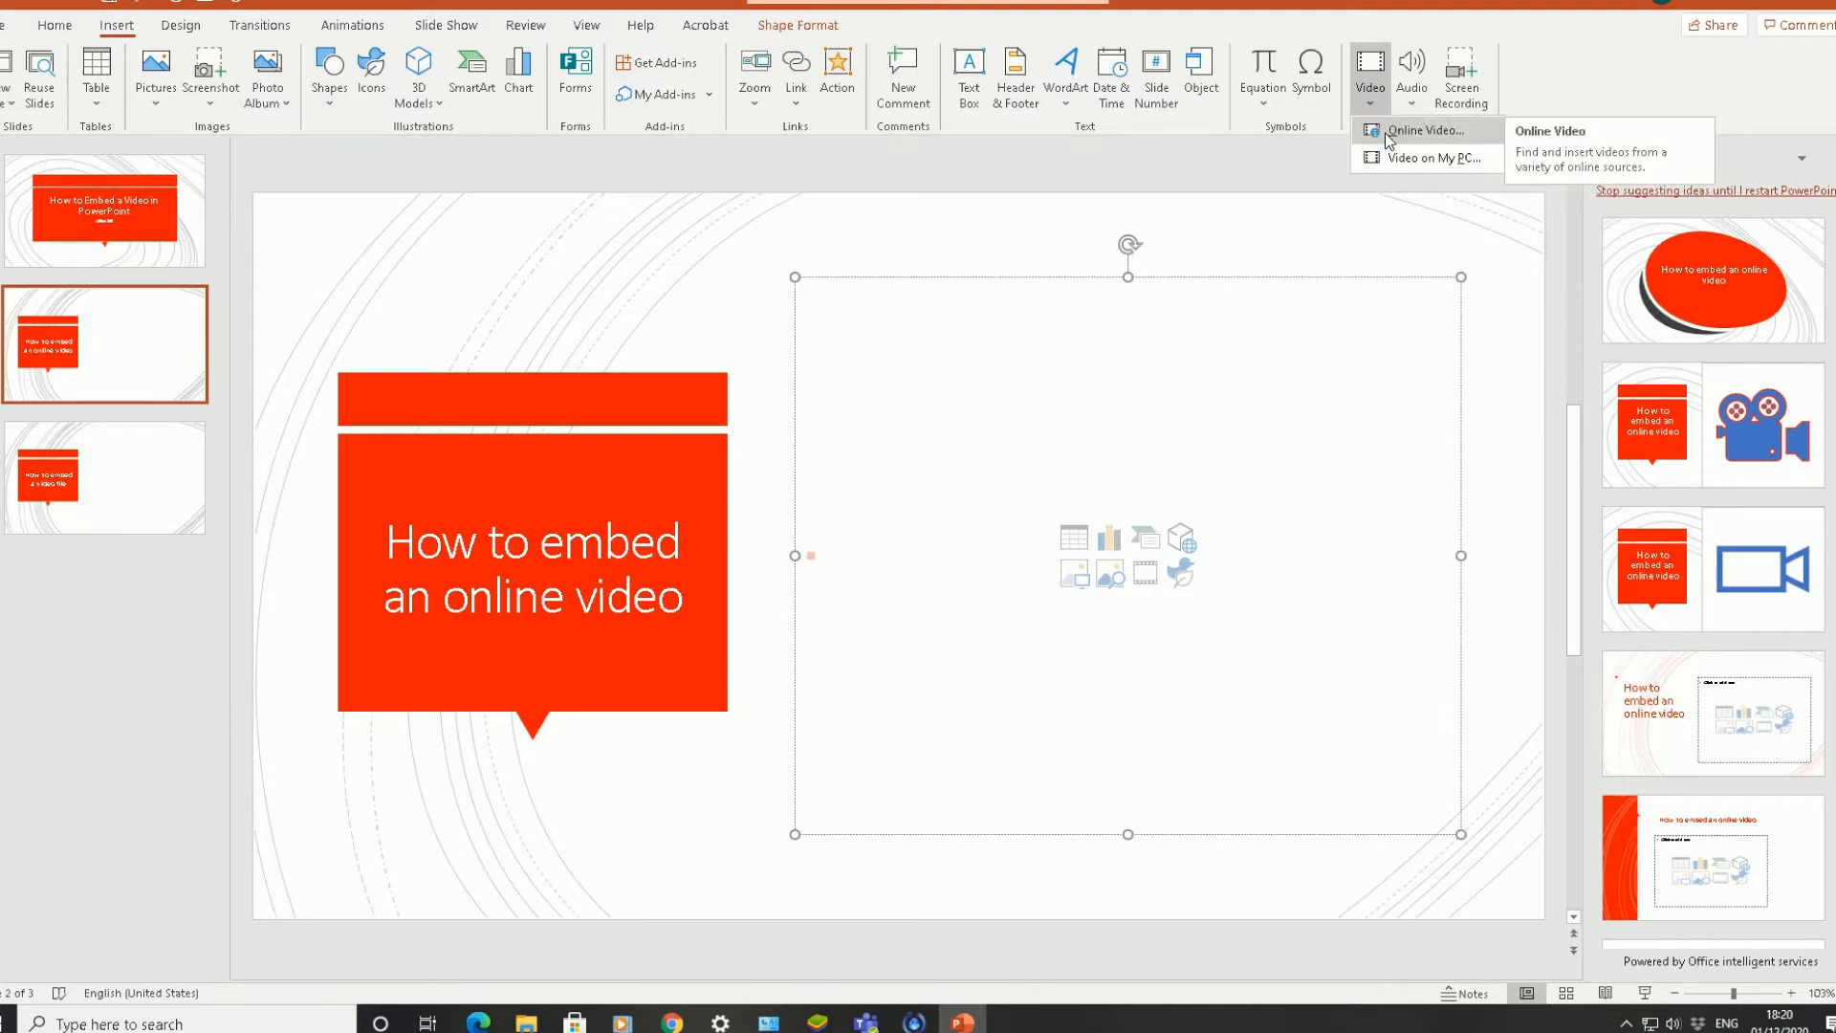
# Step: Paste the Fall Guys YouTube link into Online Video and insert it on slide 2
pyautogui.click(1419, 130)
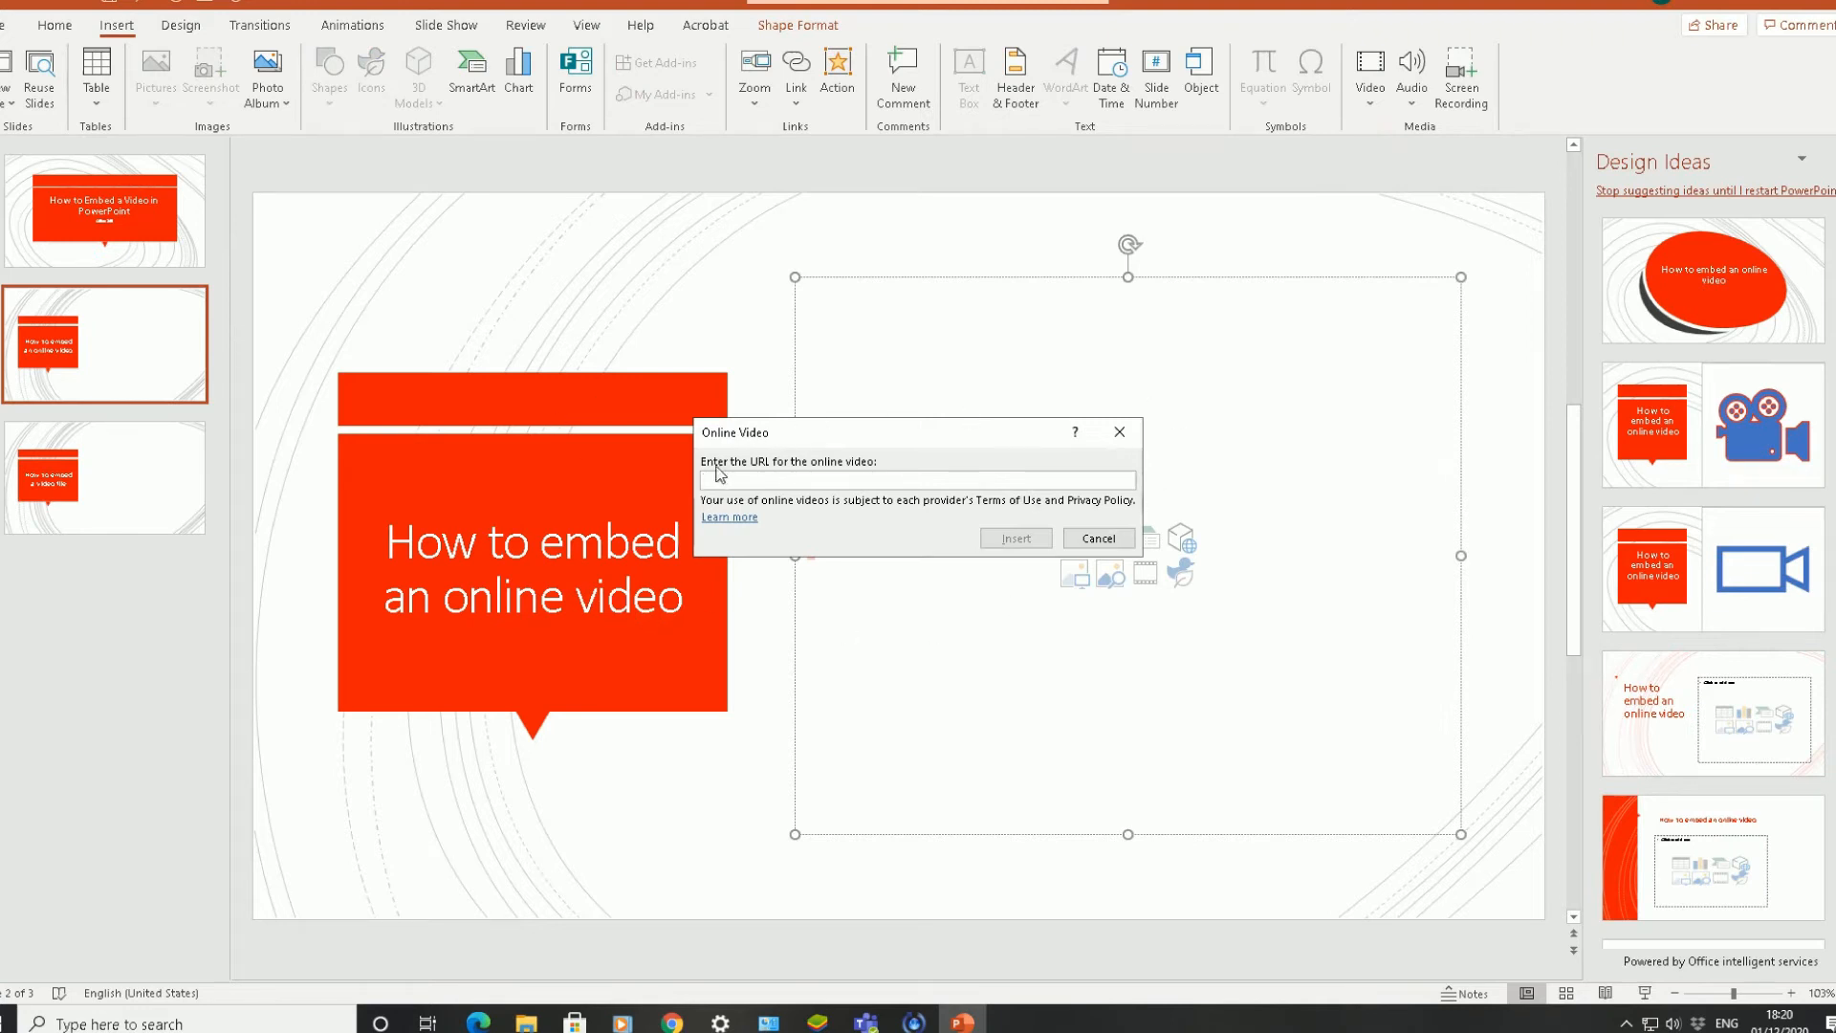
pyautogui.moveTo(818, 476)
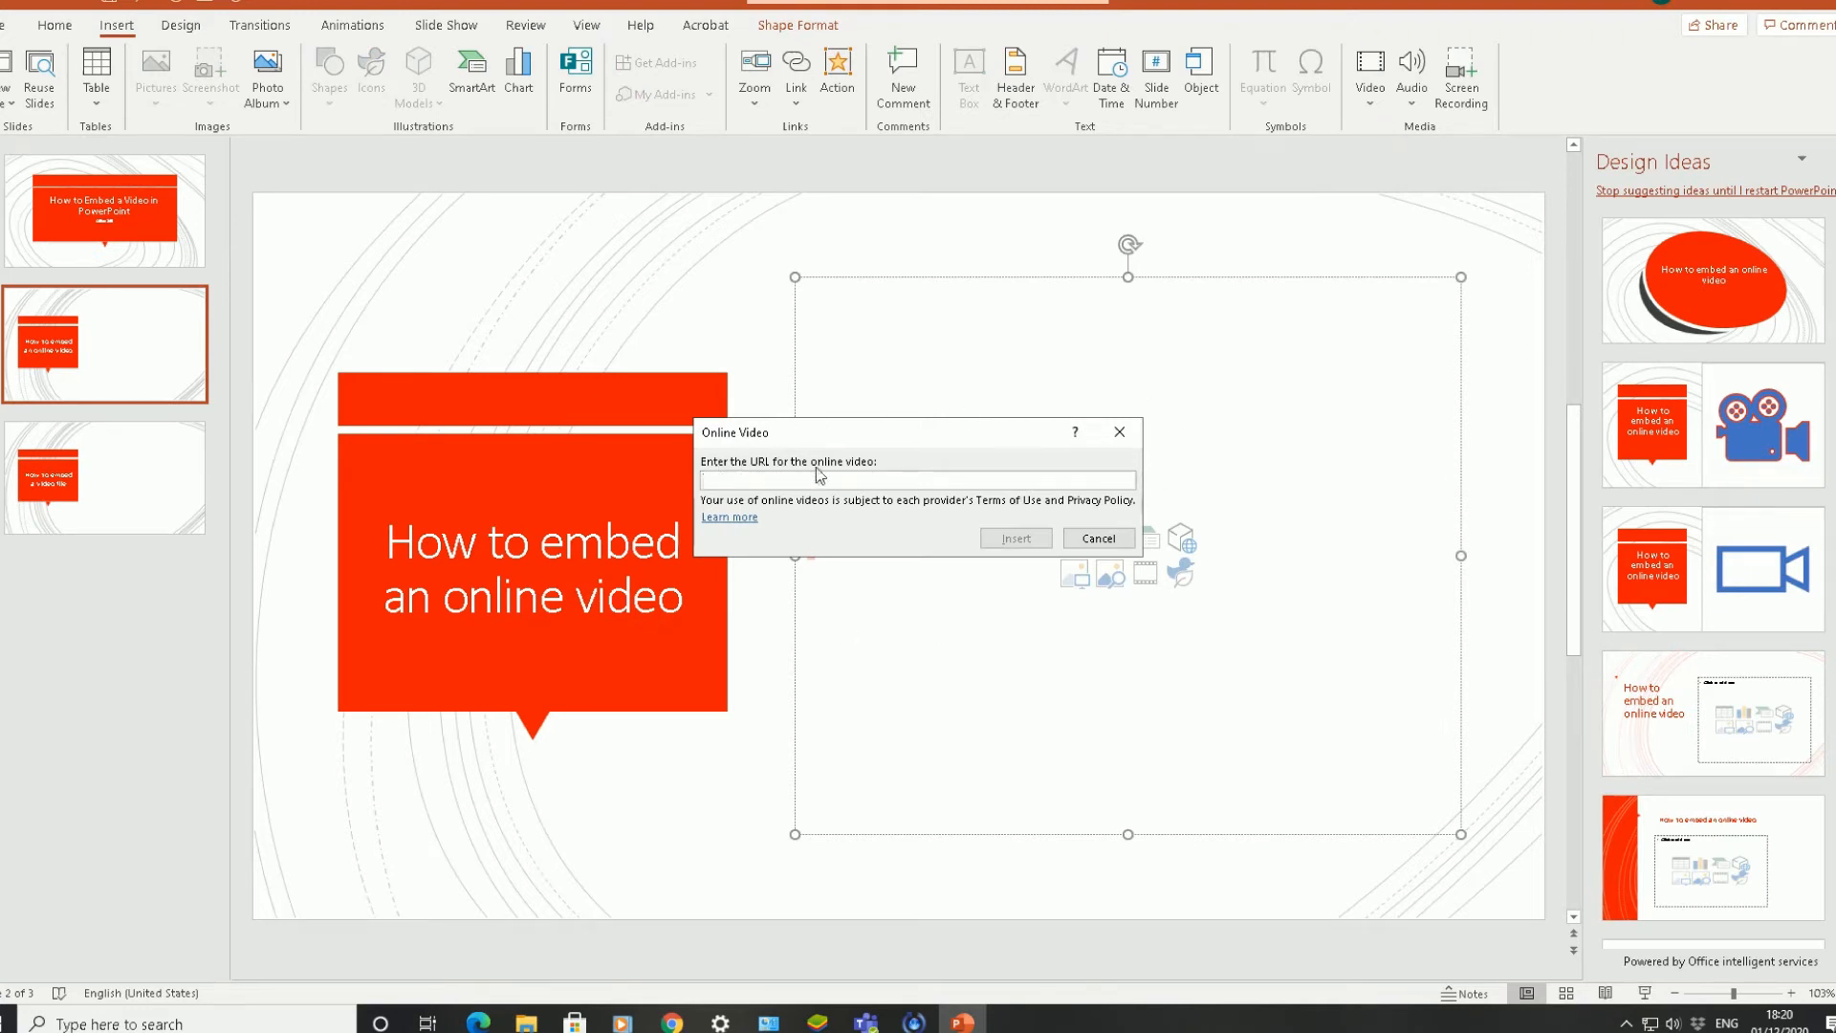
pyautogui.click(907, 480)
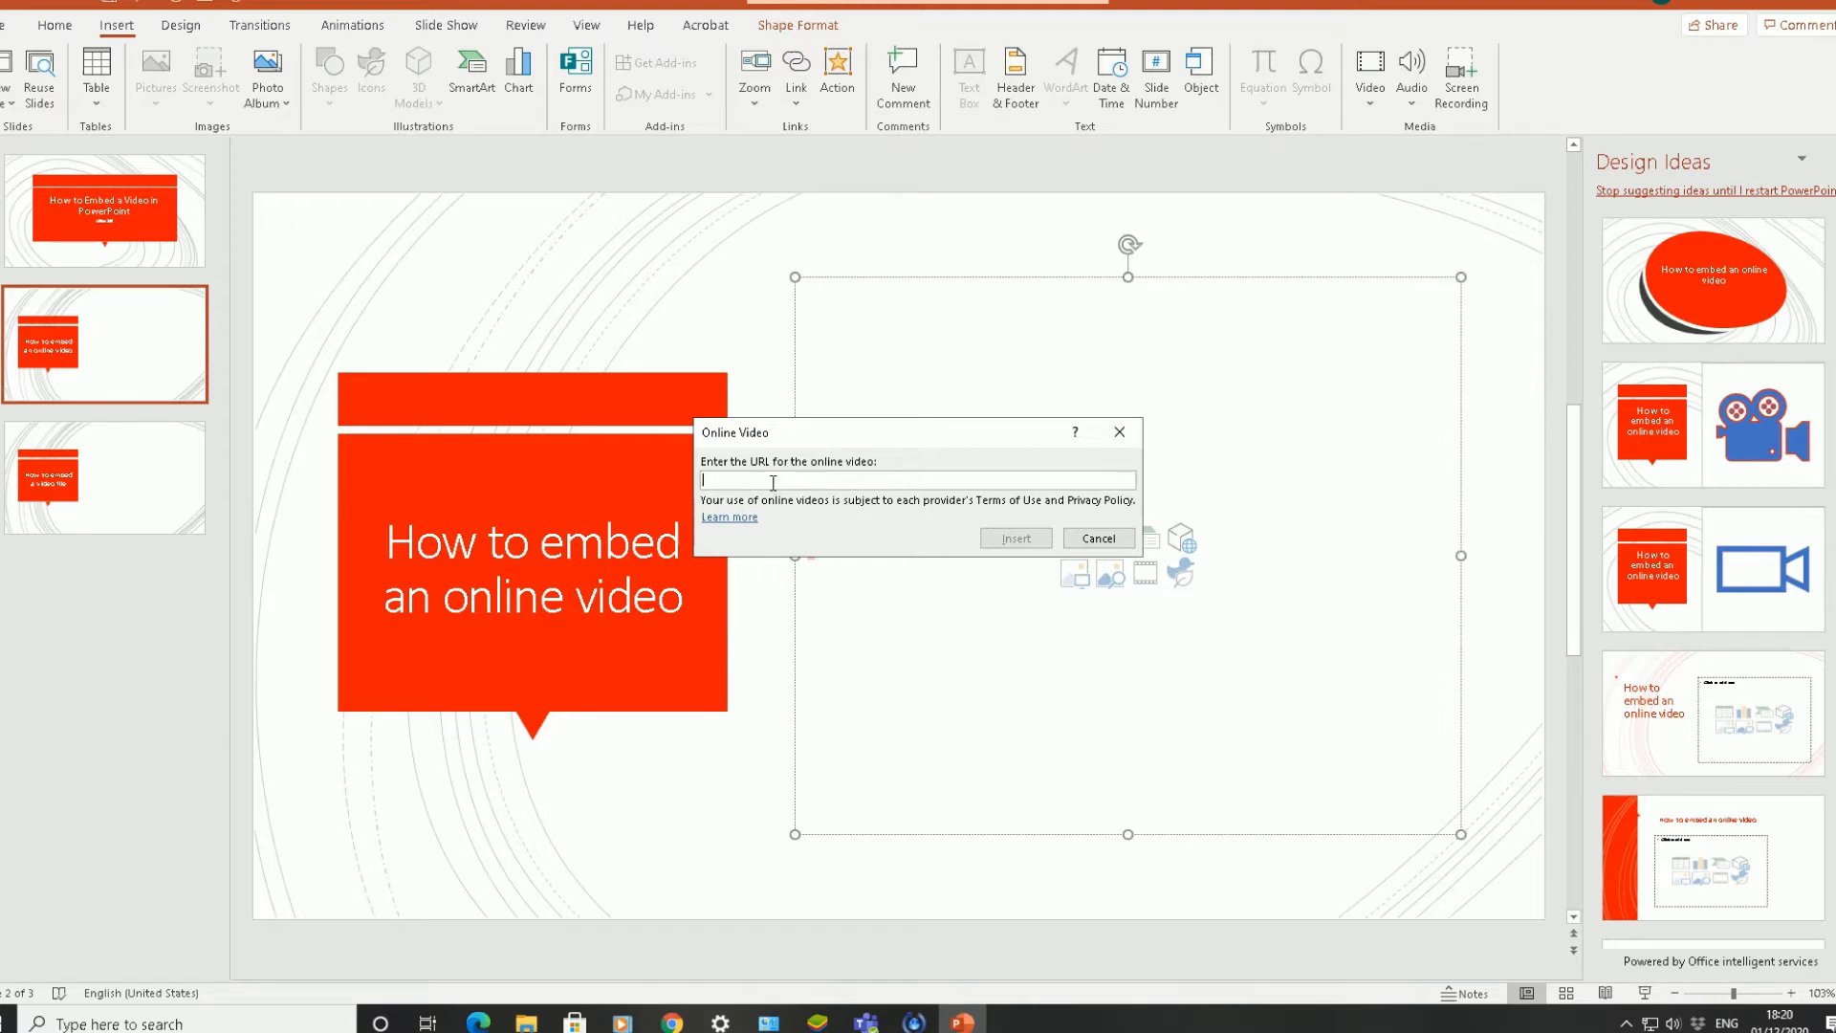
pyautogui.rightClick(772, 481)
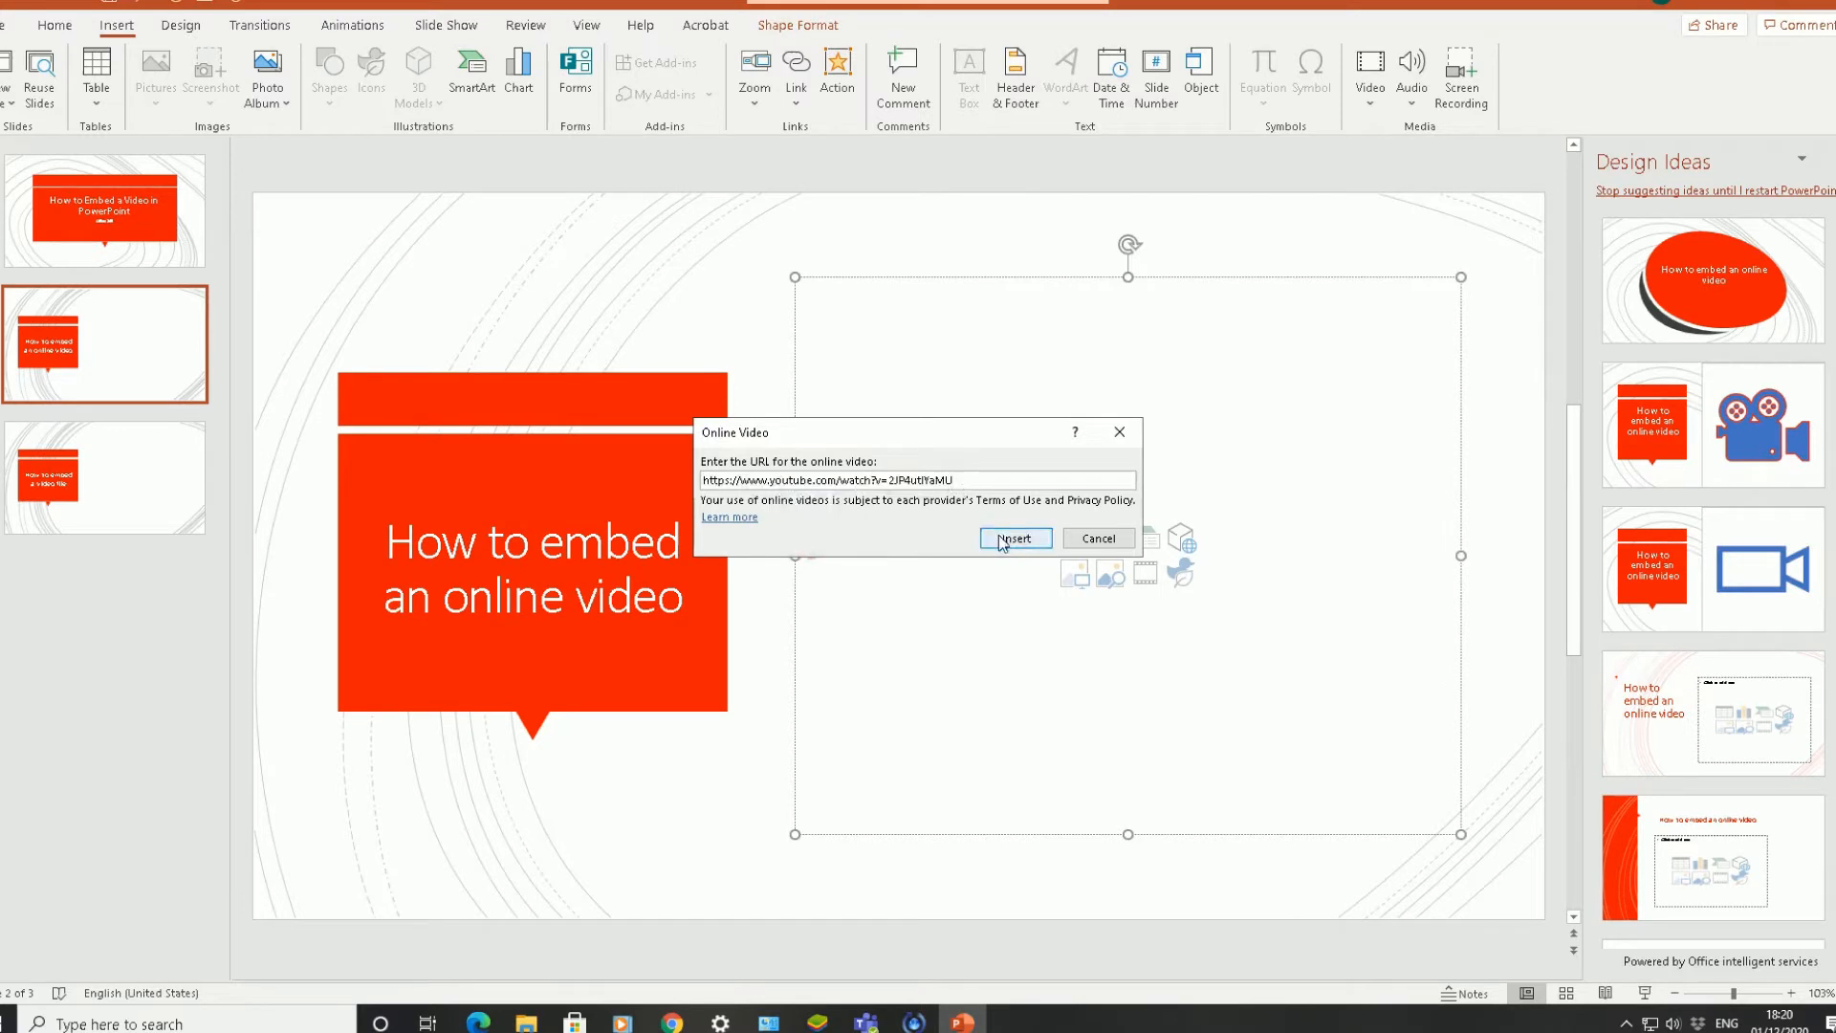
pyautogui.click(1013, 539)
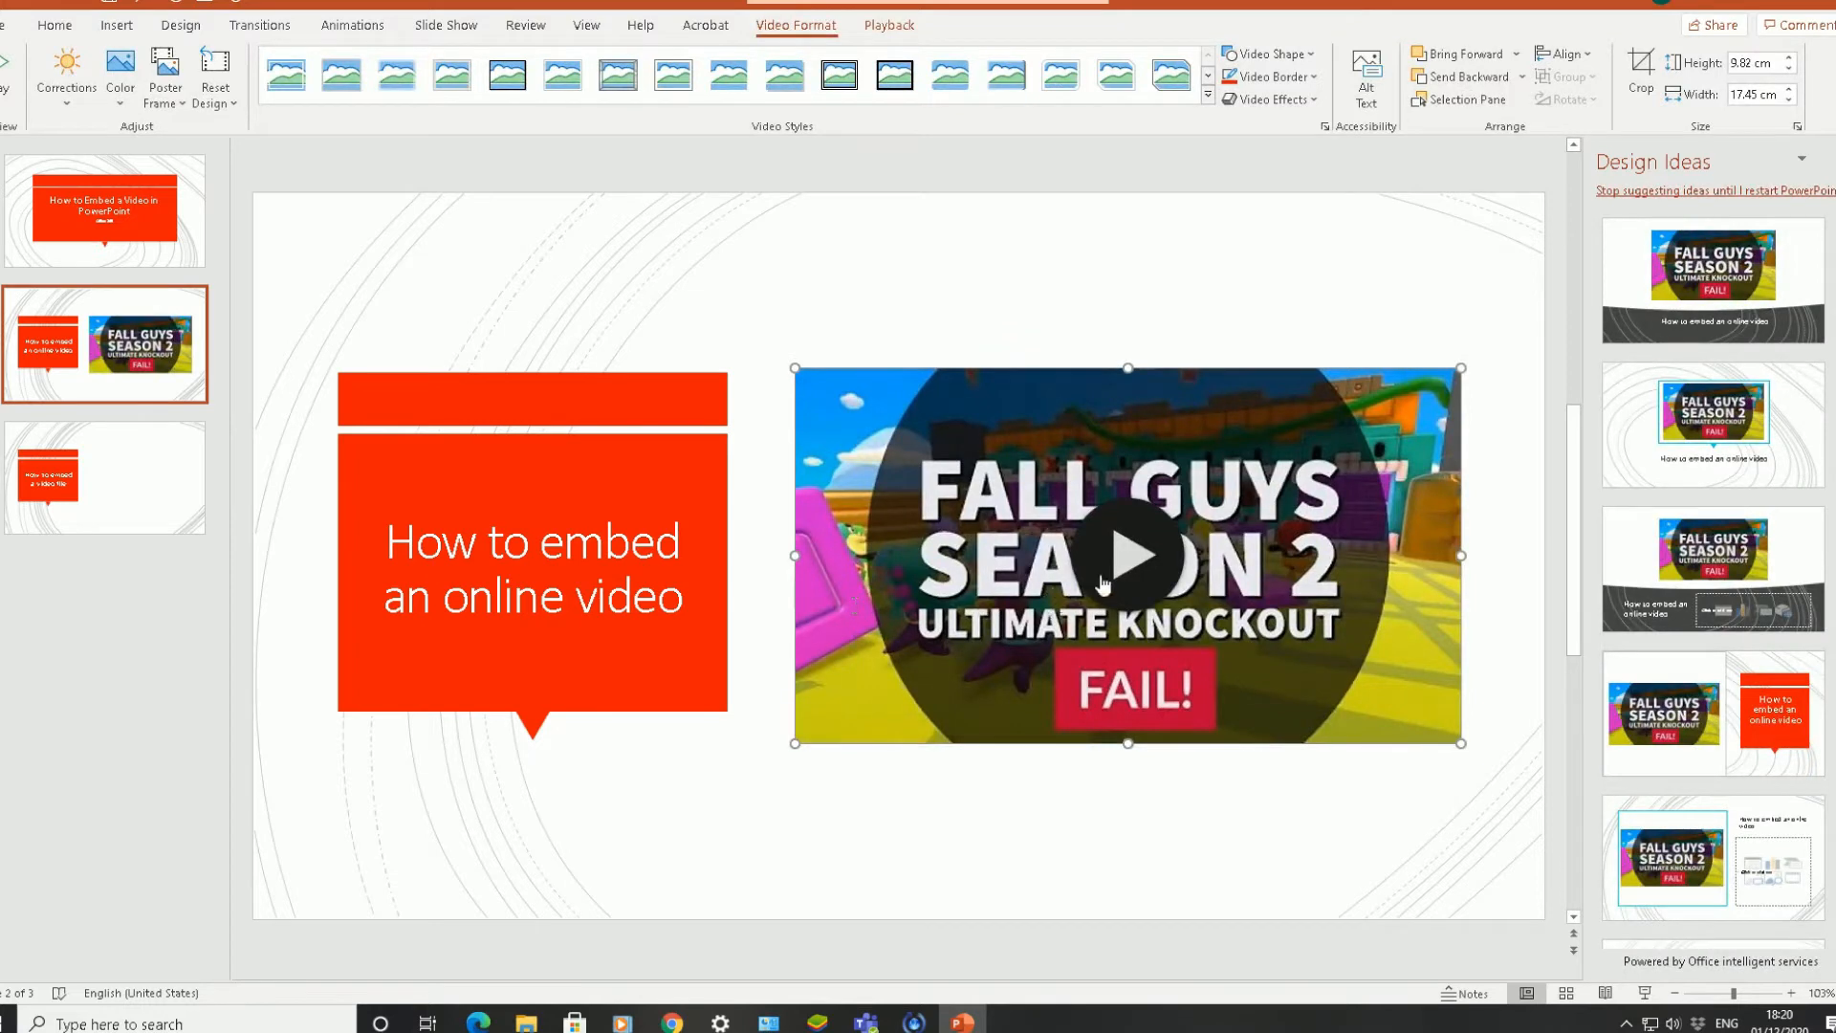
pyautogui.moveTo(1039, 303)
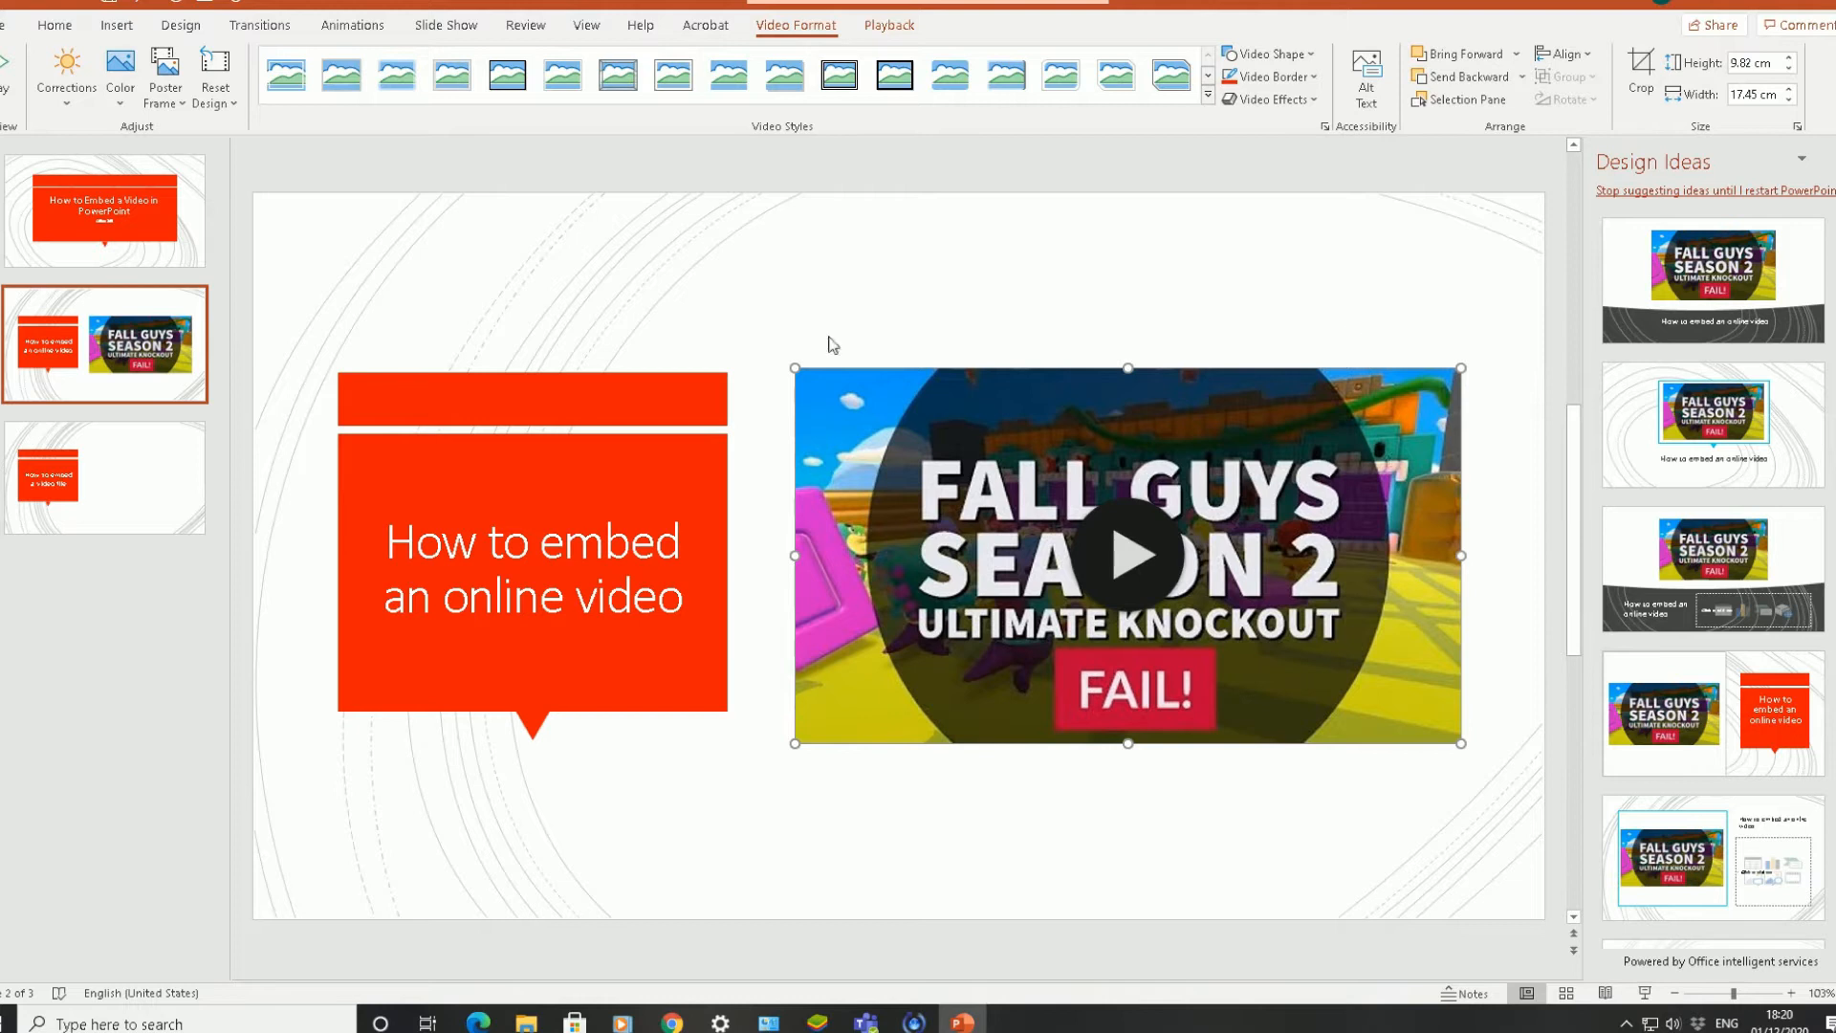
pyautogui.moveTo(1131, 592)
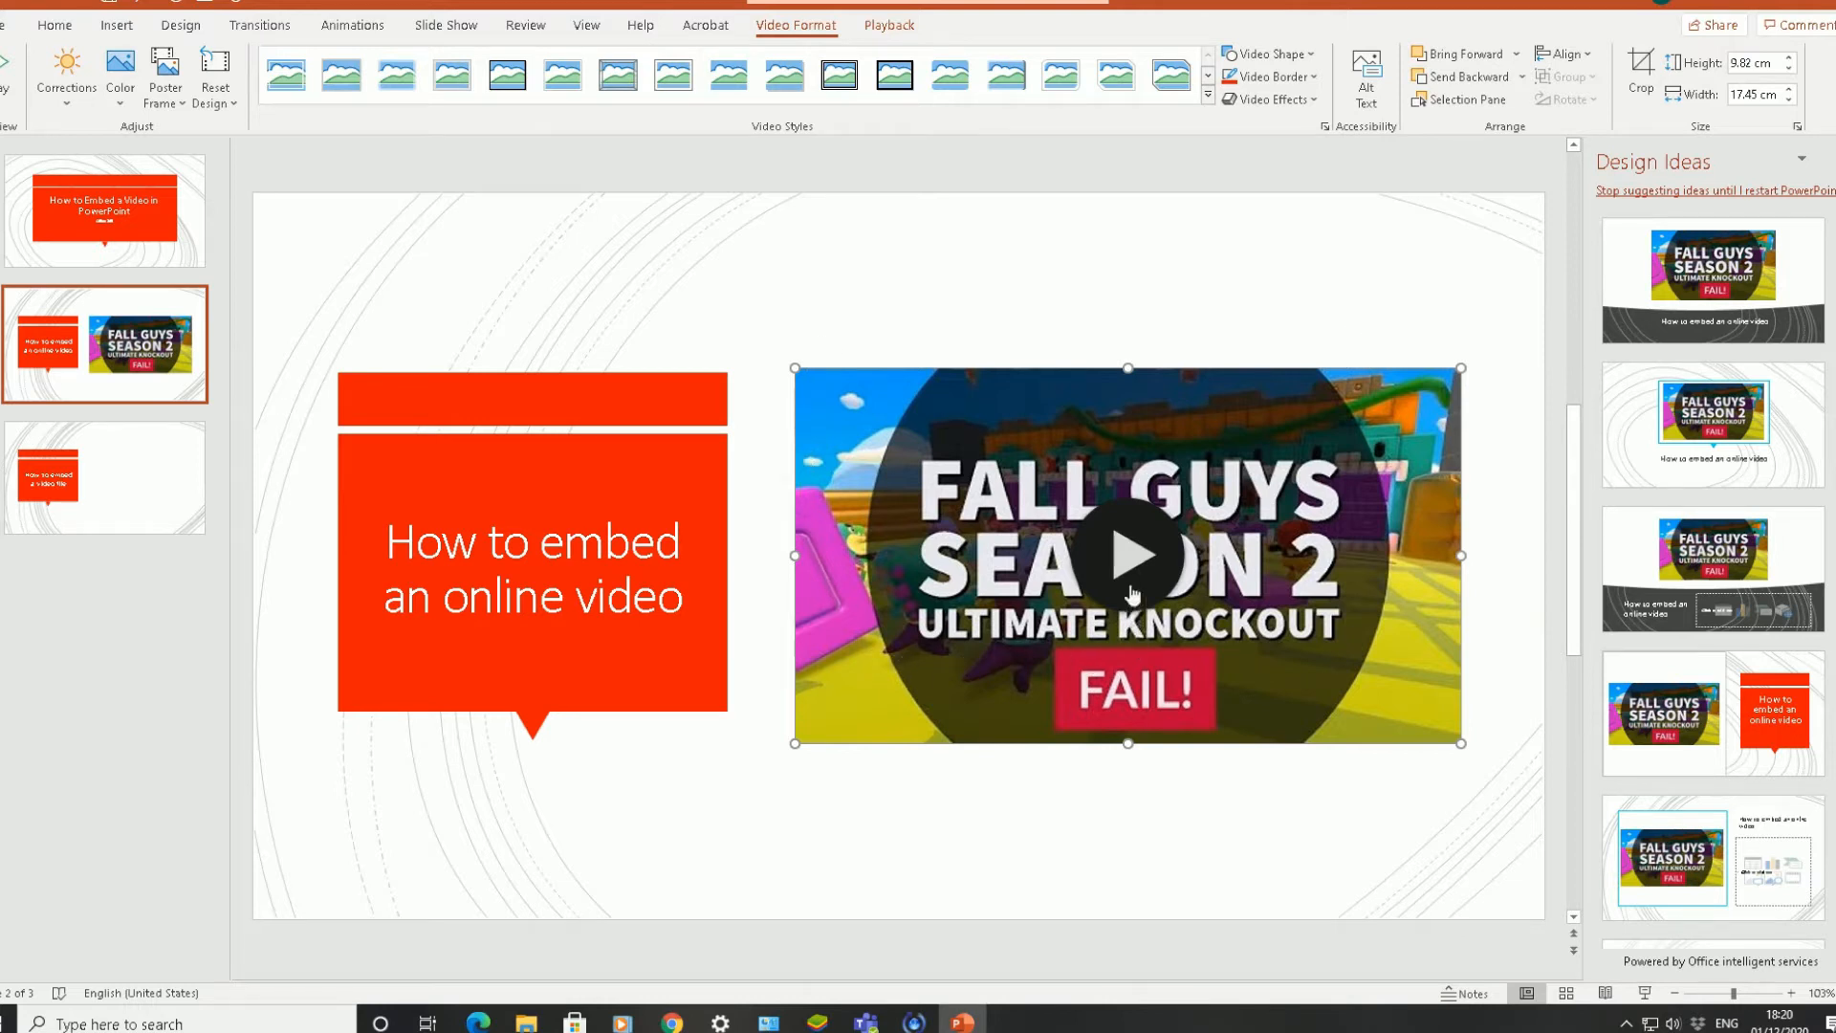
pyautogui.moveTo(1122, 568)
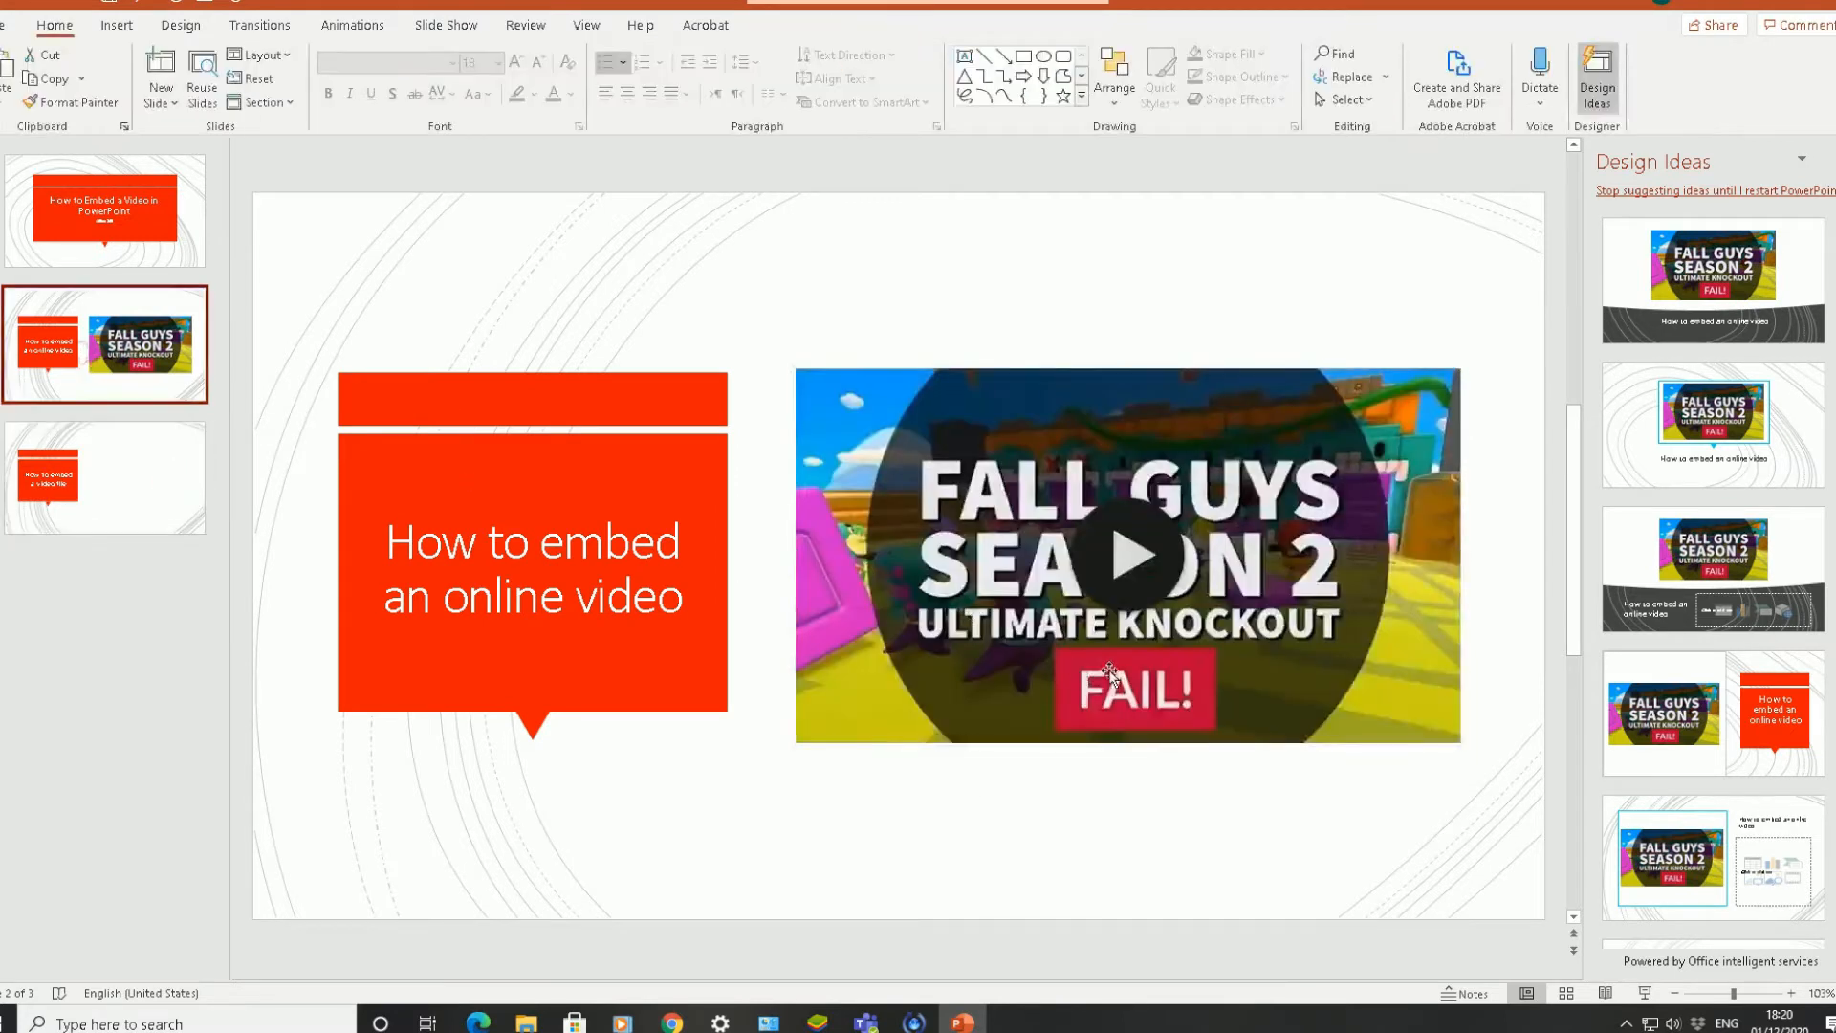
# Step: Select the embedded Fall Guys video and play it until about 0:08
pyautogui.click(1127, 554)
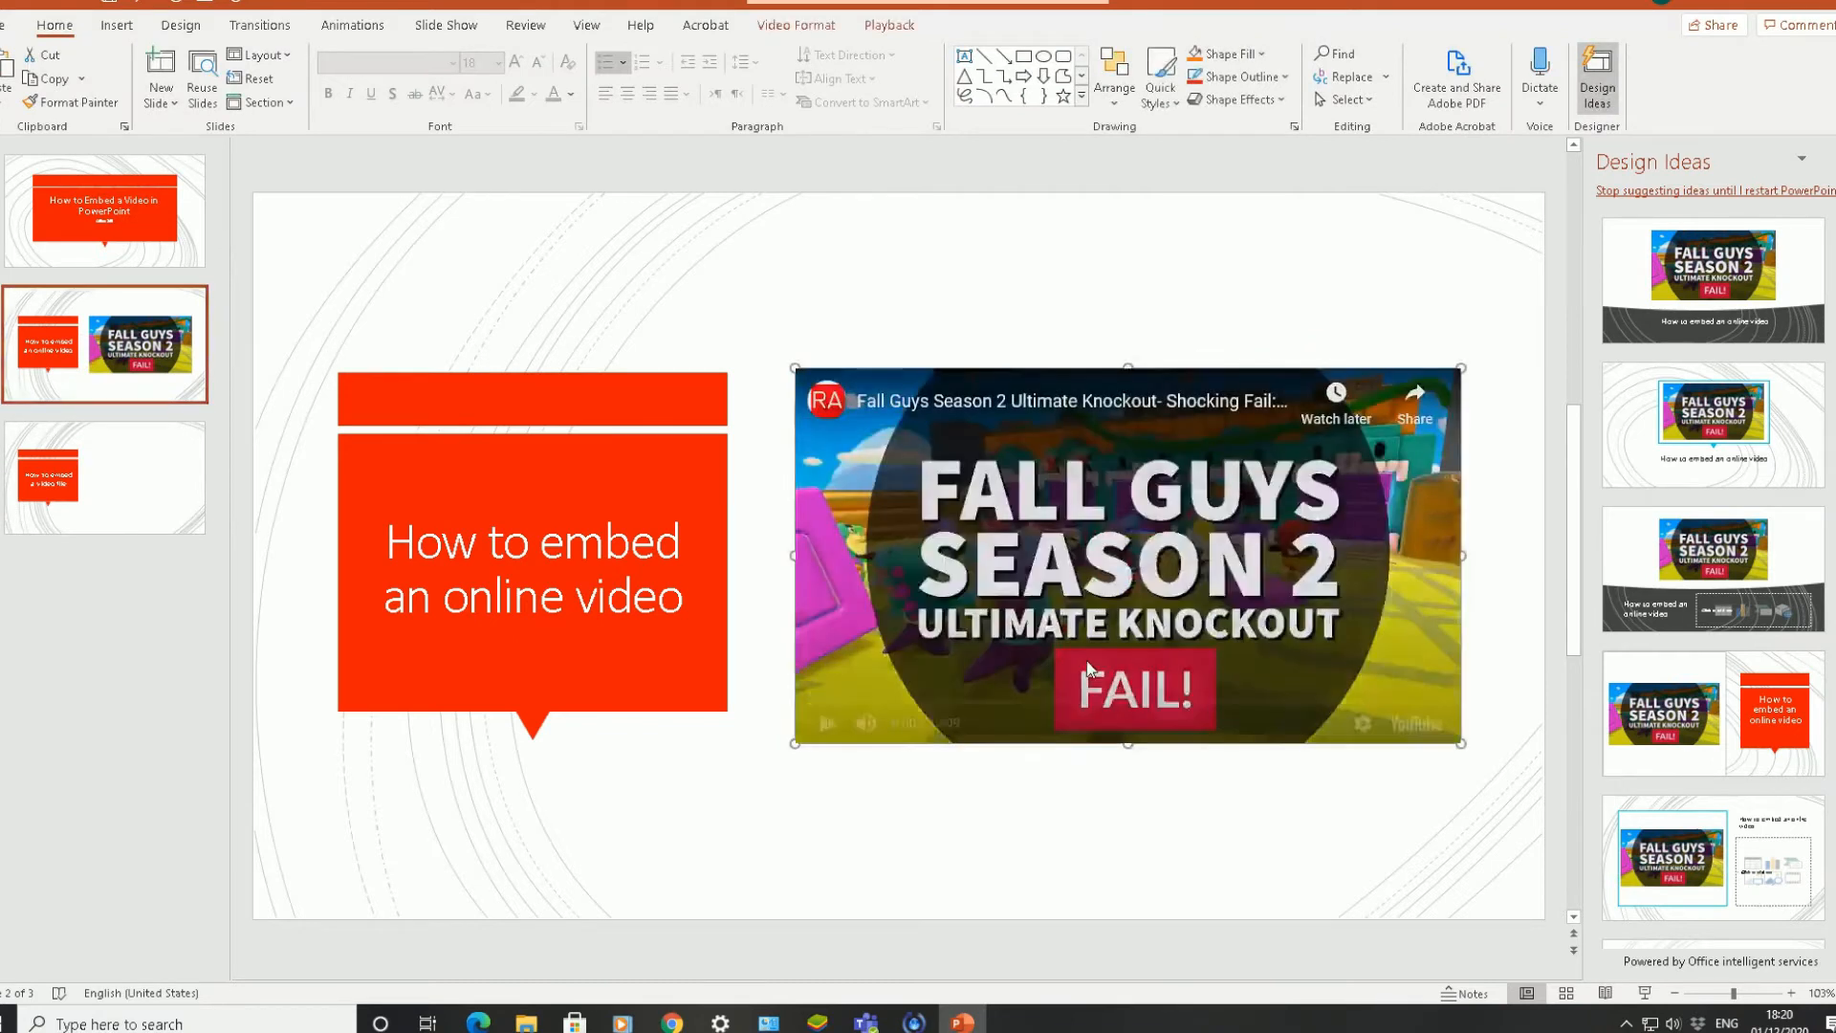
pyautogui.click(1127, 555)
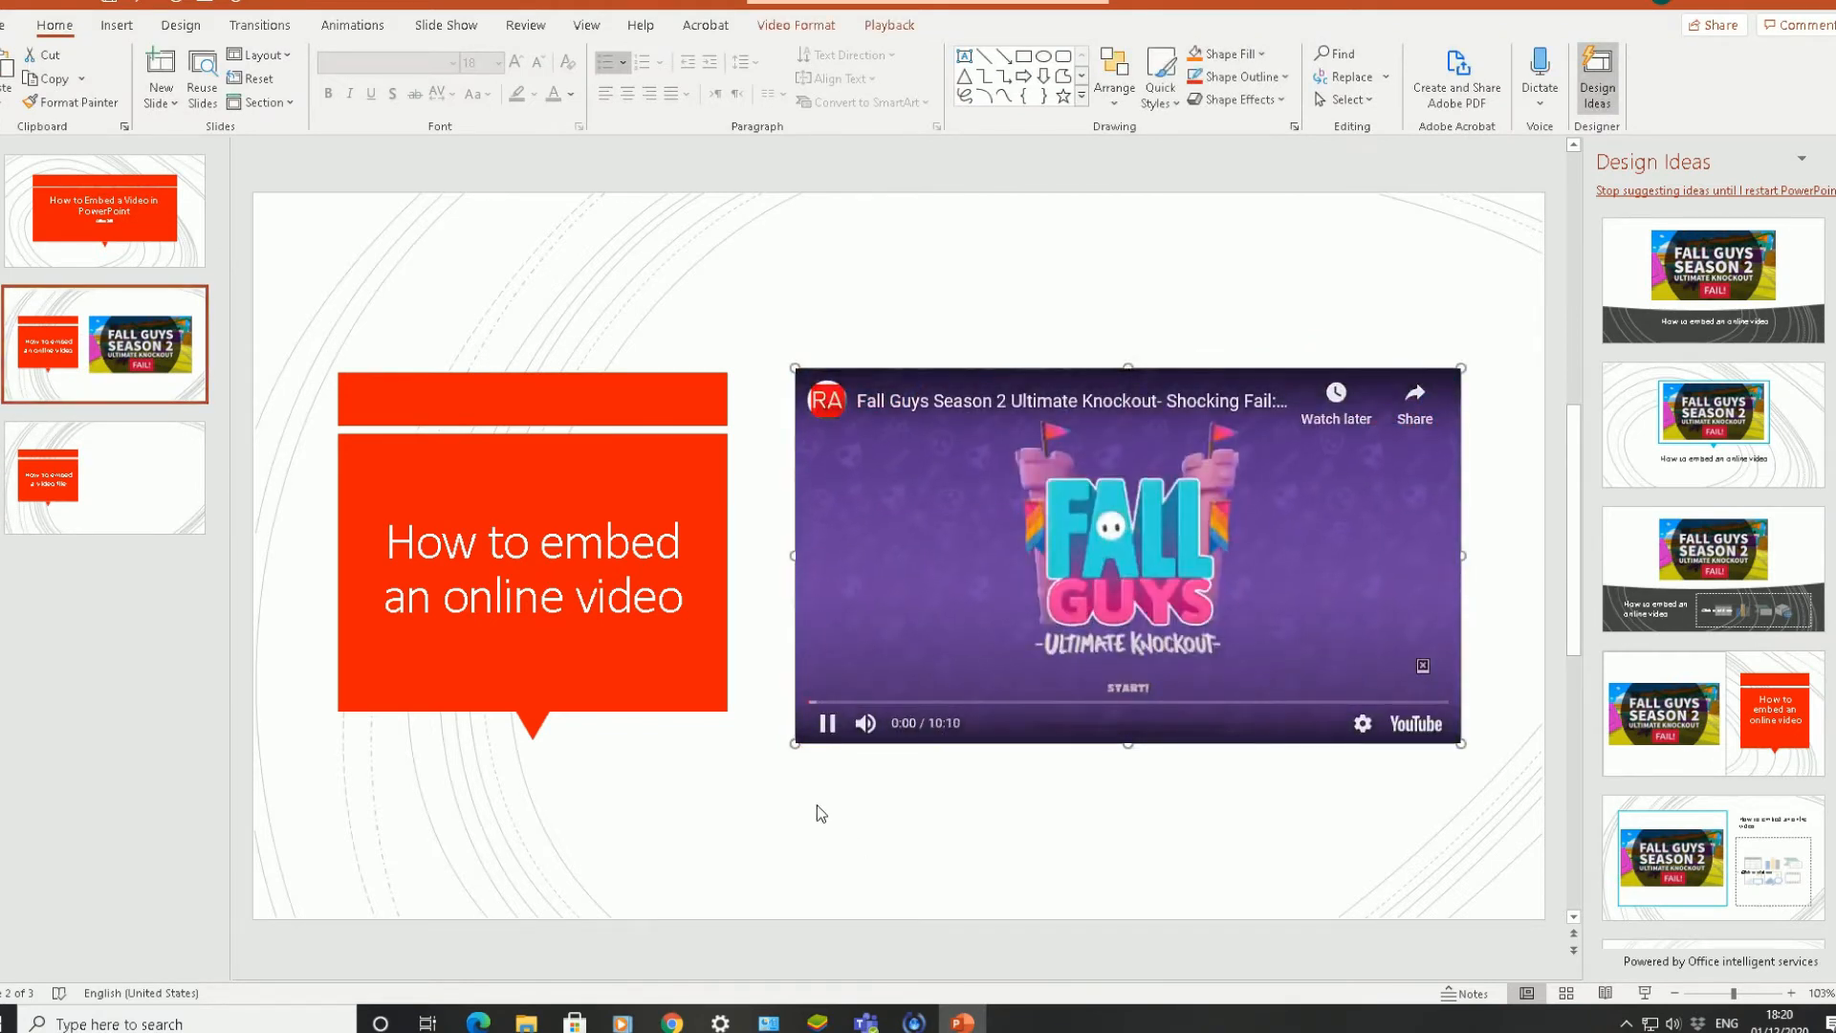
pyautogui.click(825, 723)
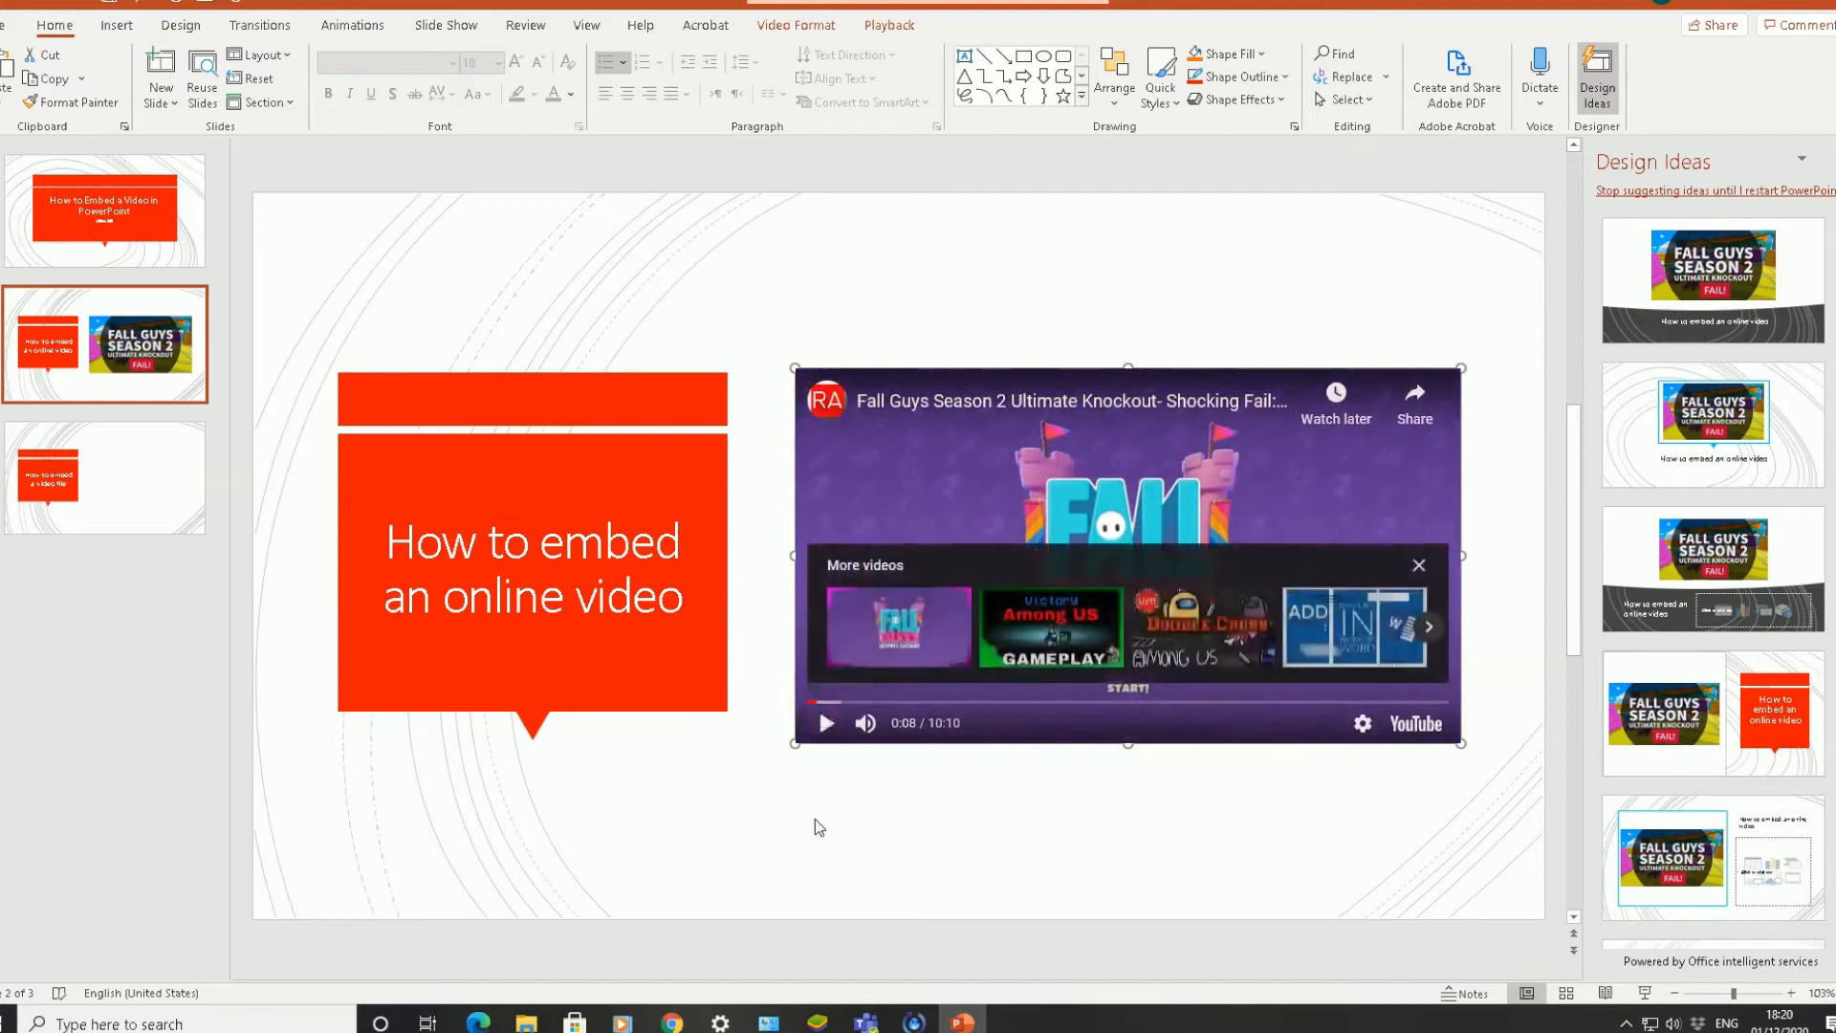
pyautogui.moveTo(754, 632)
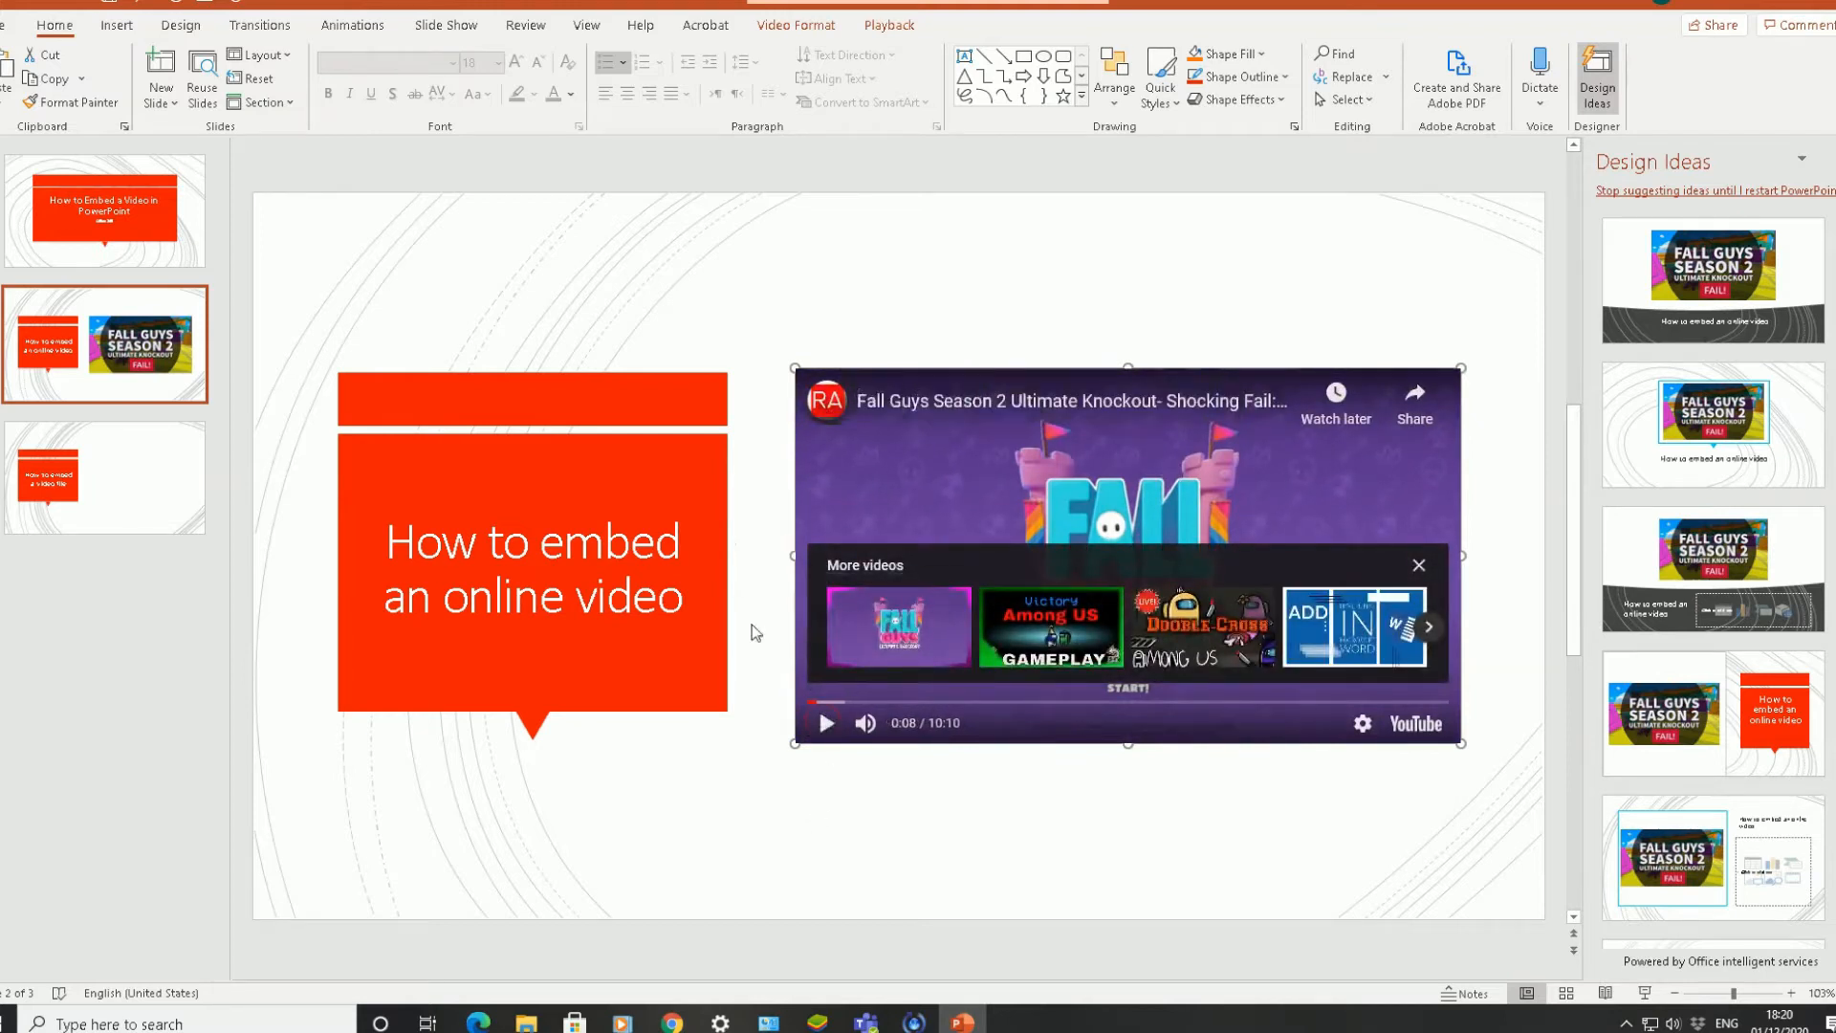
pyautogui.moveTo(808, 632)
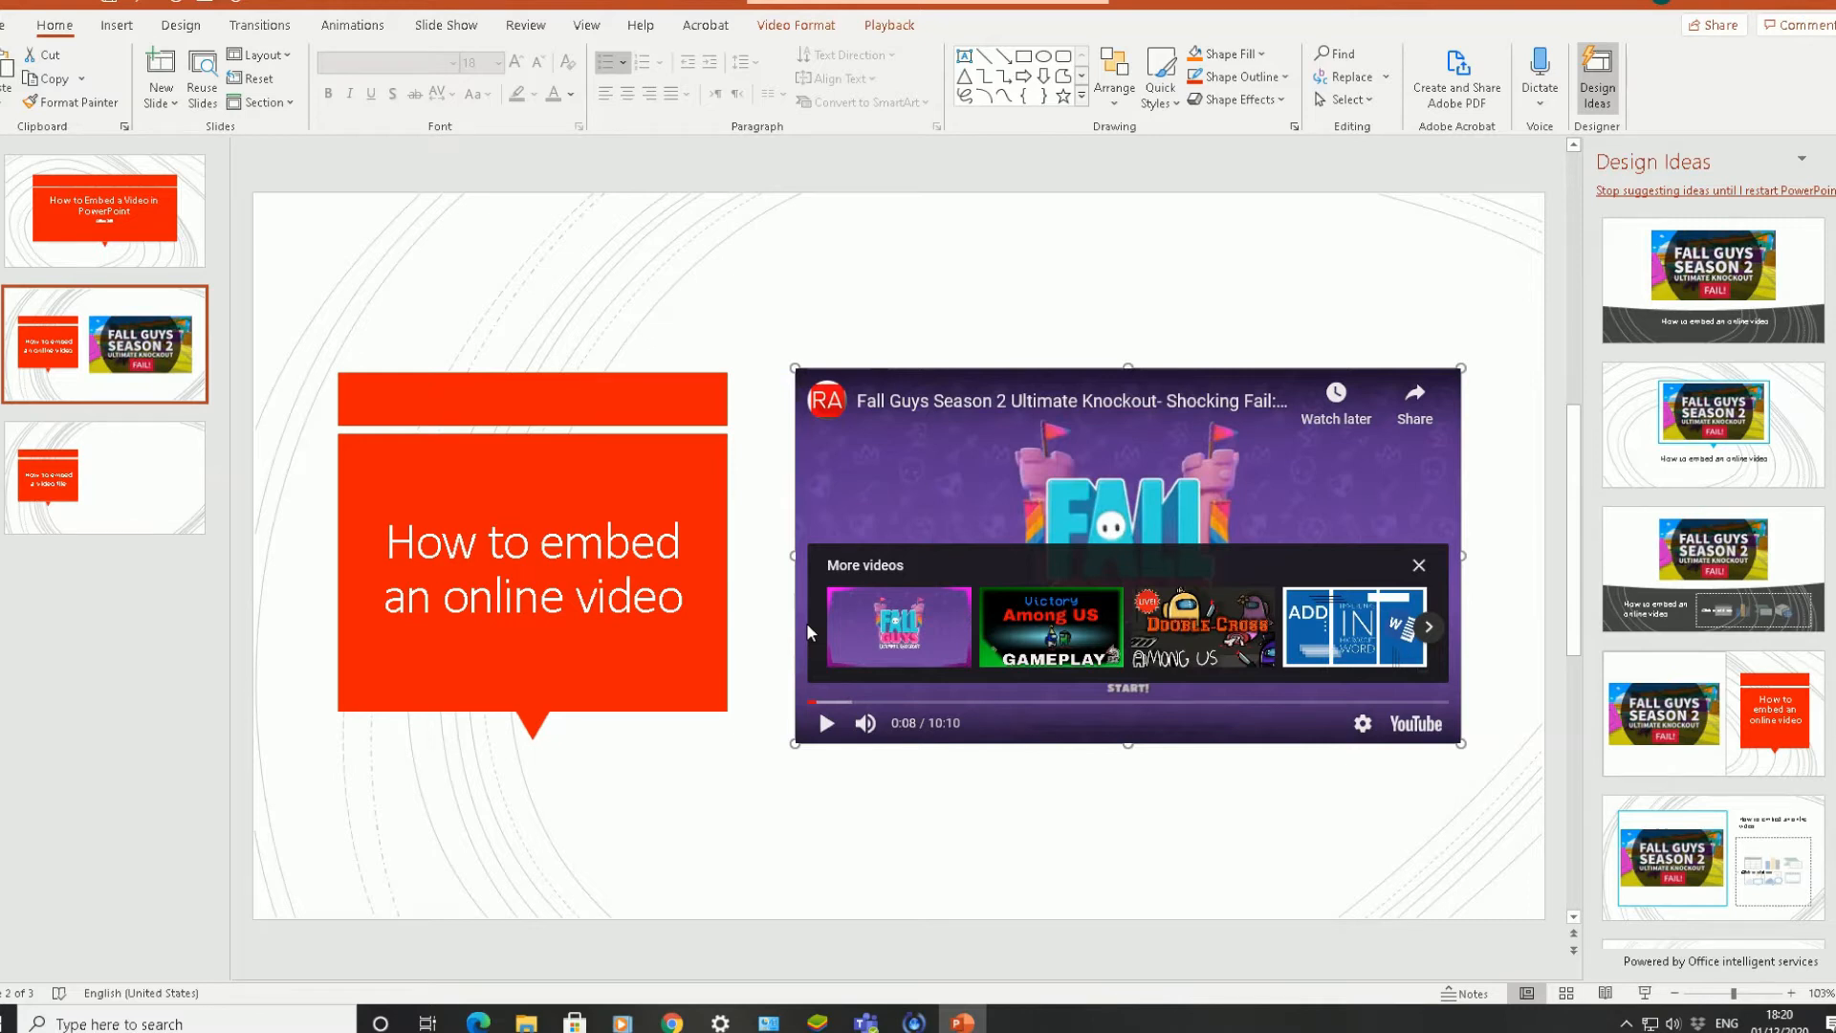
# Step: Insert AddCommentsinWord.mp4 from this PC onto slide 3, then play and pause the preview
pyautogui.click(103, 478)
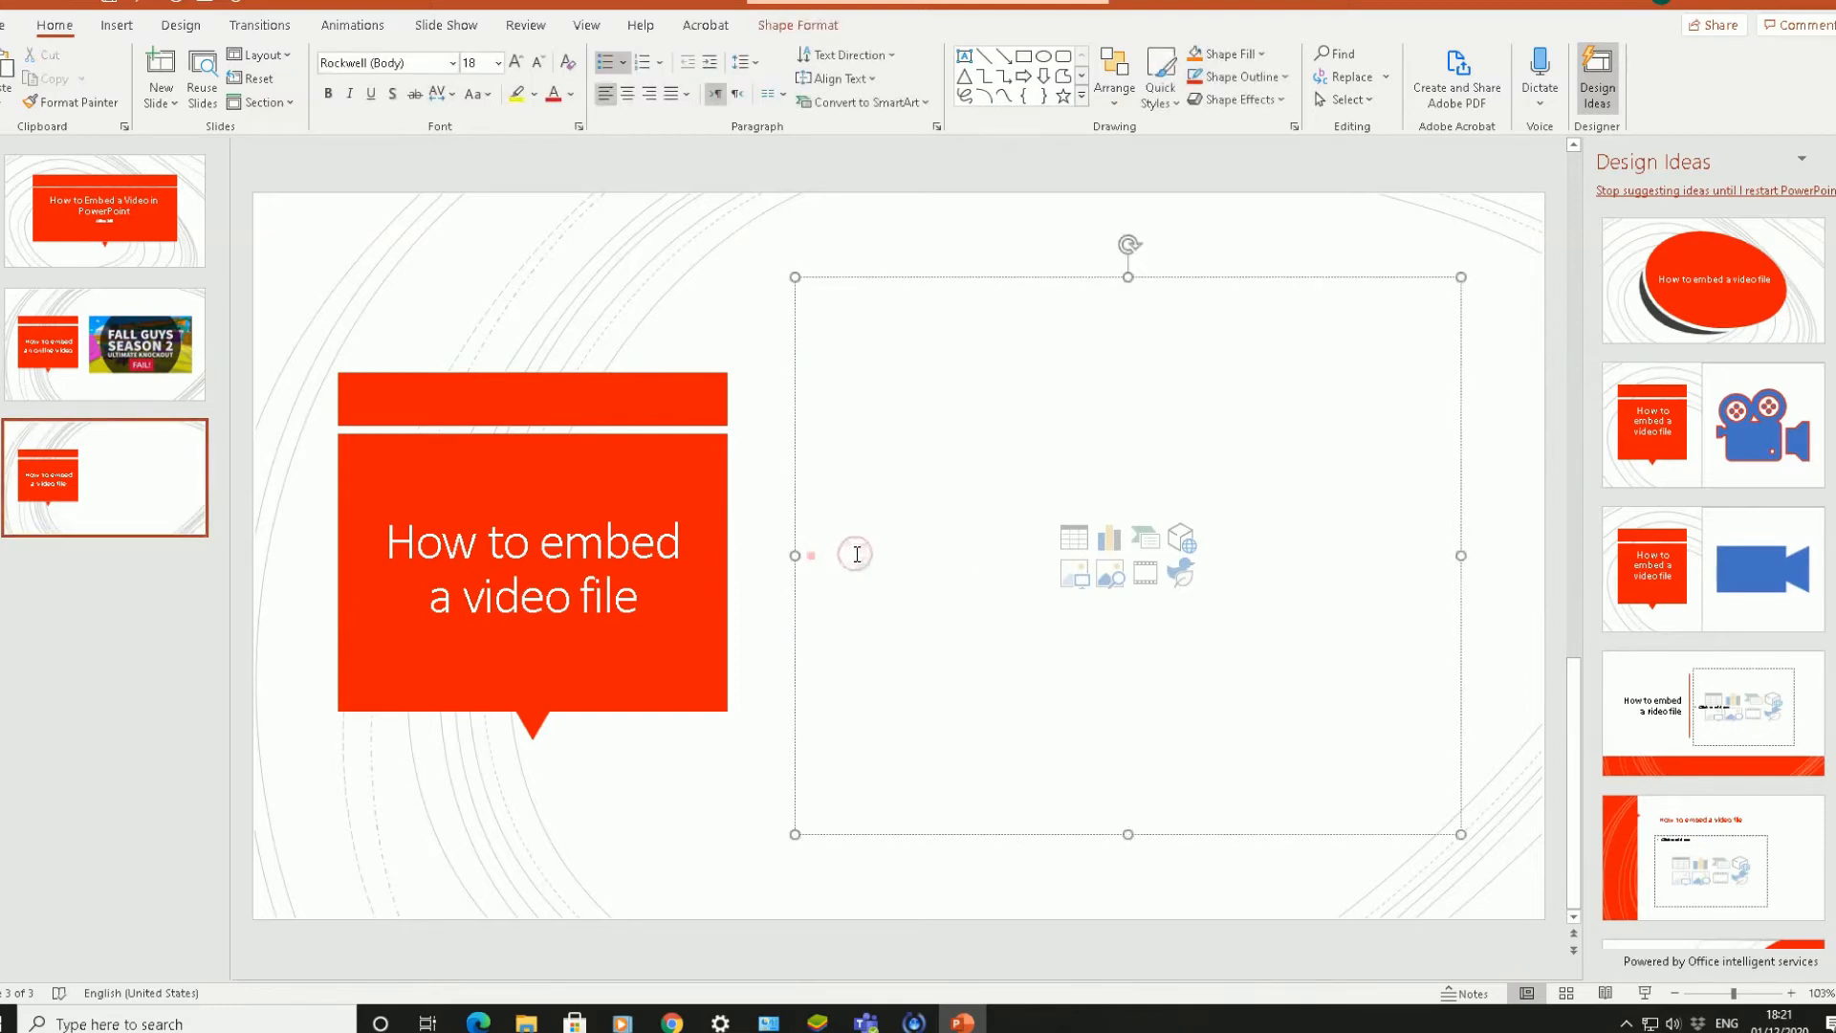
pyautogui.moveTo(919, 459)
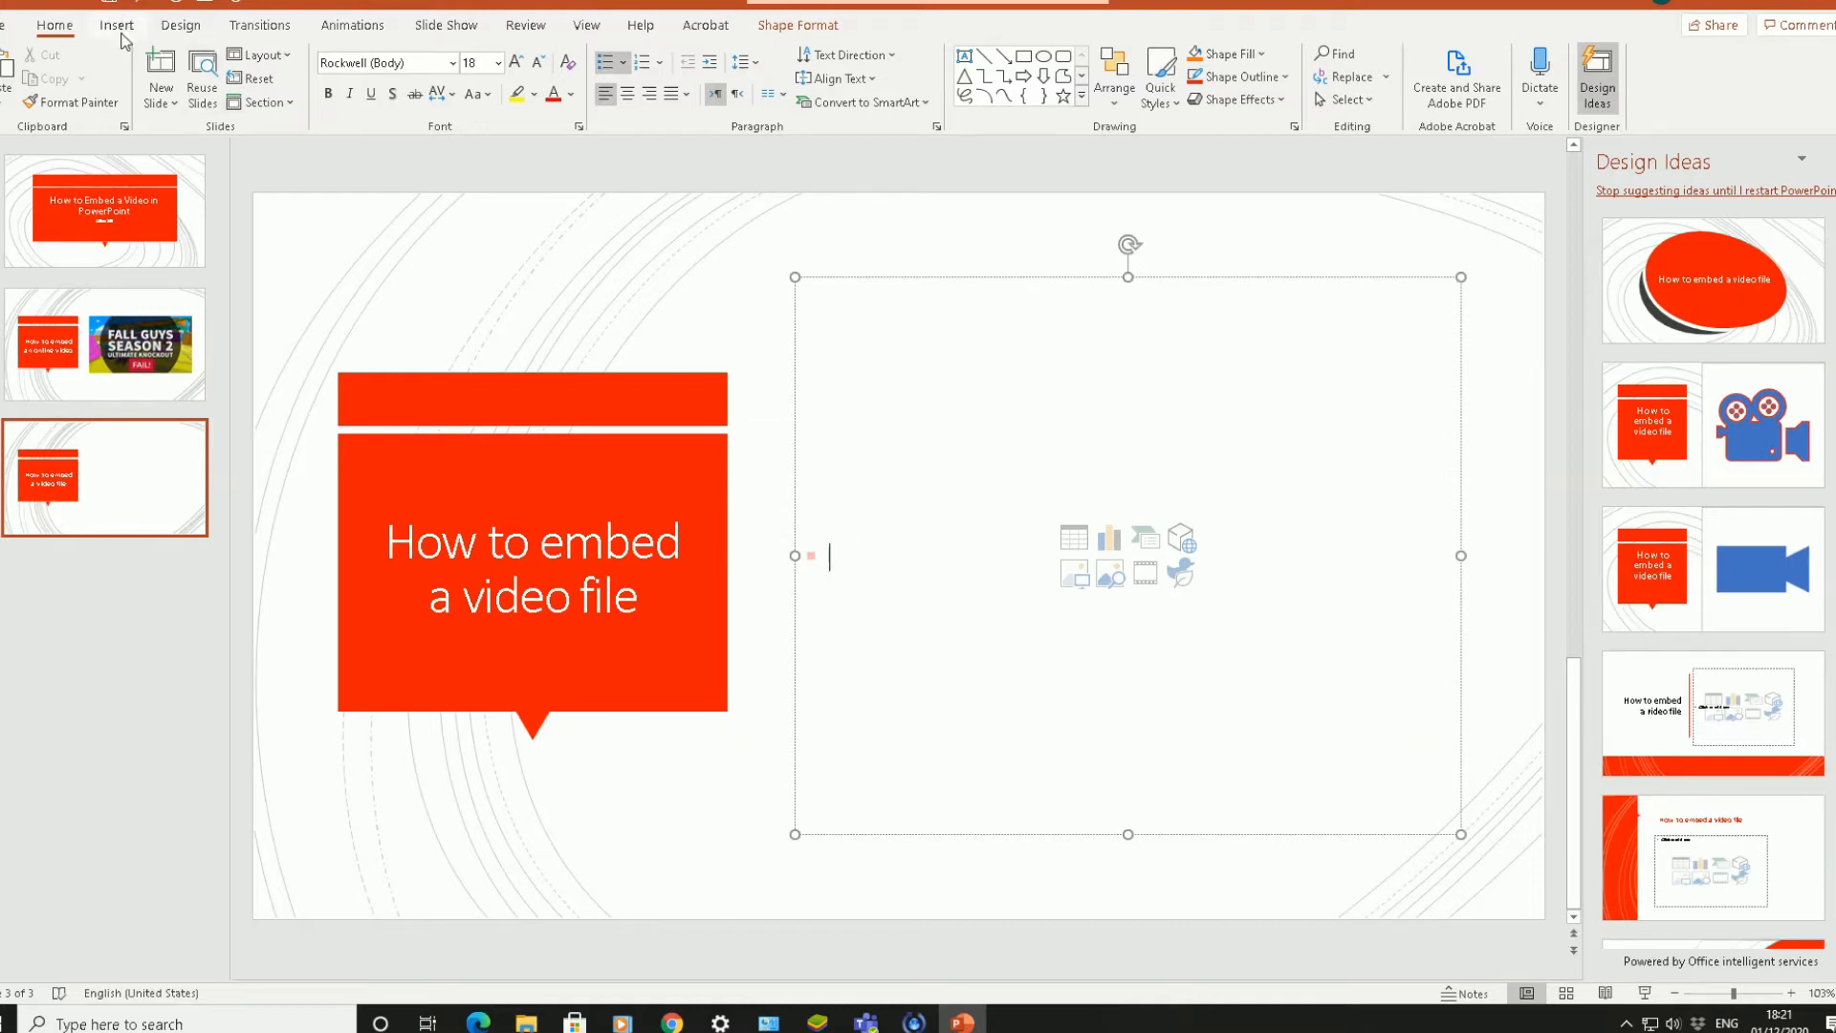
pyautogui.click(116, 24)
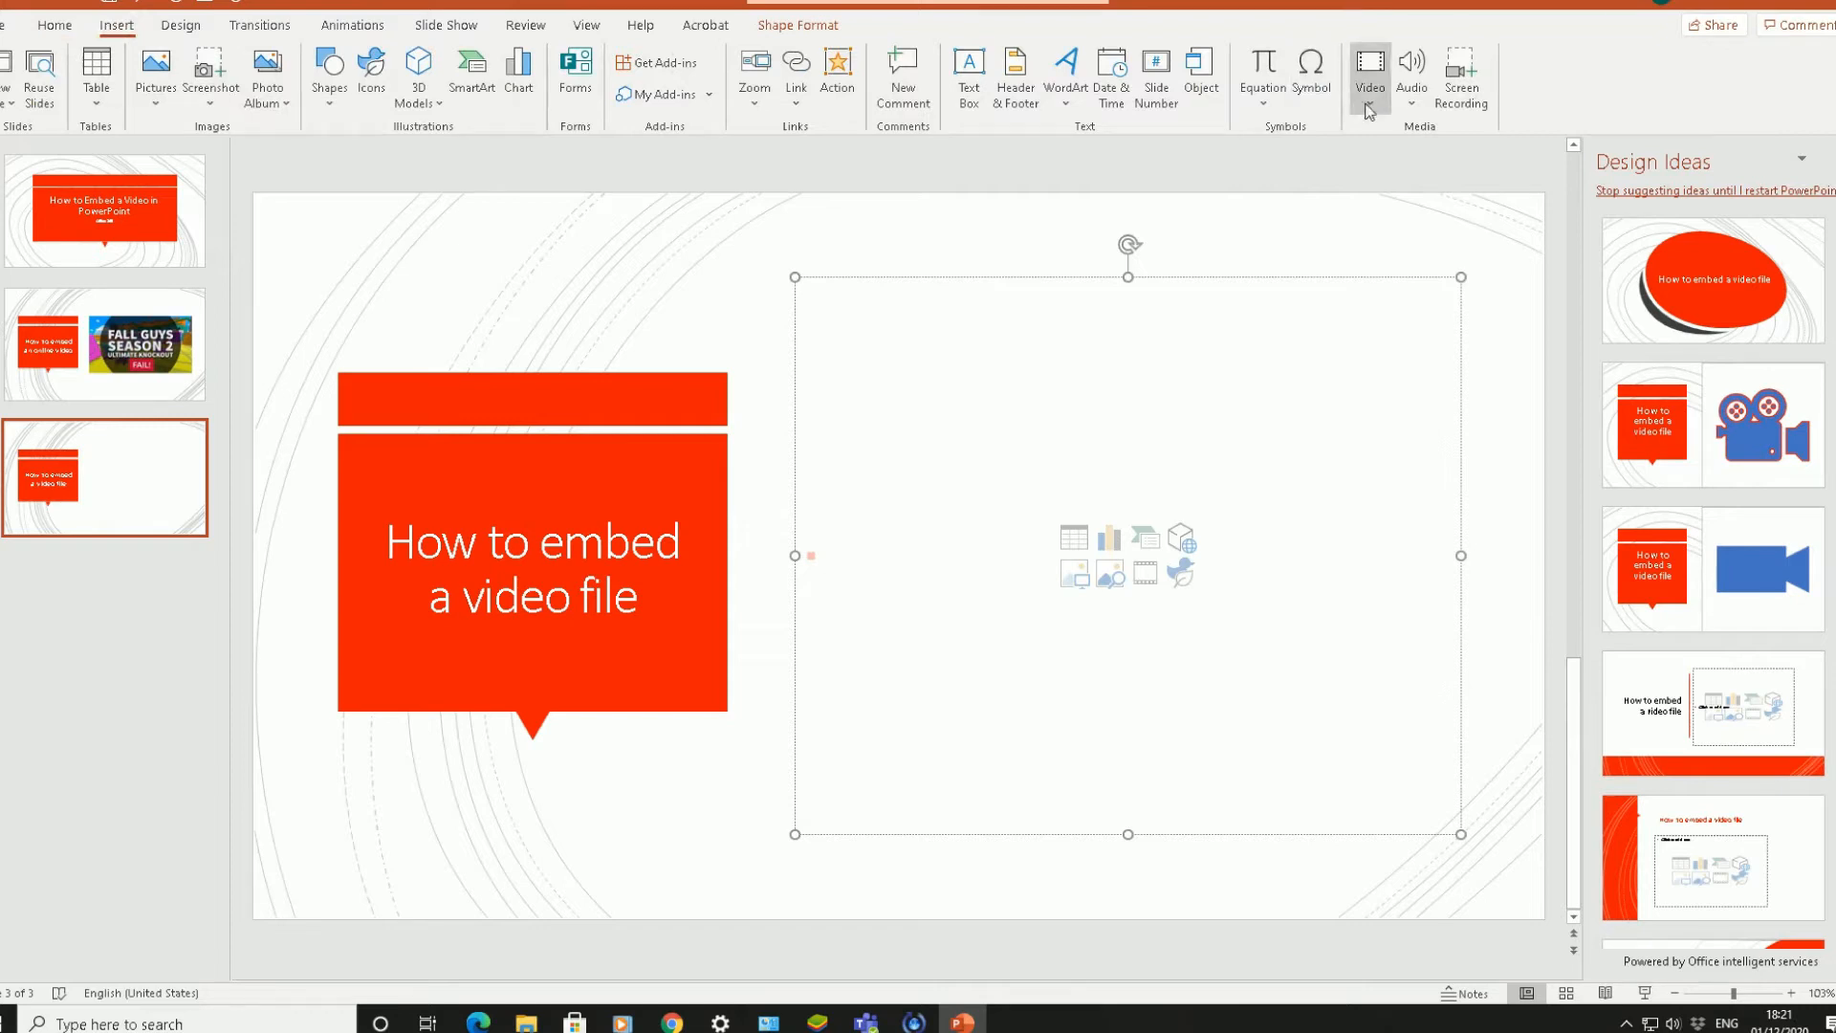
pyautogui.click(1368, 68)
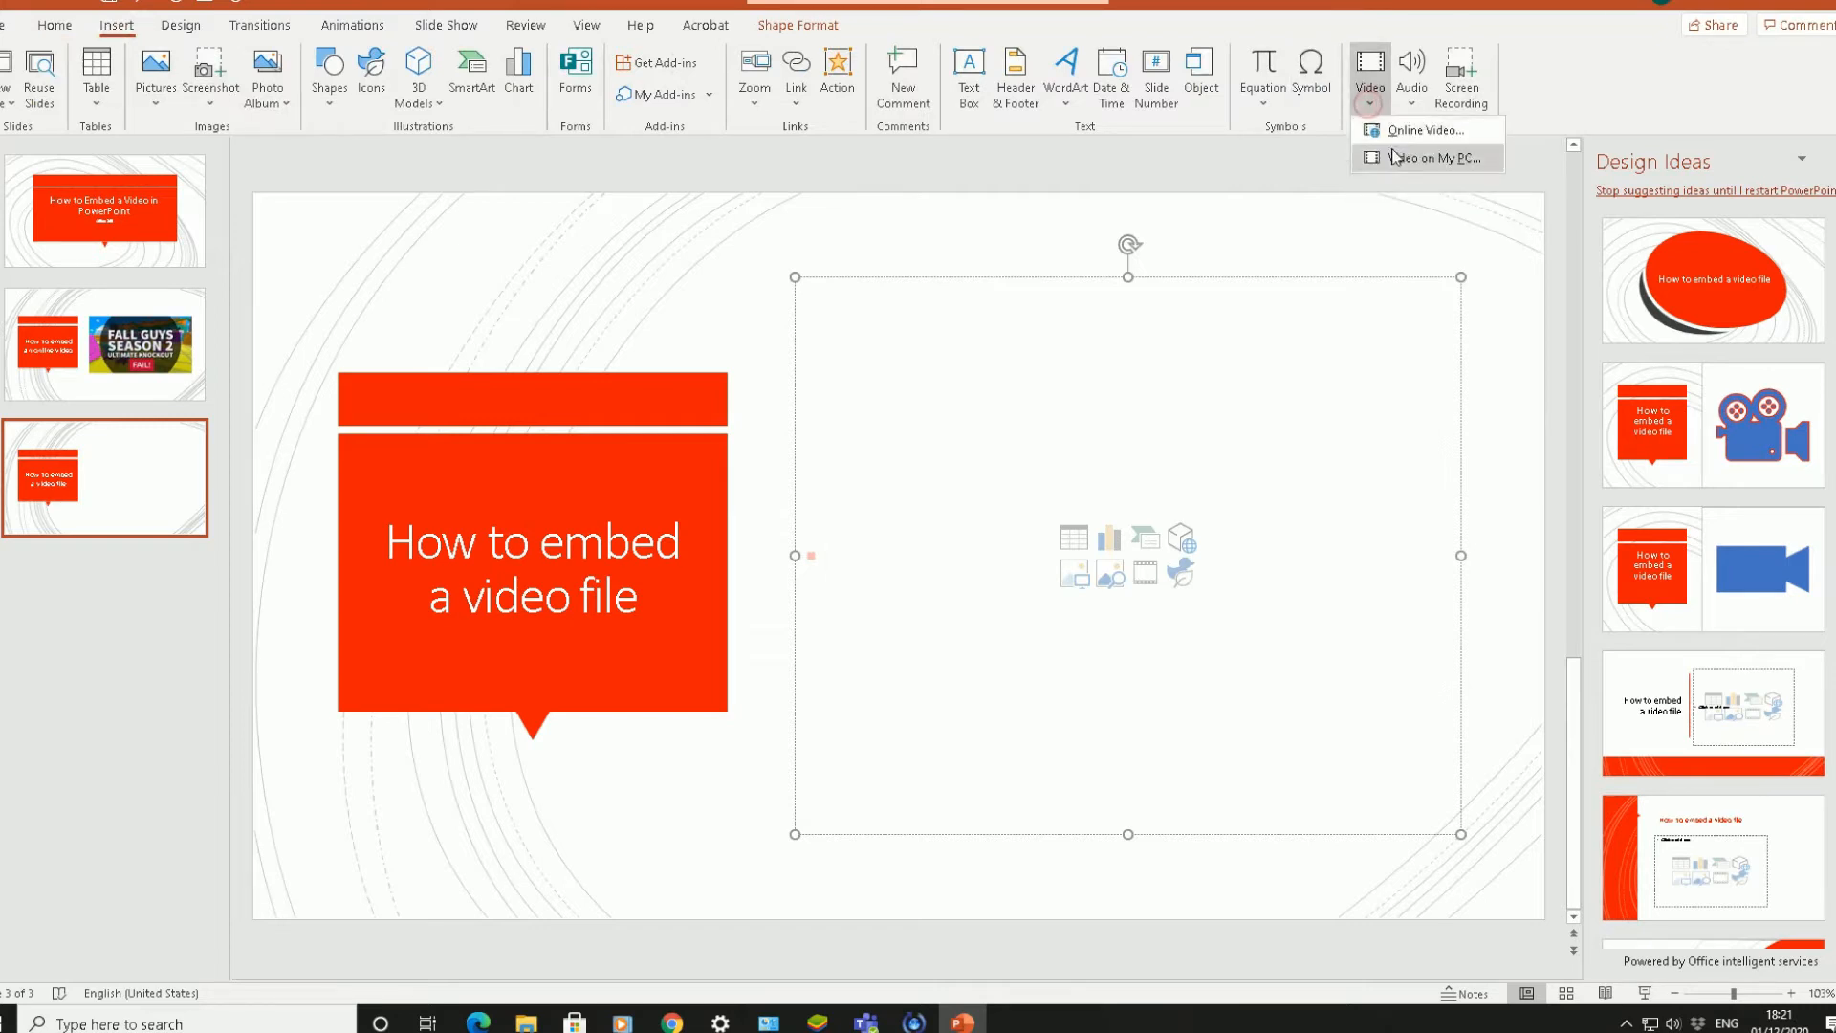
pyautogui.moveTo(1429, 158)
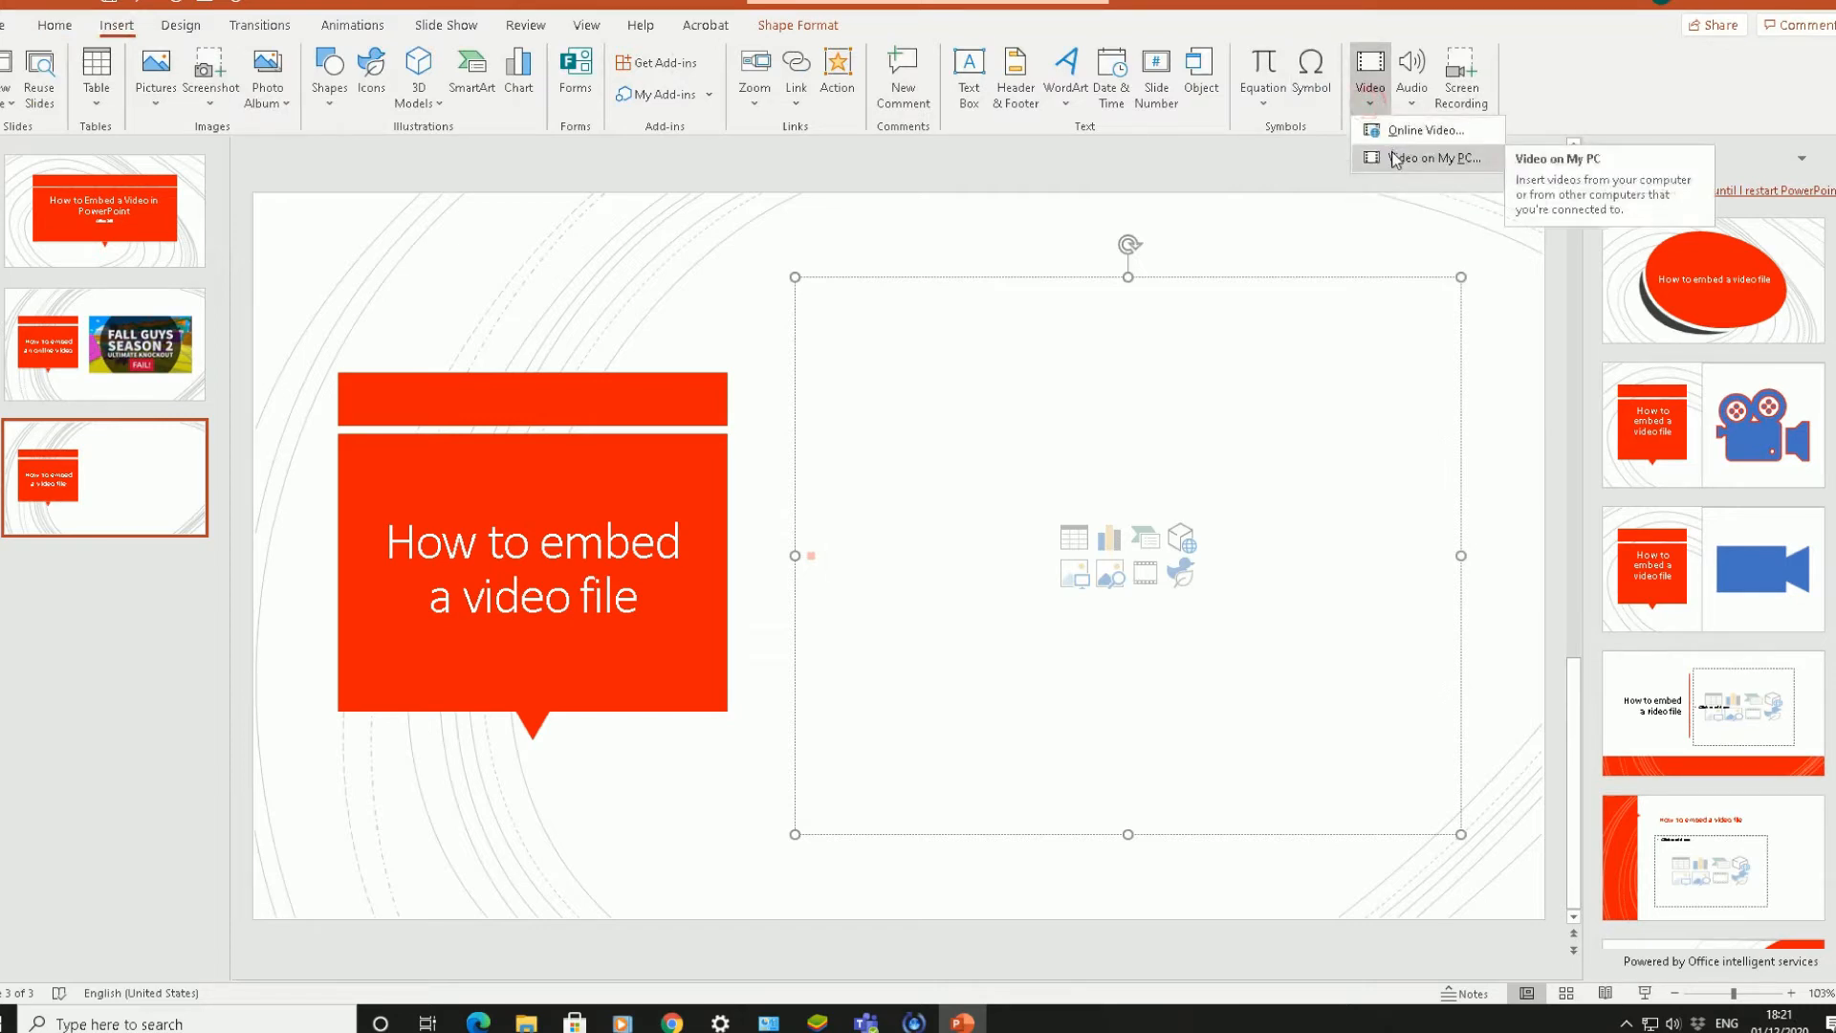
pyautogui.click(1432, 158)
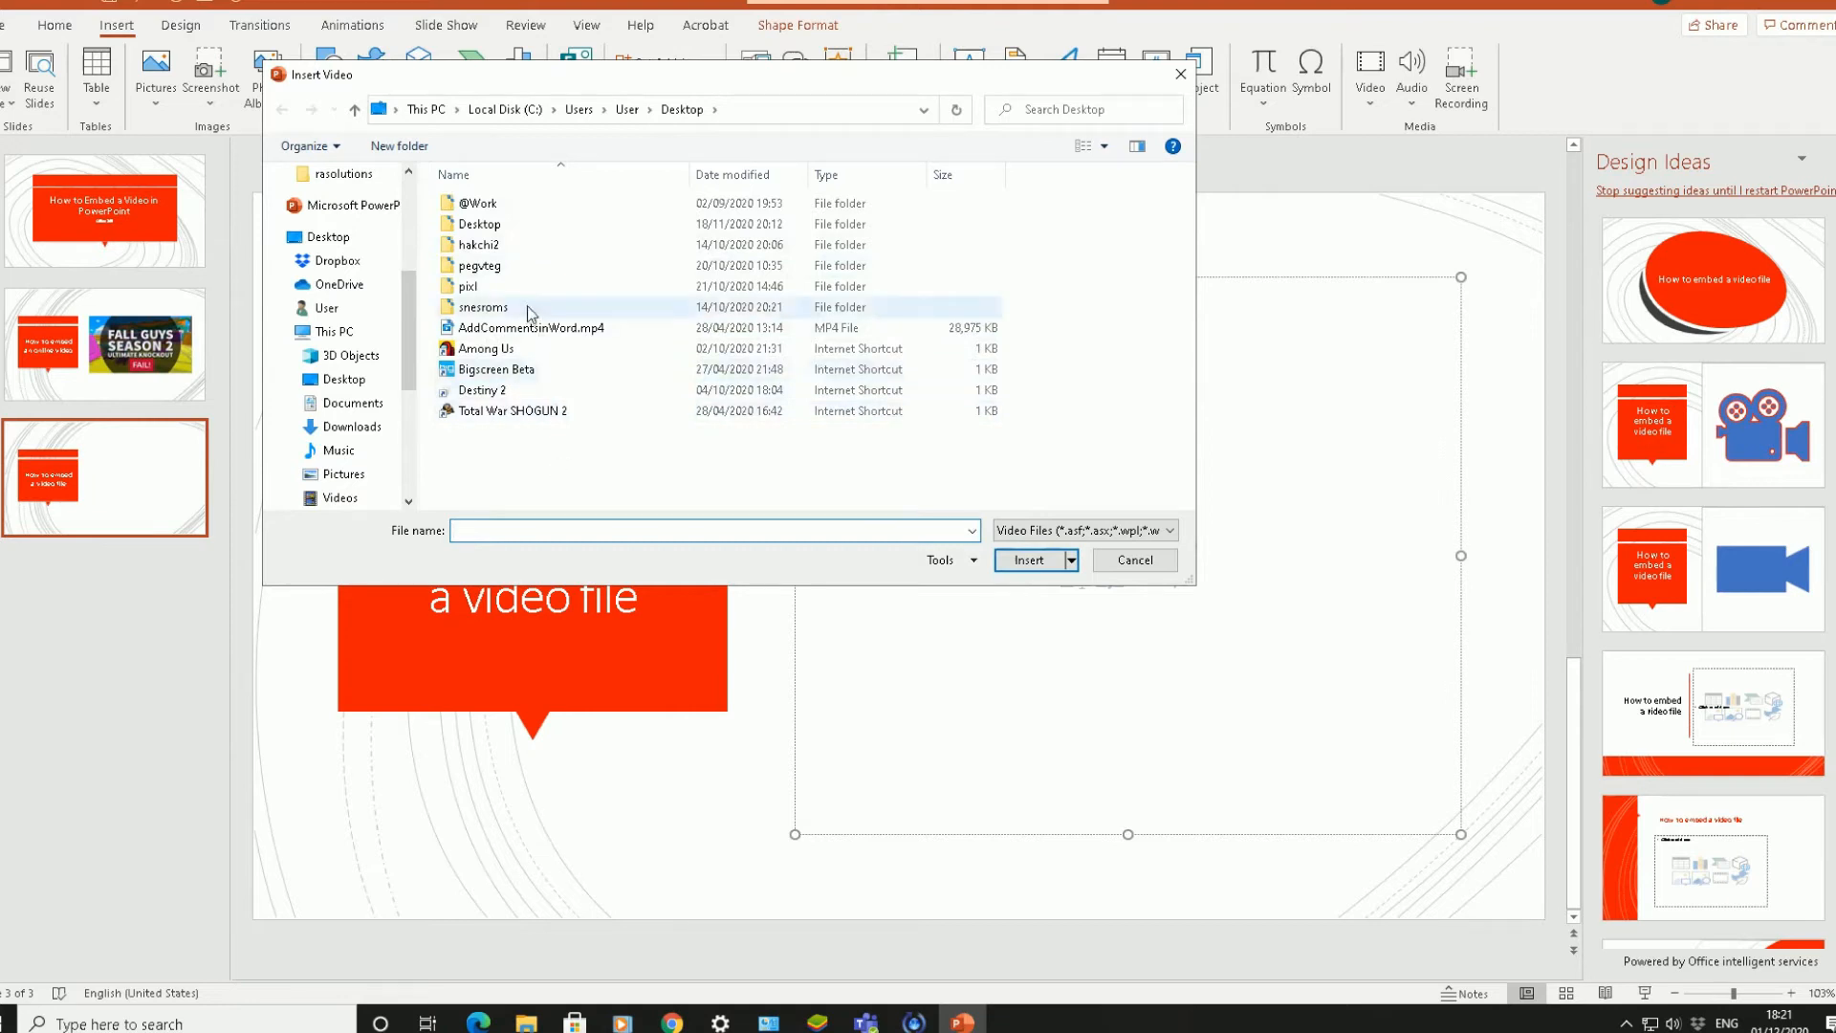
pyautogui.click(529, 327)
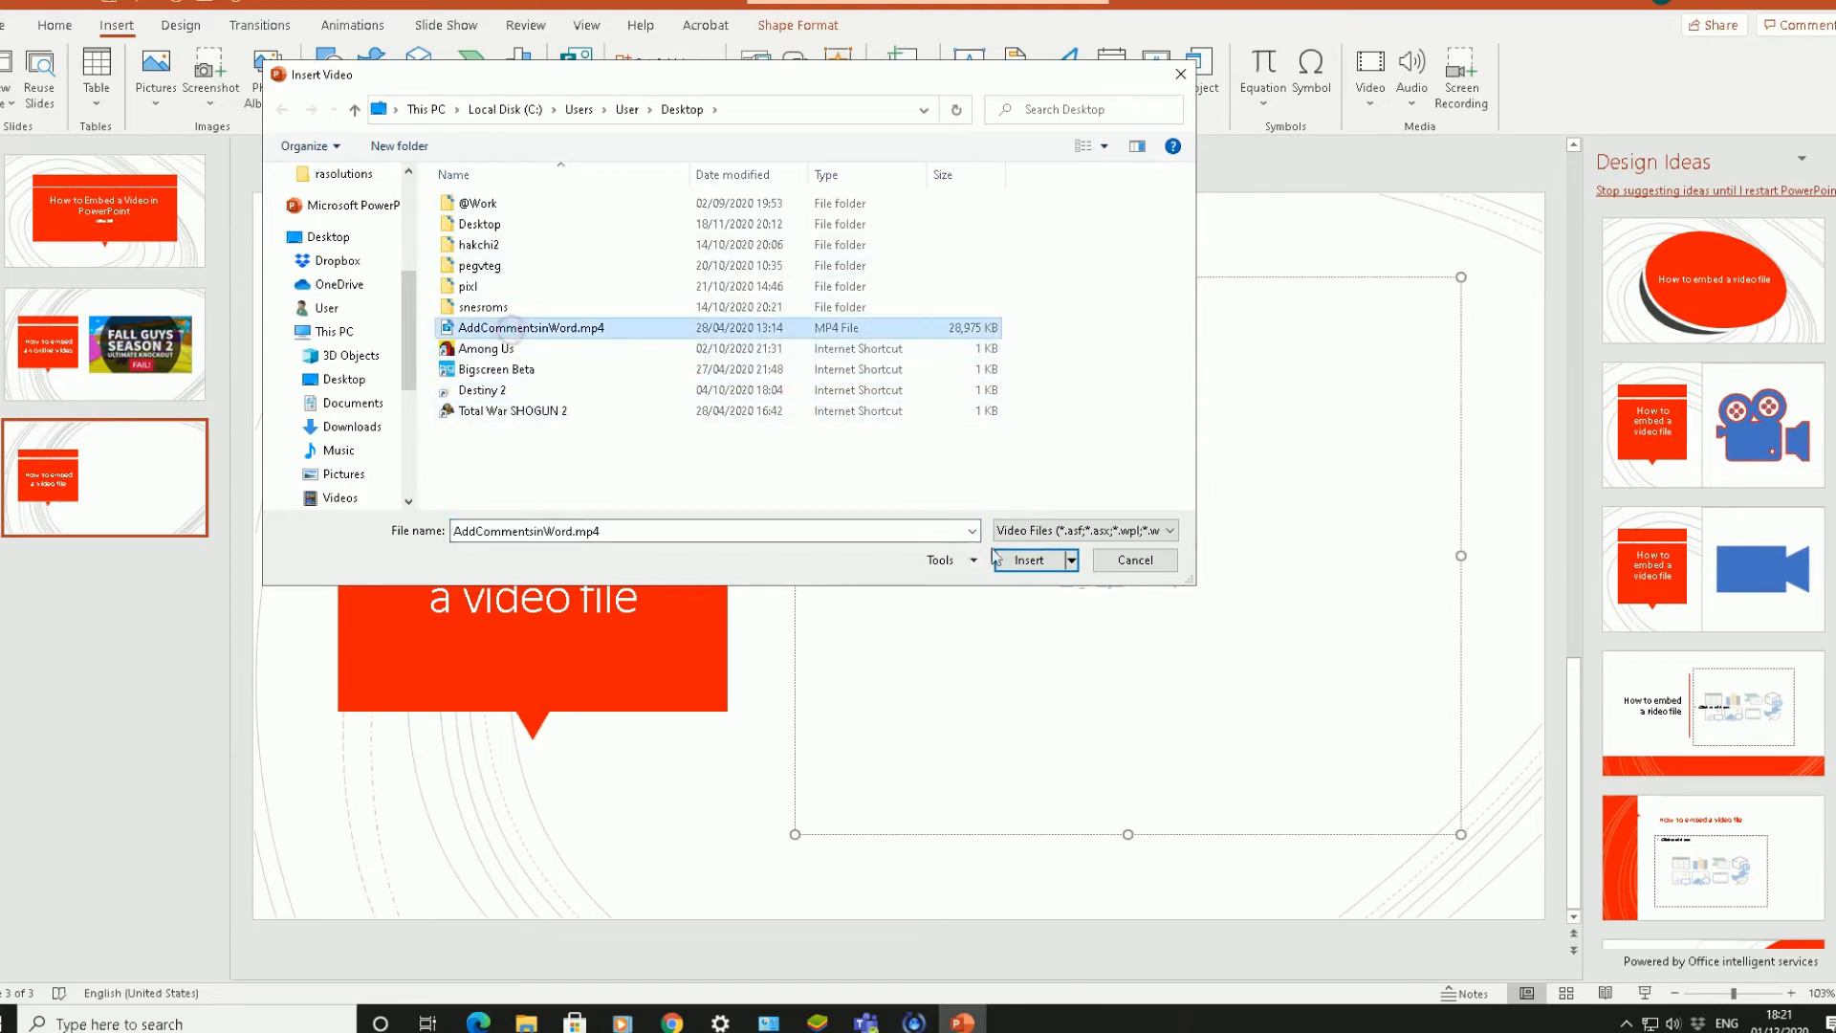
pyautogui.click(1027, 559)
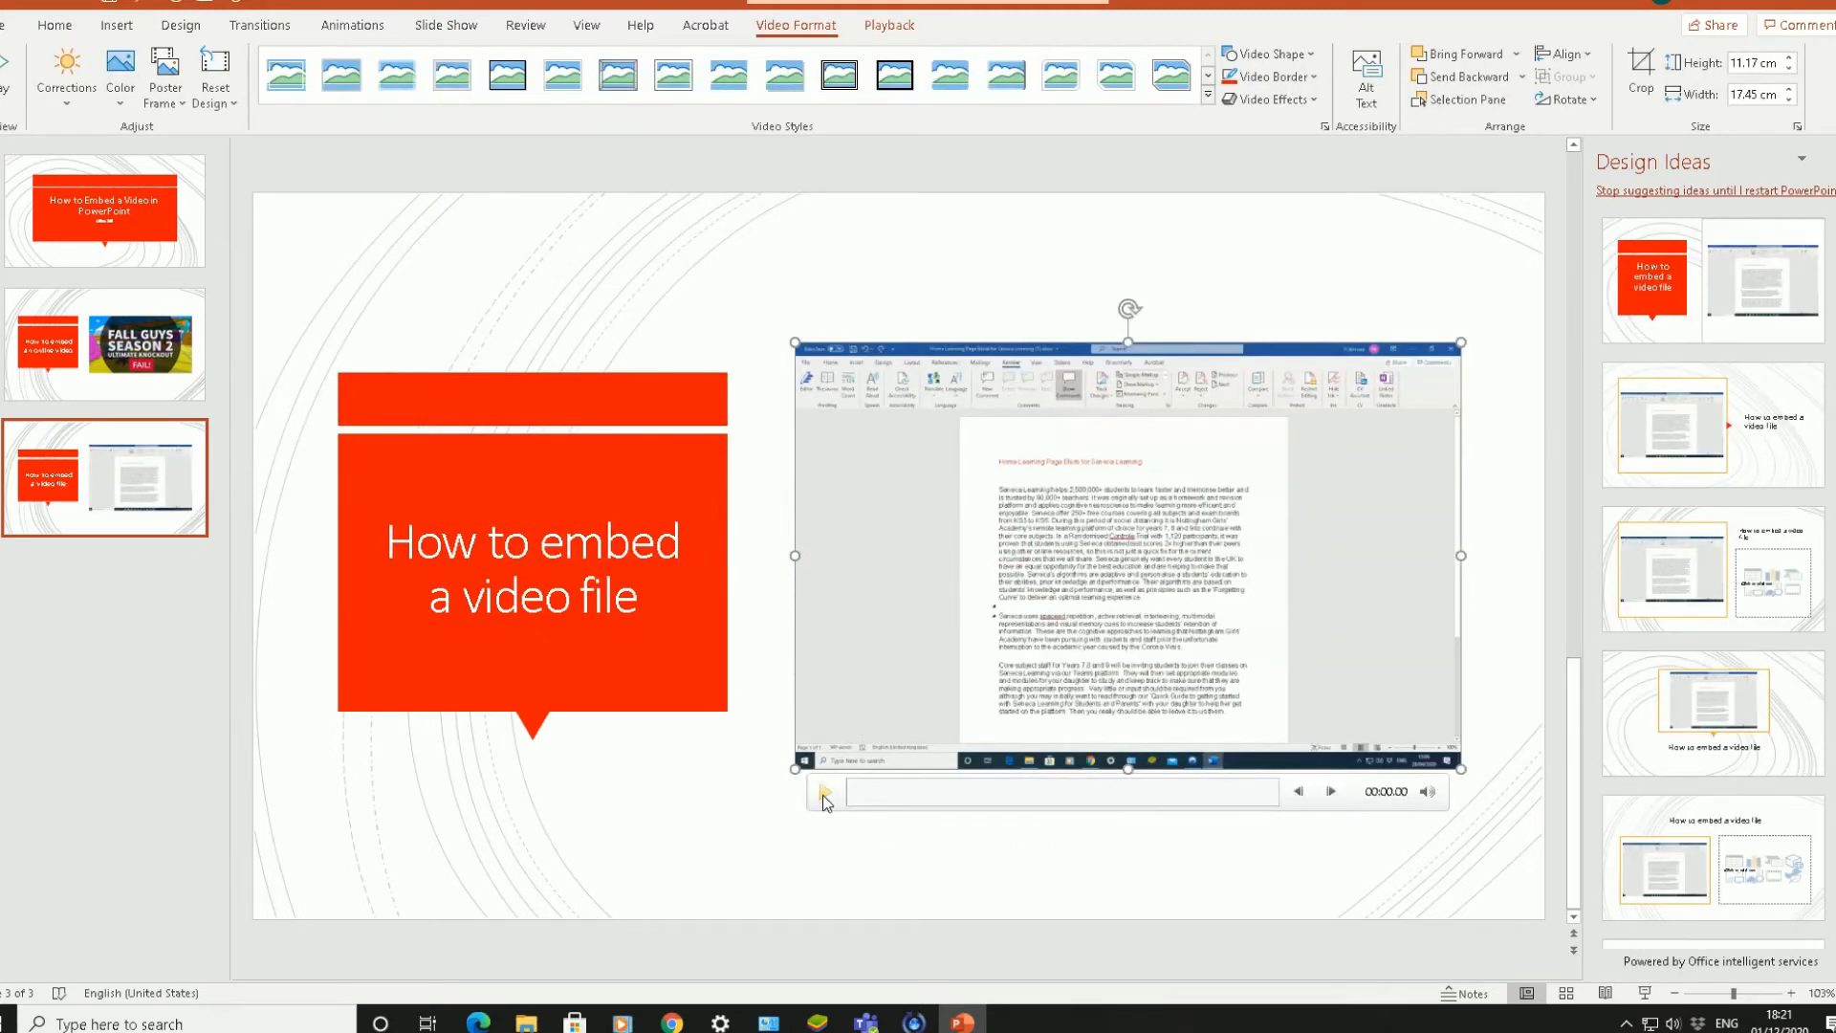
pyautogui.click(823, 792)
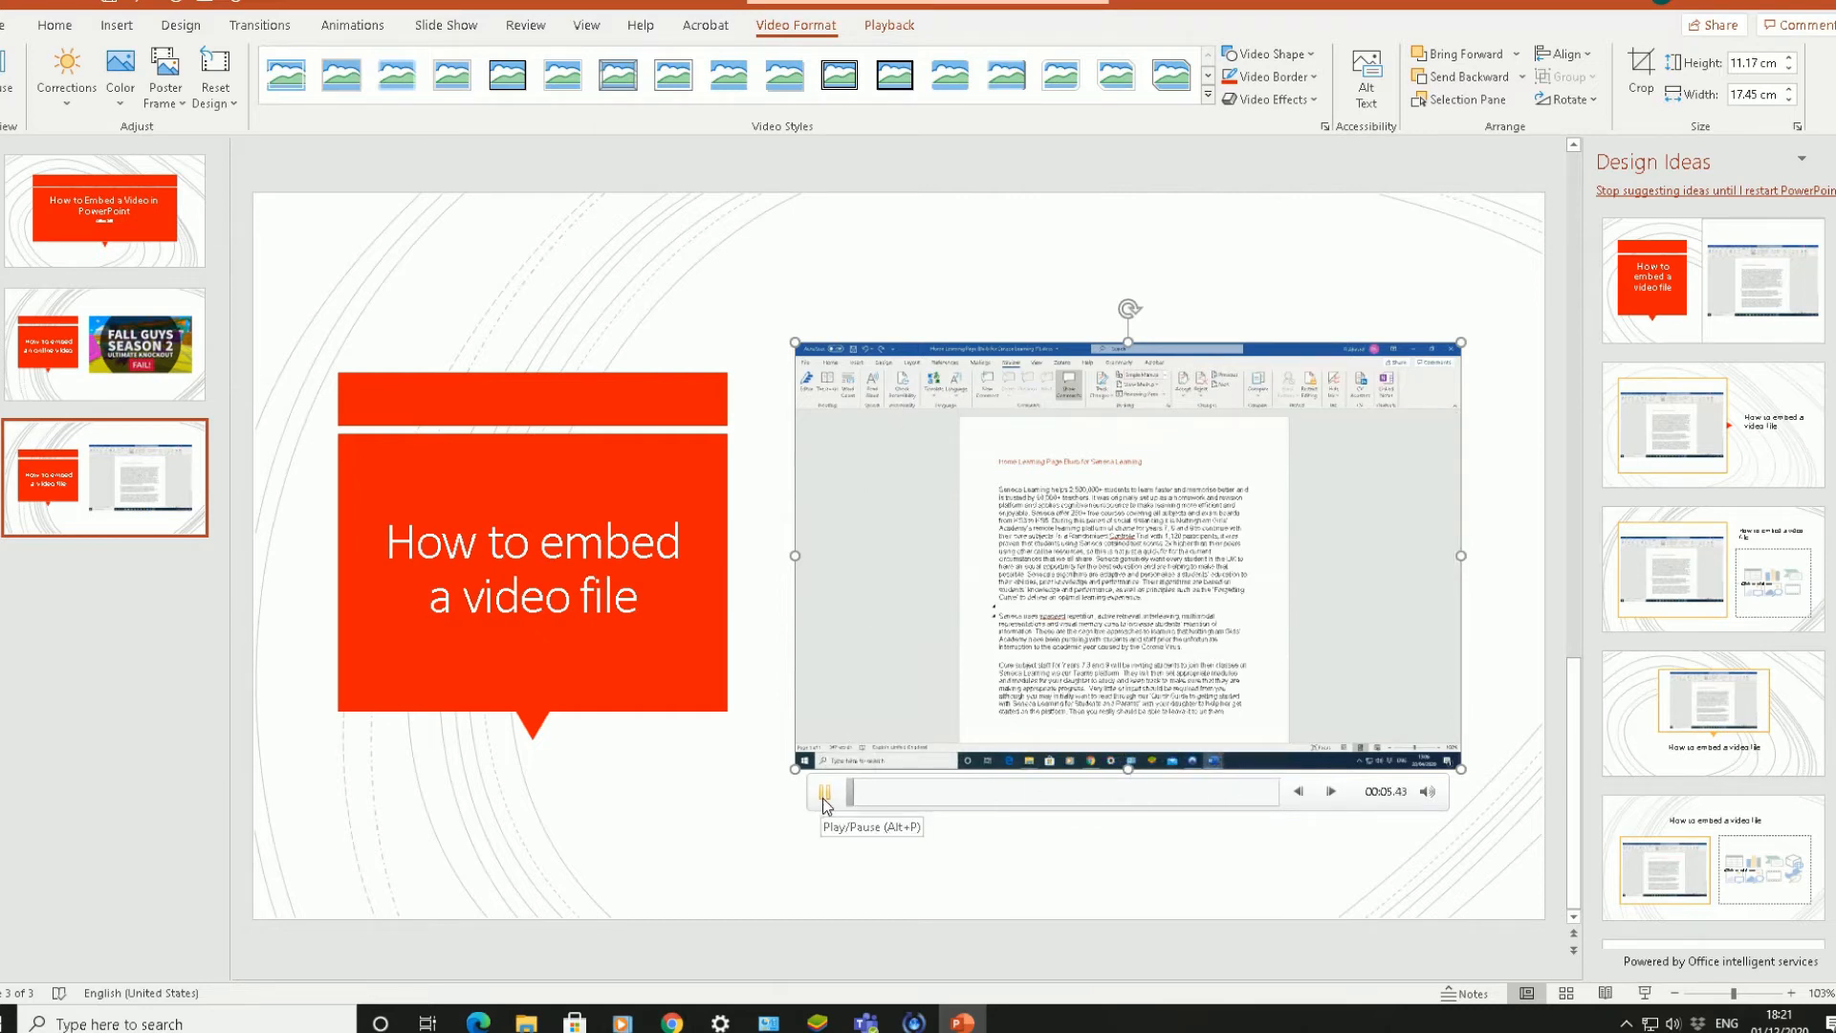
pyautogui.click(823, 791)
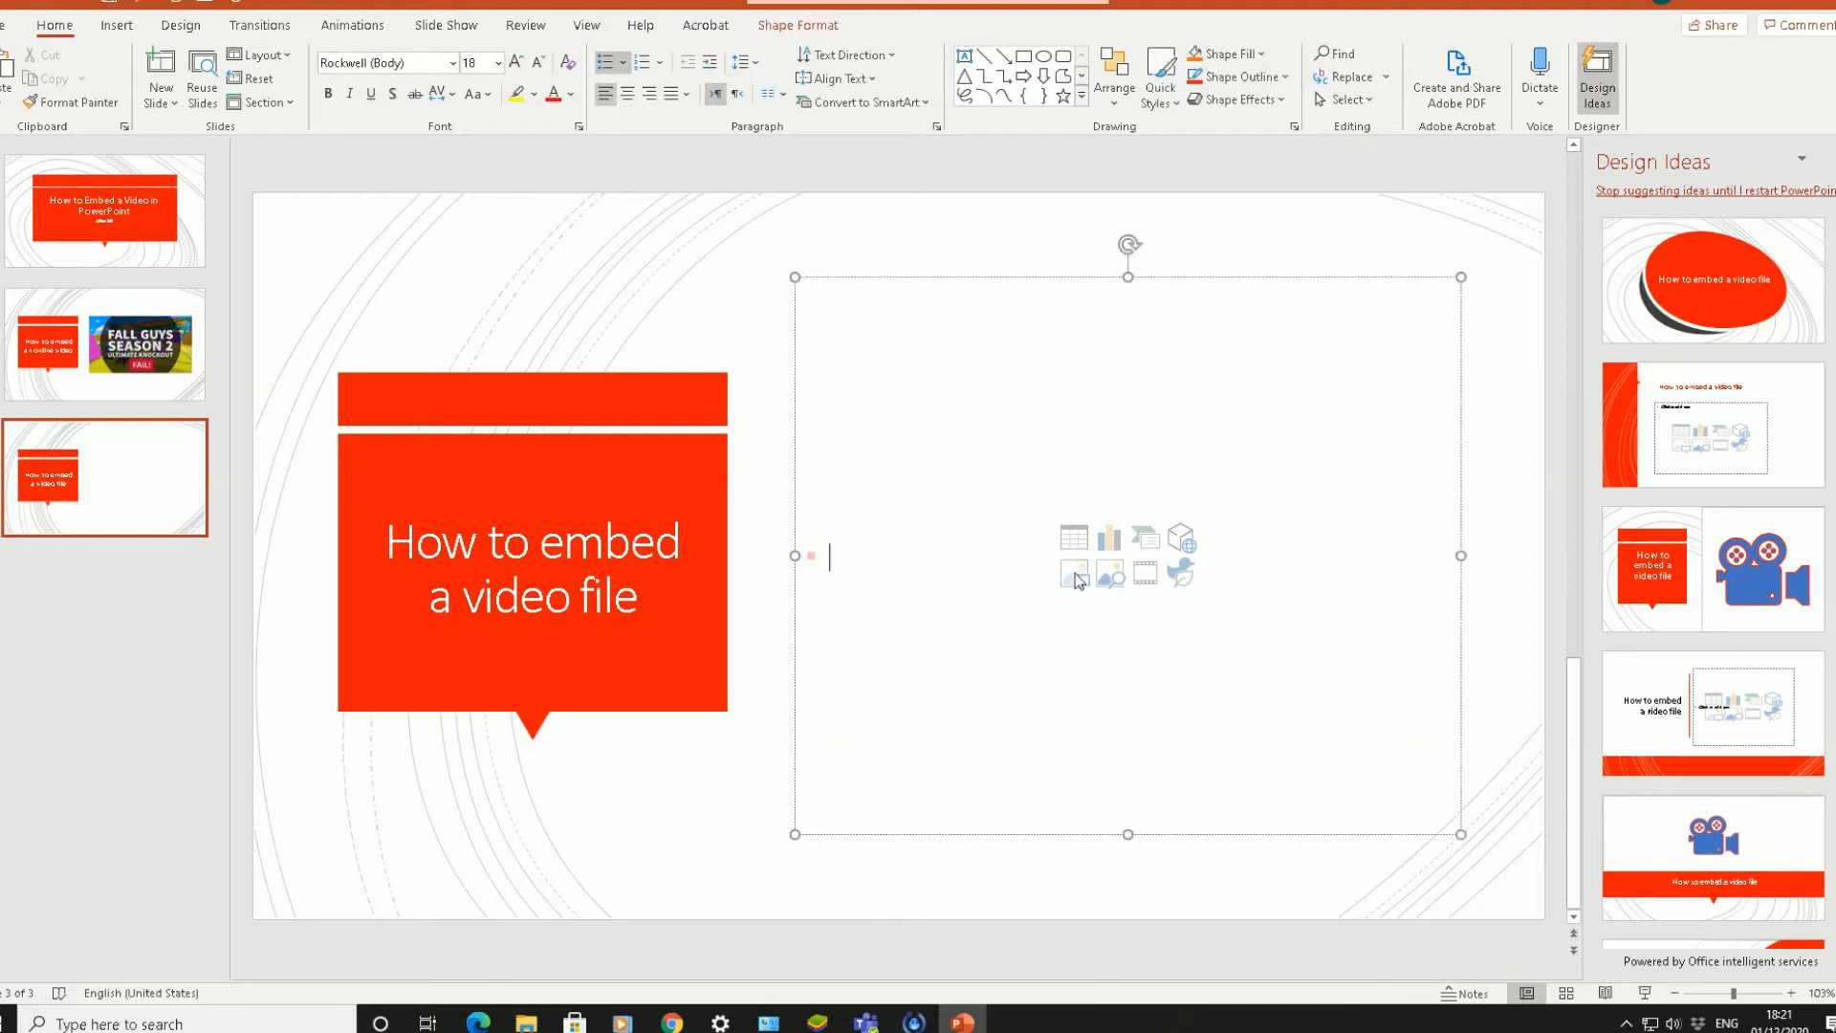
pyautogui.moveTo(1073, 537)
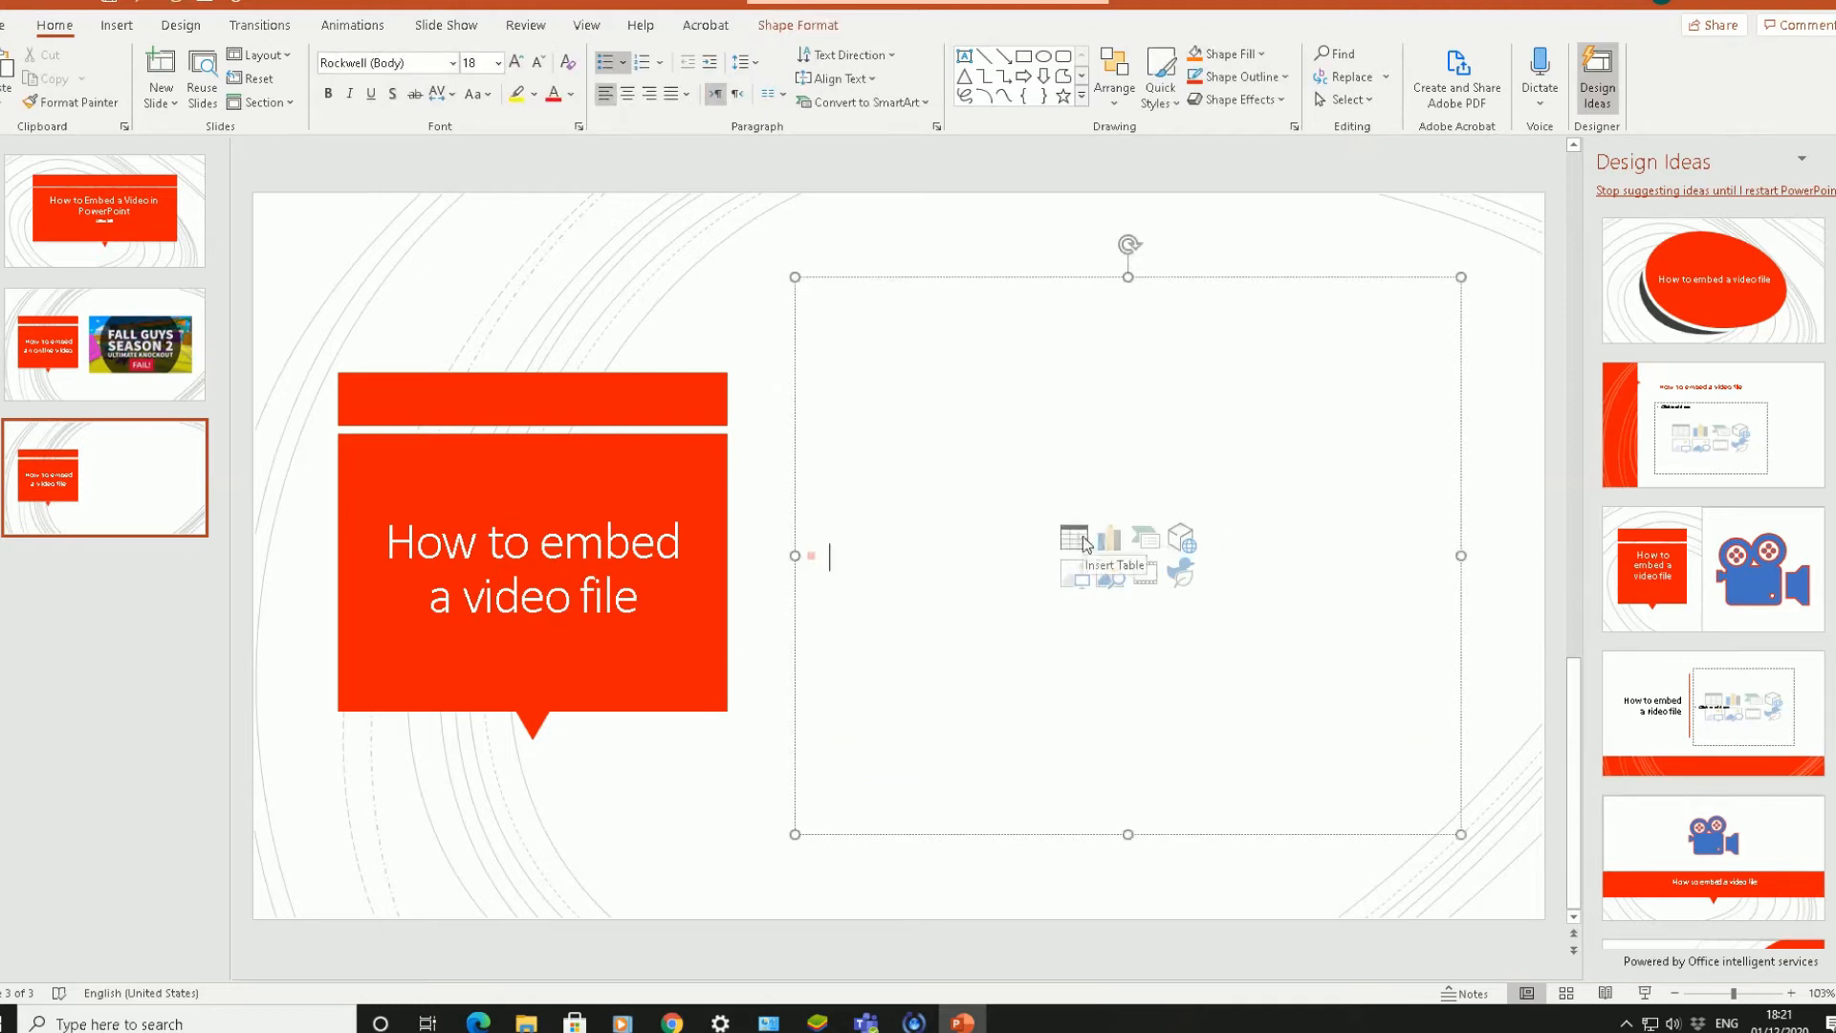
pyautogui.moveTo(1145, 539)
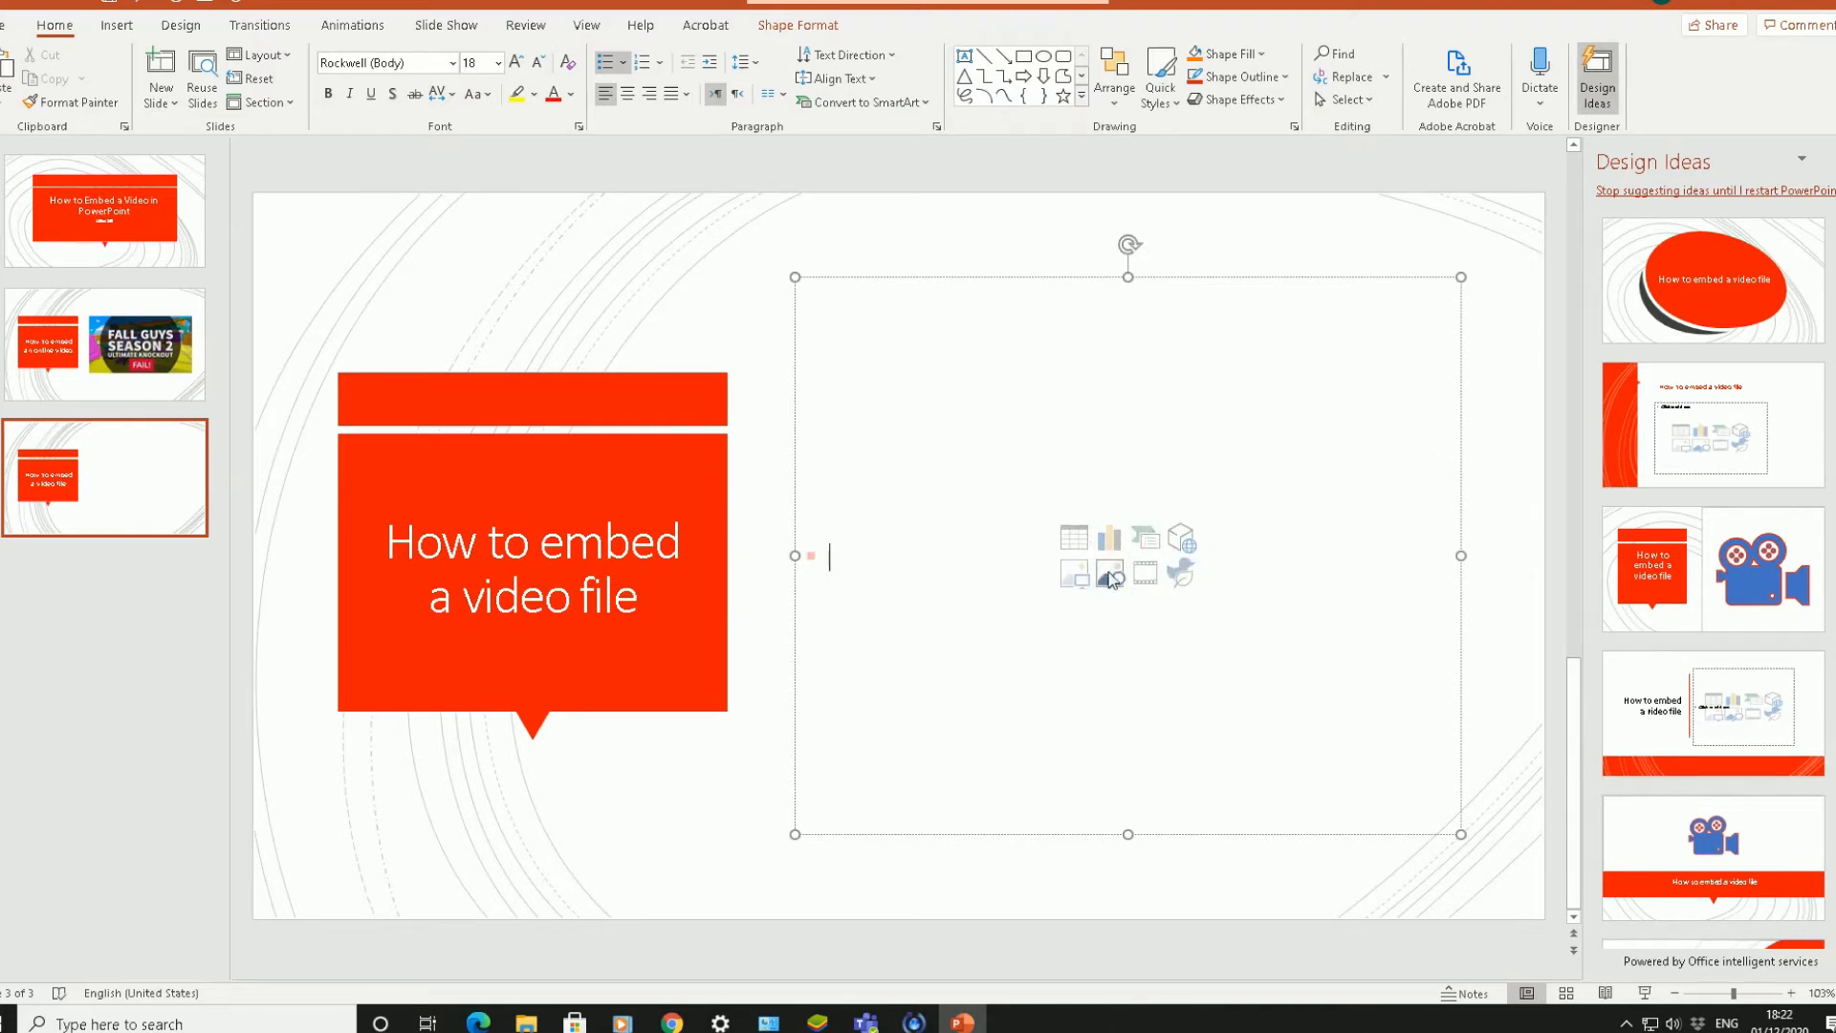
pyautogui.moveTo(1147, 570)
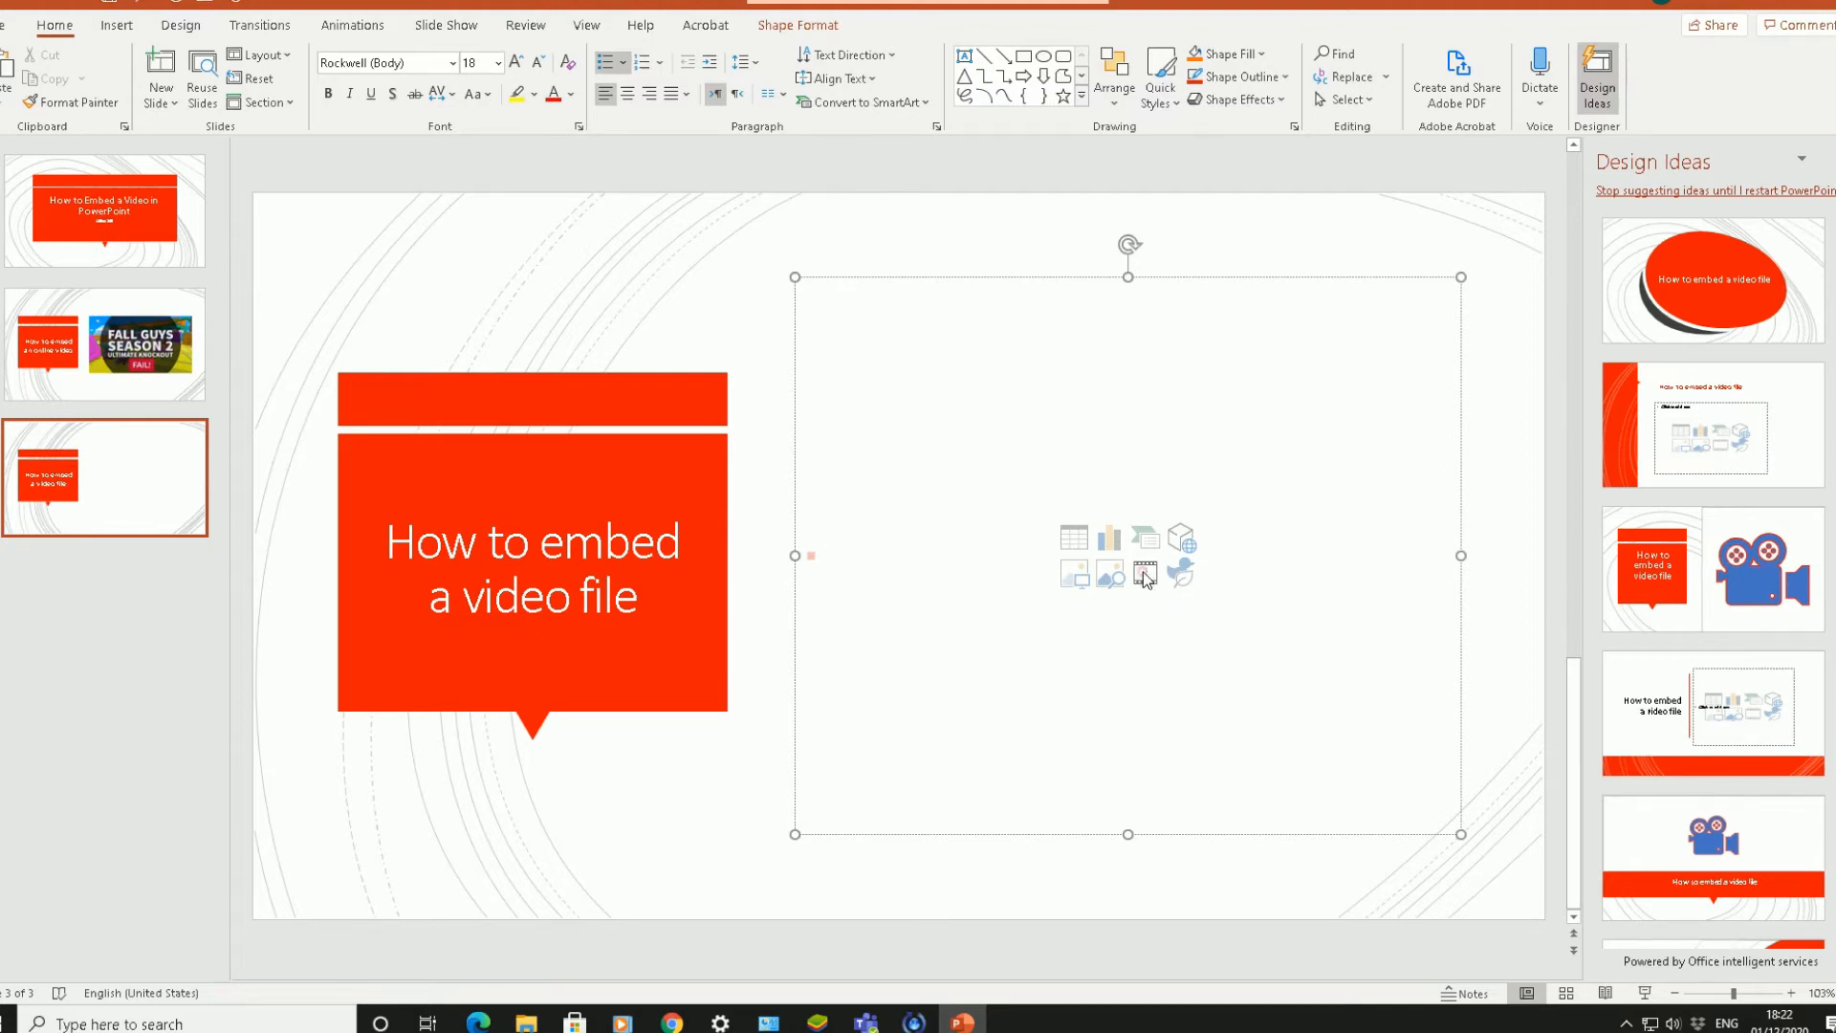
# Step: Re-insert AddCommentsinWord.mp4 into slide 3's placeholder and return to the title slide
pyautogui.click(1146, 572)
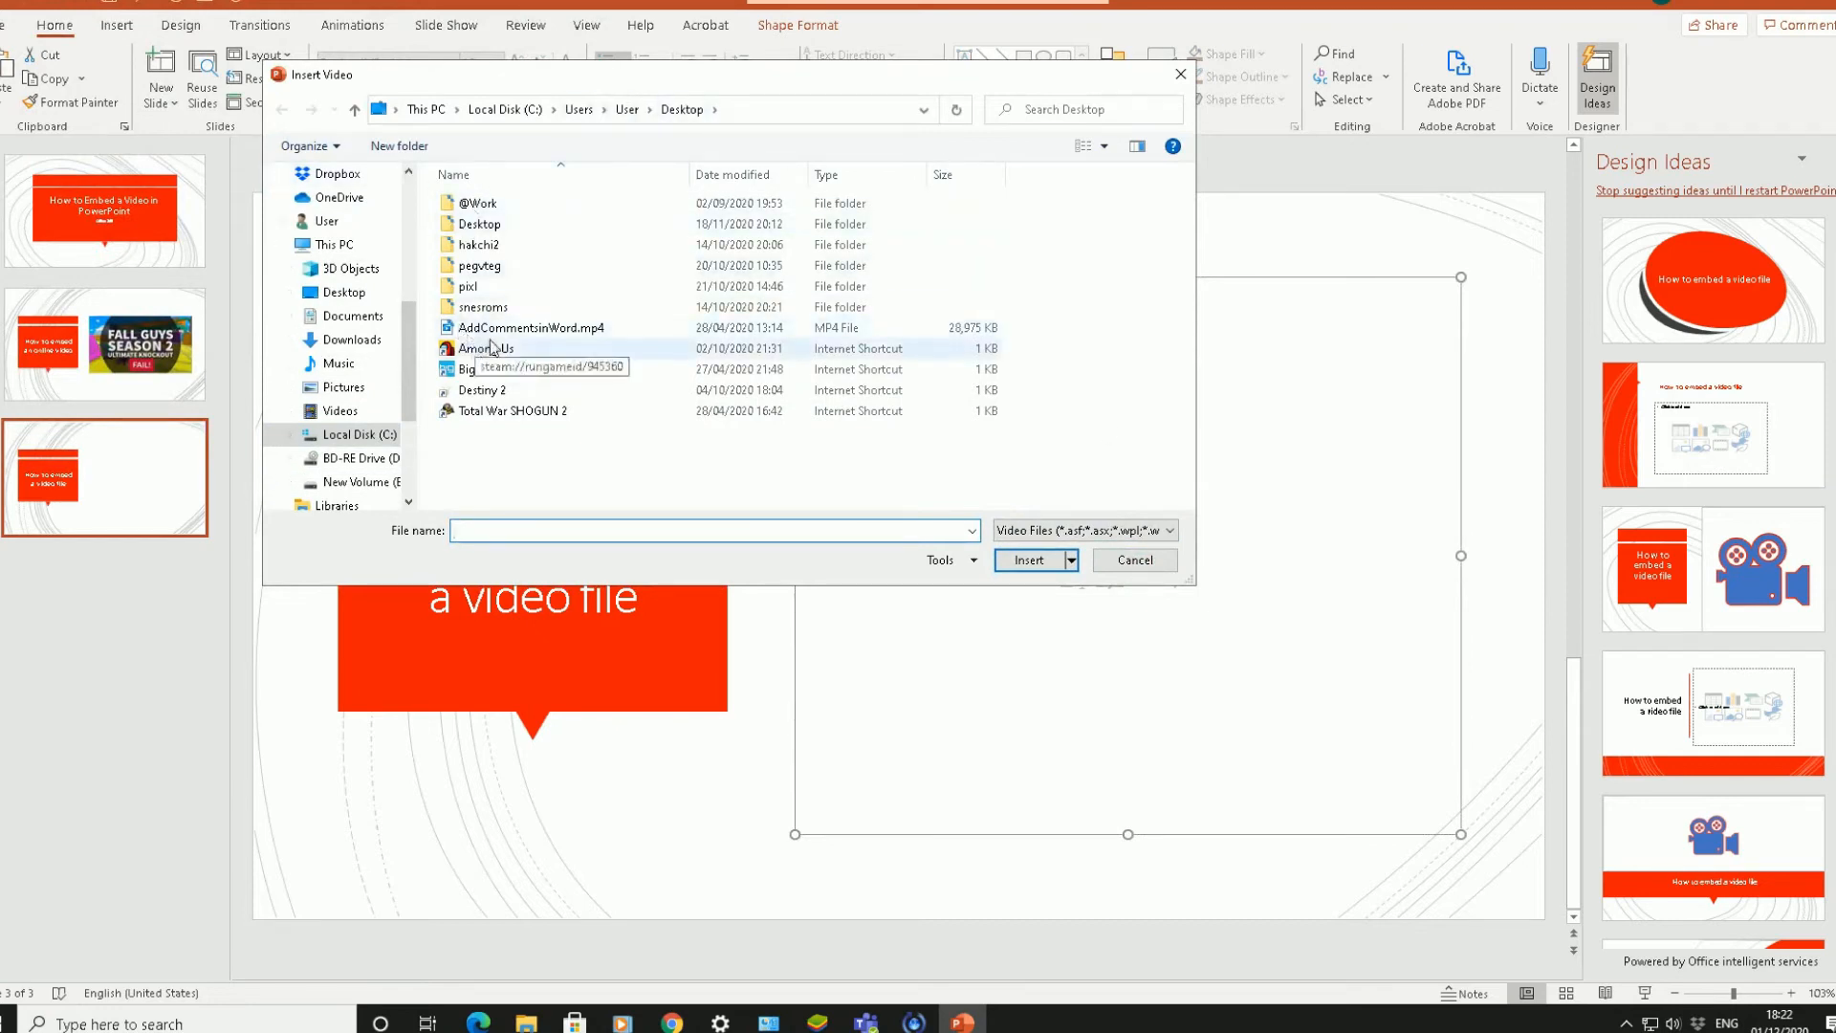
pyautogui.click(530, 328)
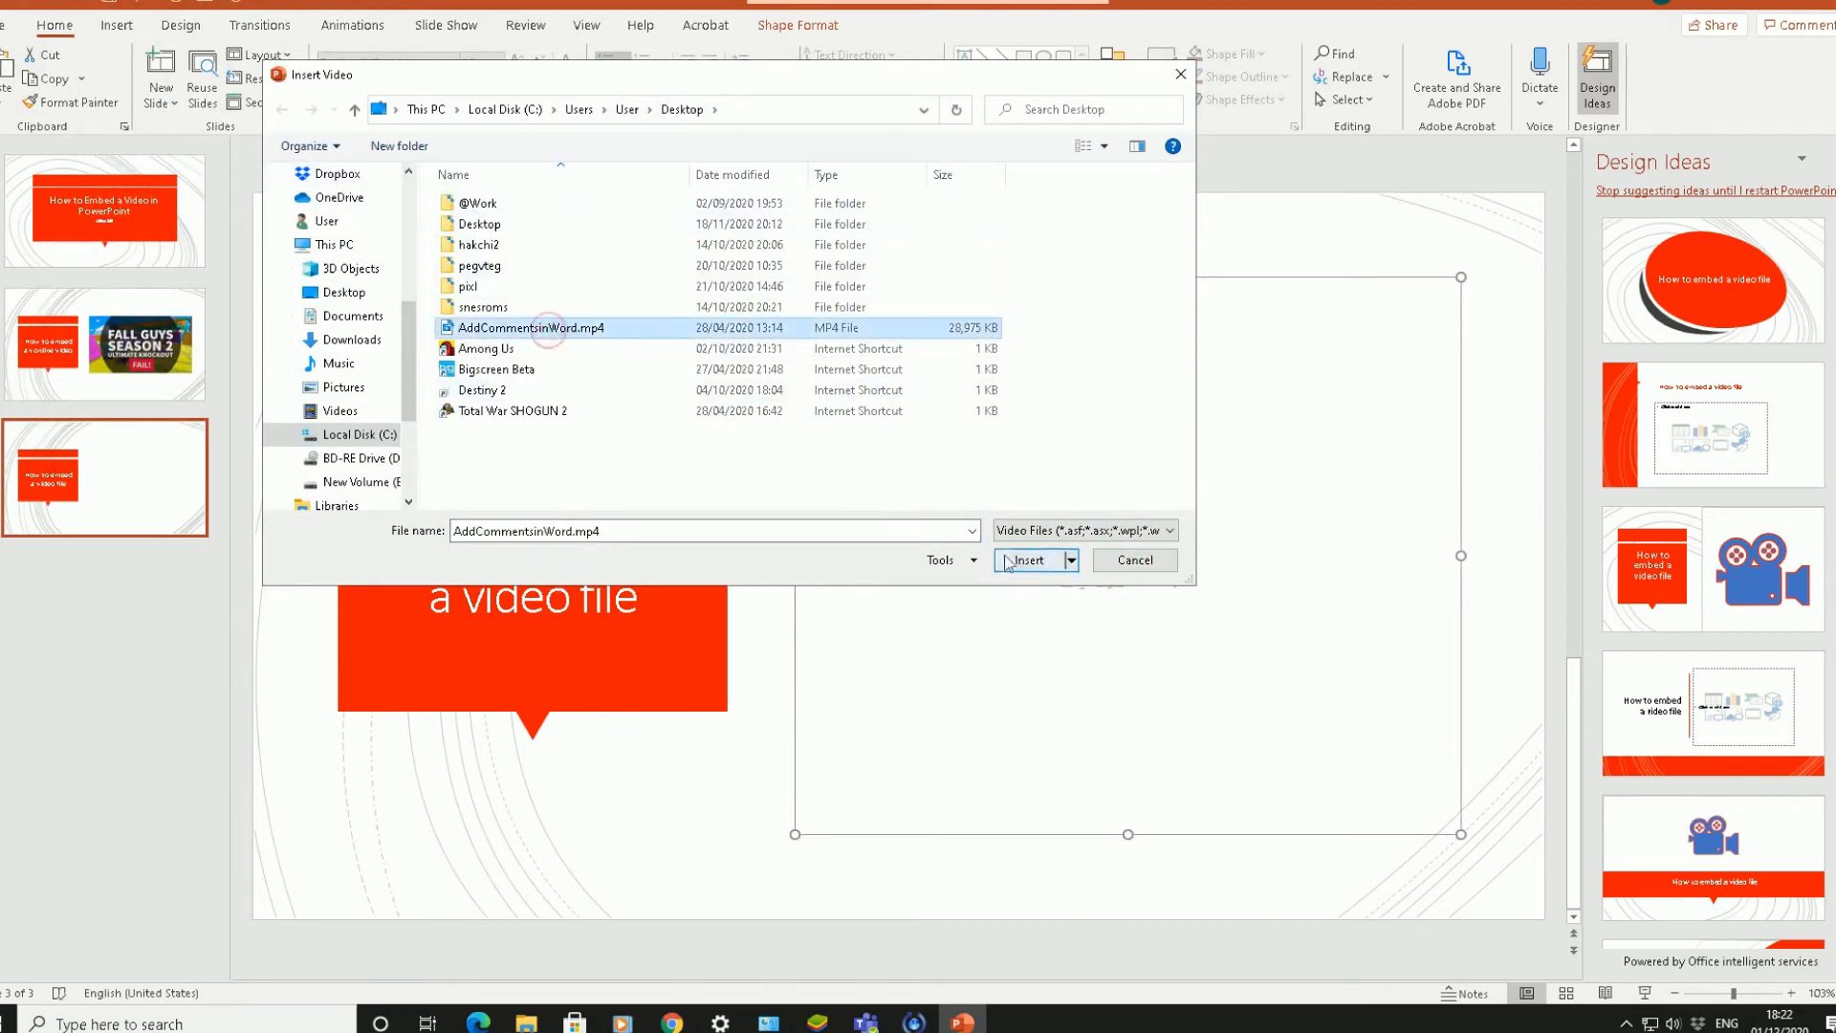
pyautogui.click(1028, 560)
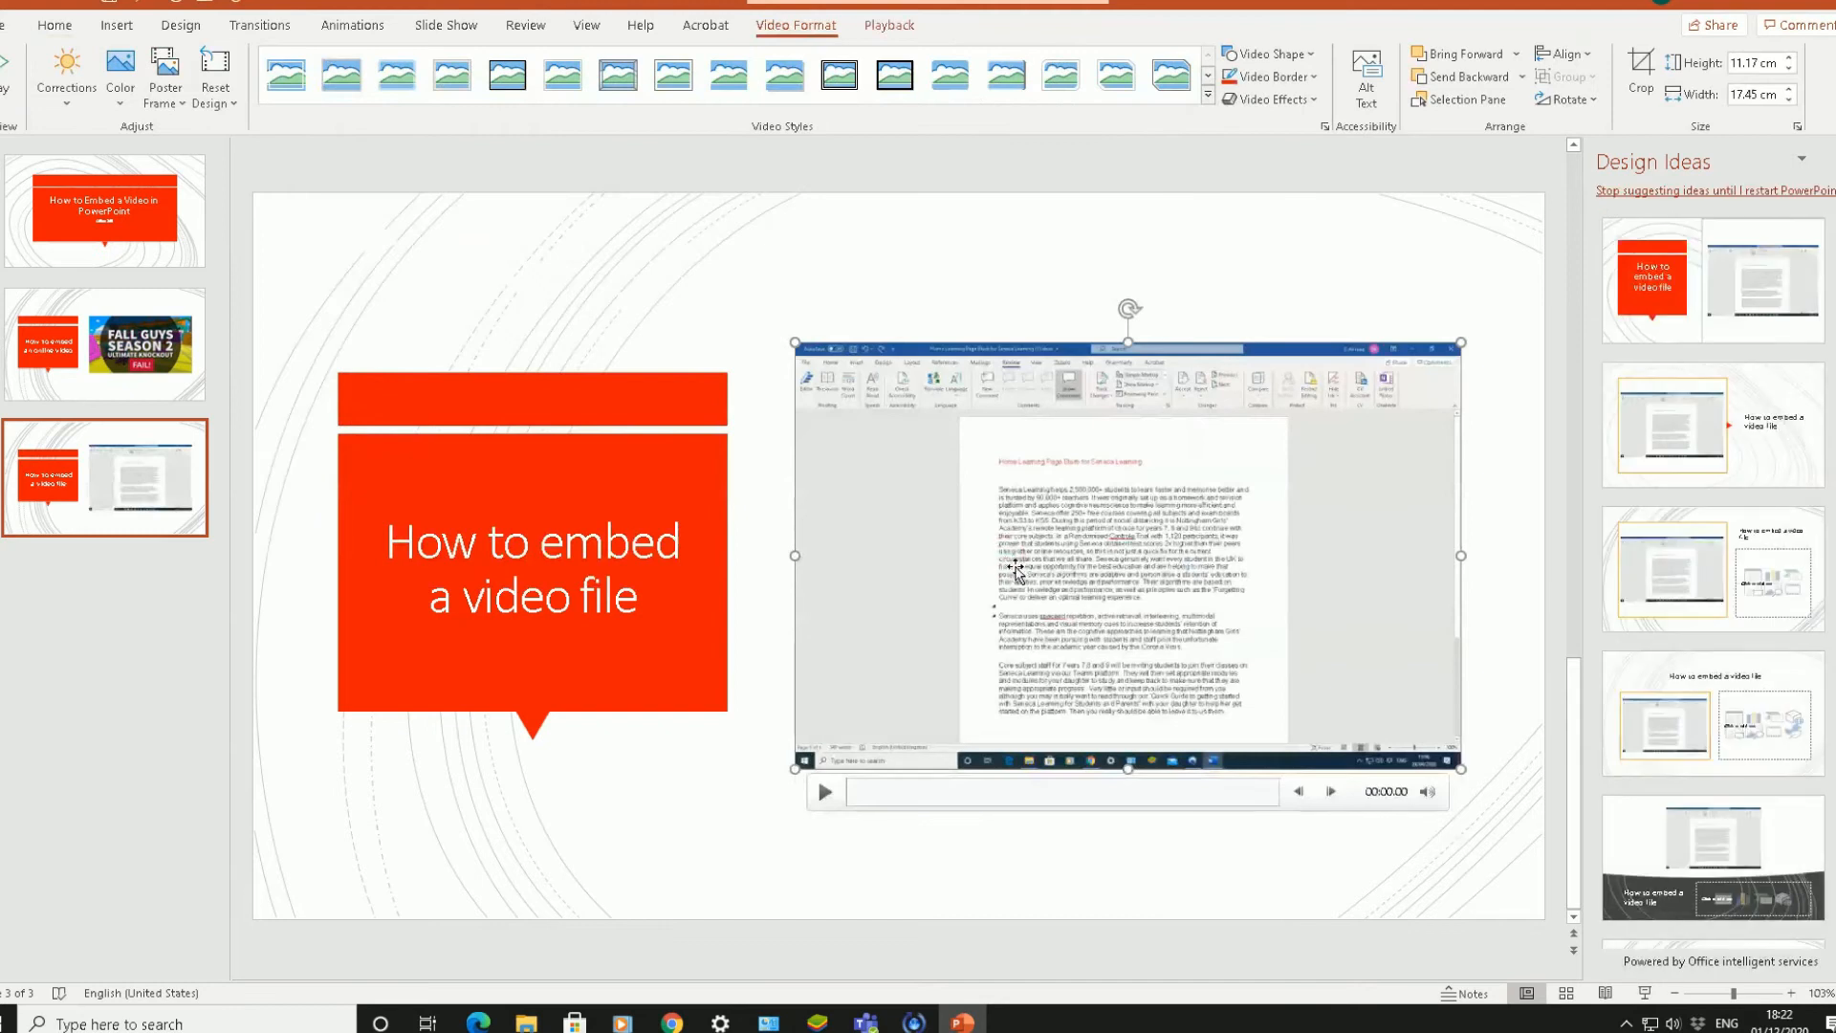
pyautogui.moveTo(913, 507)
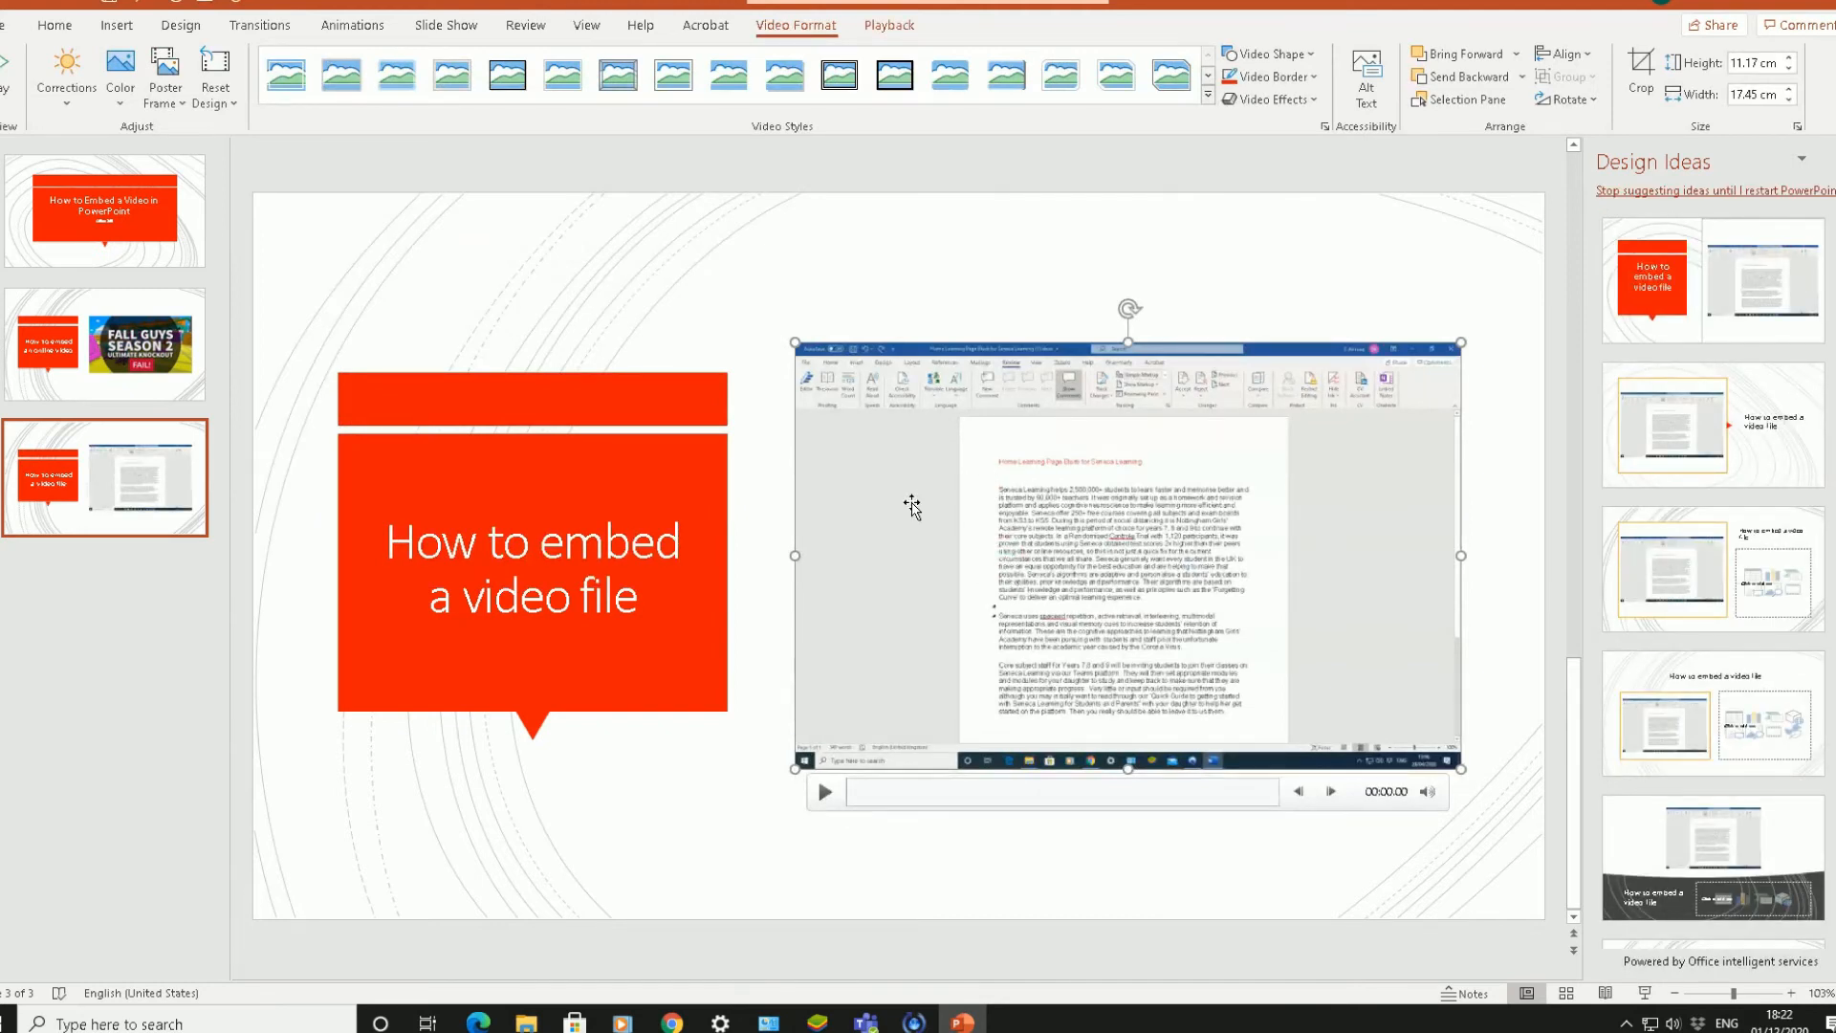
pyautogui.click(104, 210)
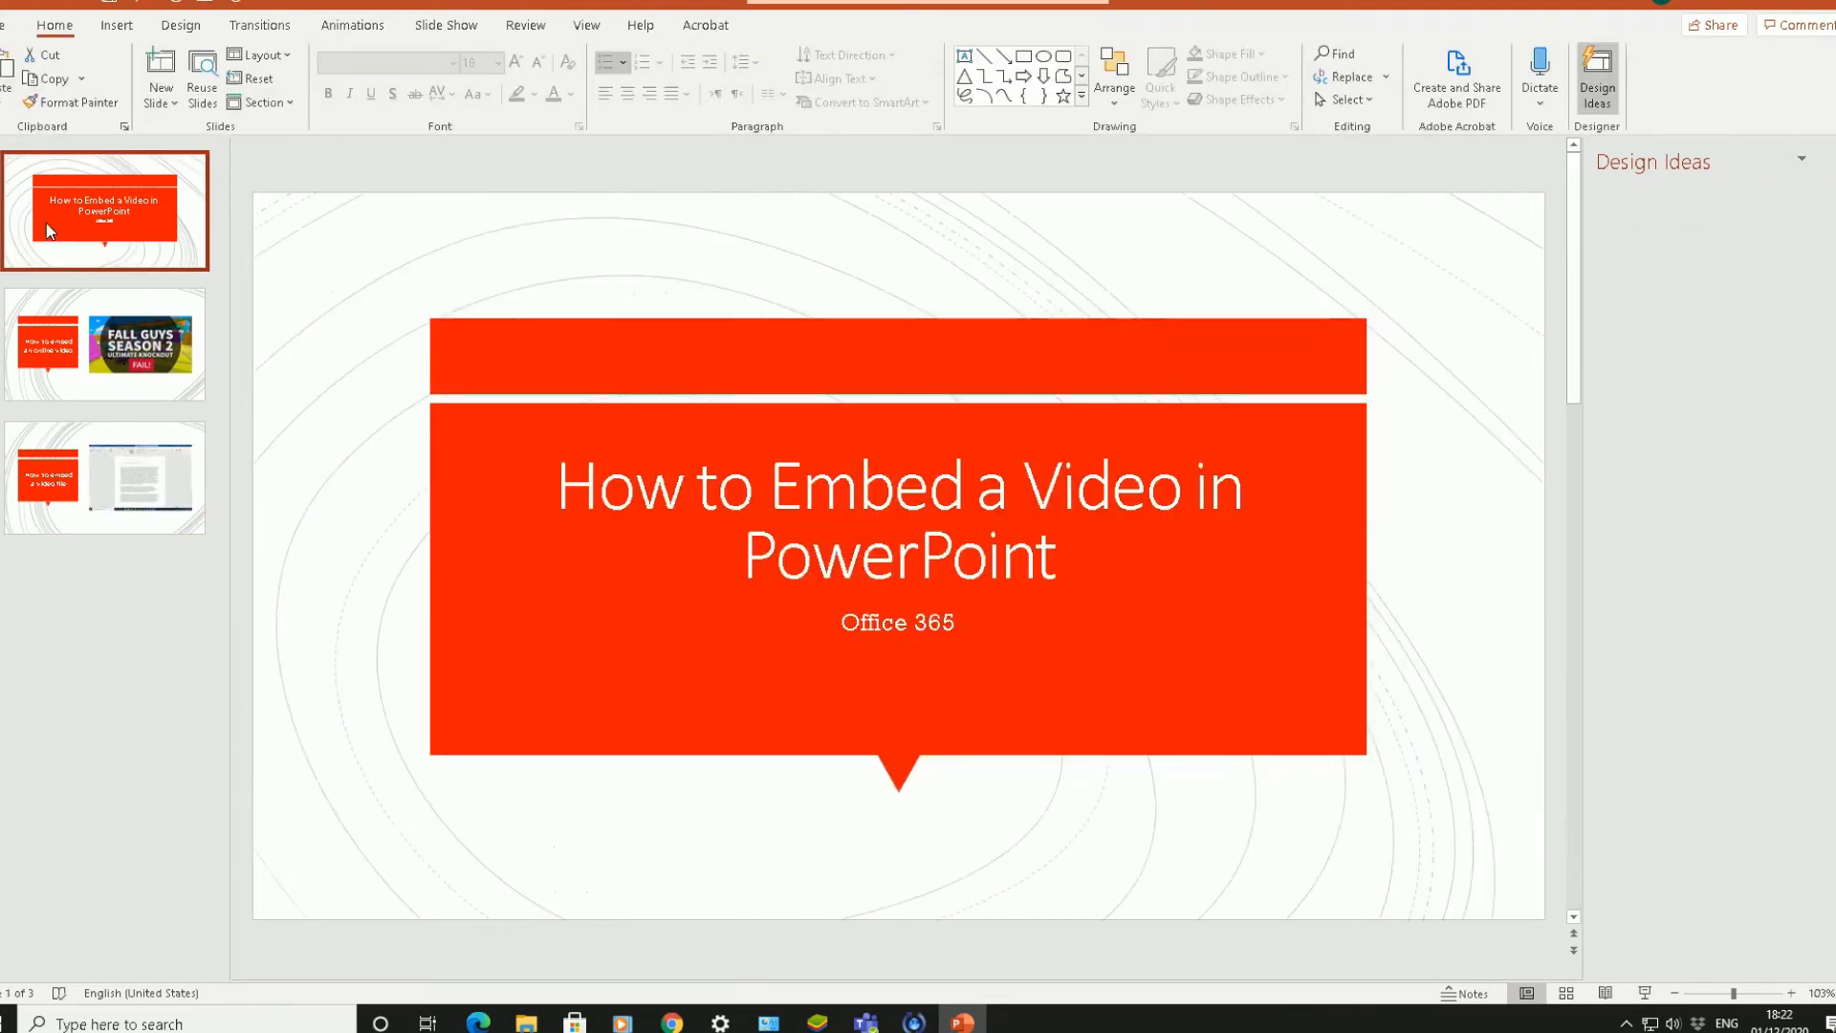
# Step: Present the slide show and play slide 3's video during the presentation
pyautogui.click(447, 25)
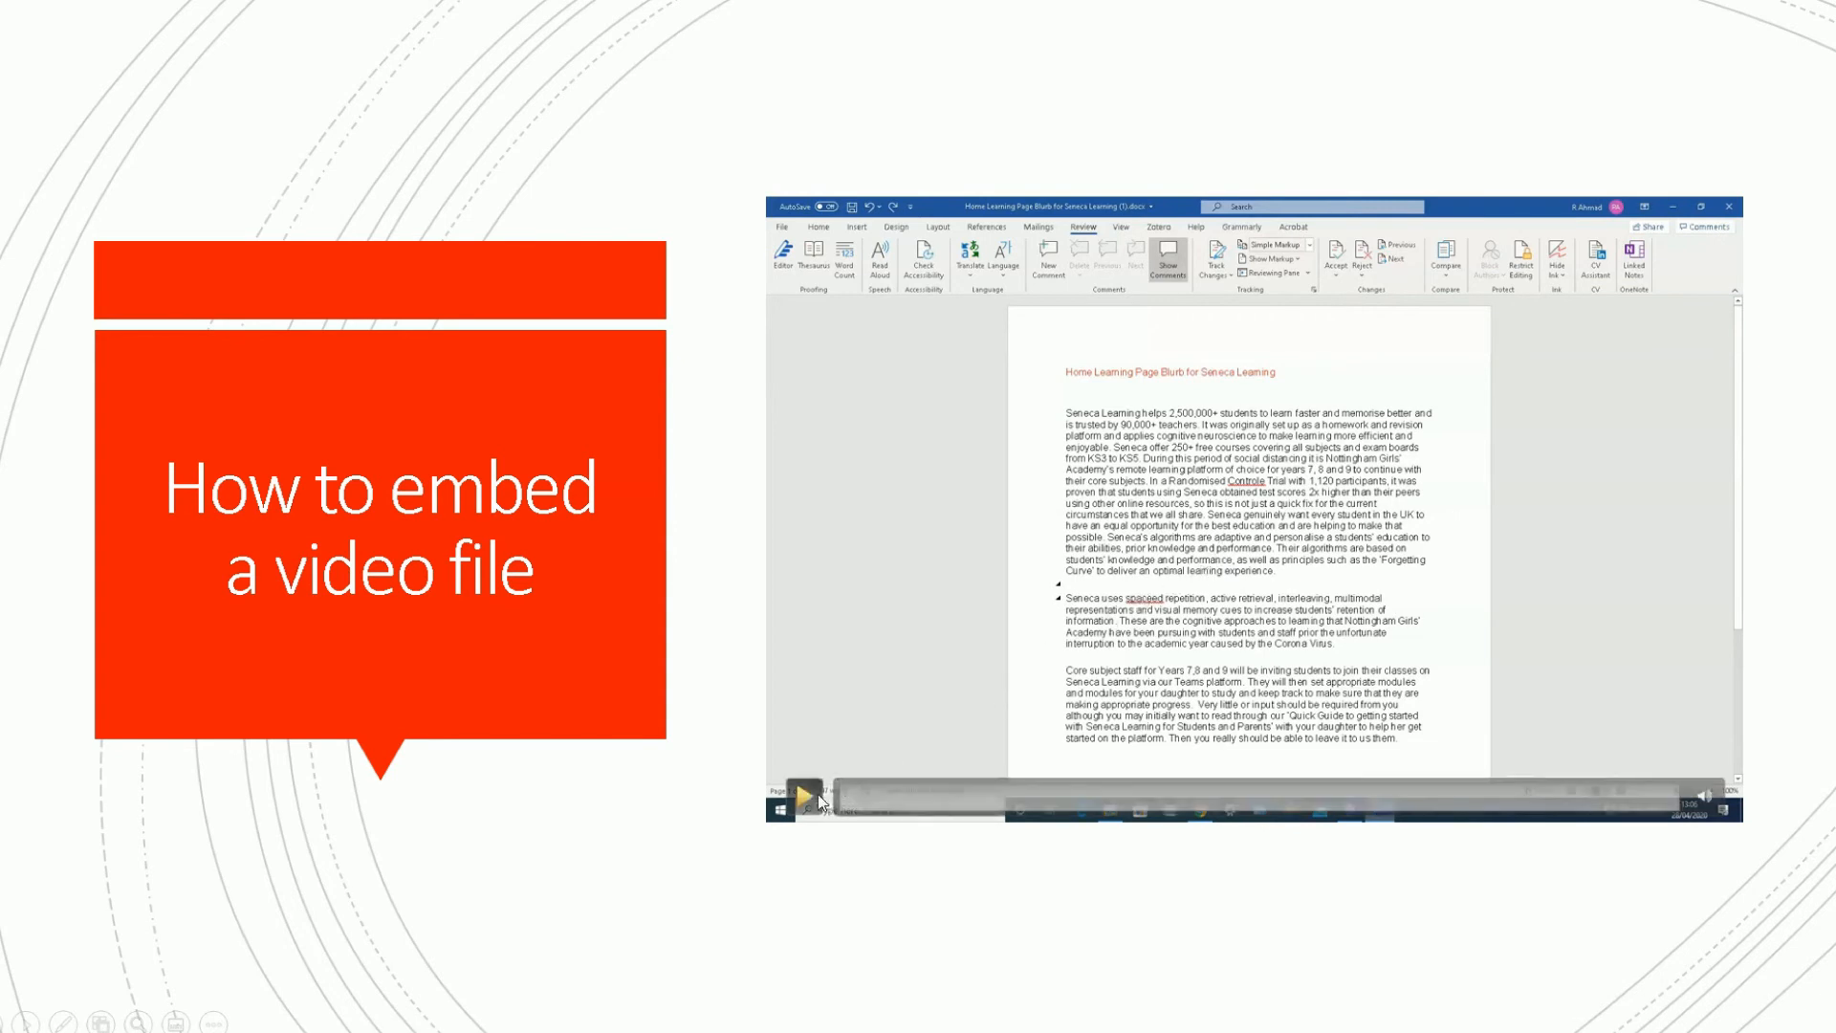
pyautogui.click(803, 797)
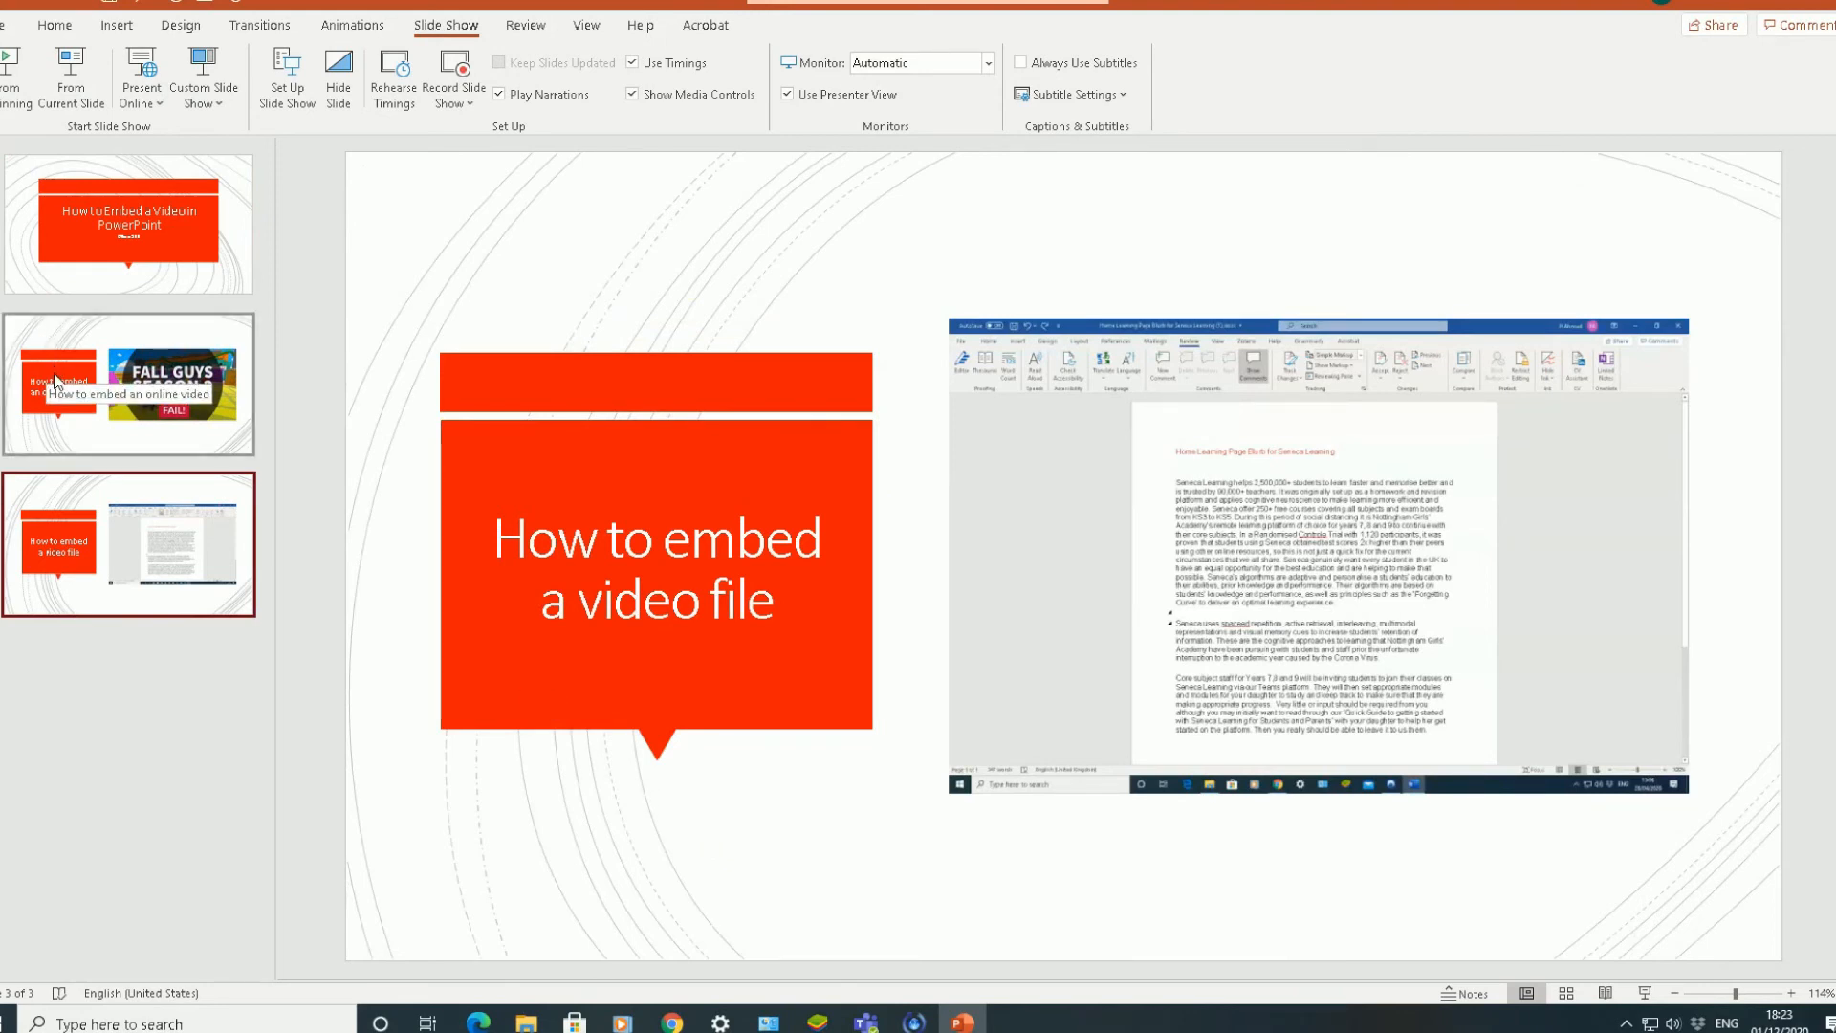
# Step: Set Playback Start to Automatically for slide 2's YouTube video and the video file
pyautogui.click(127, 382)
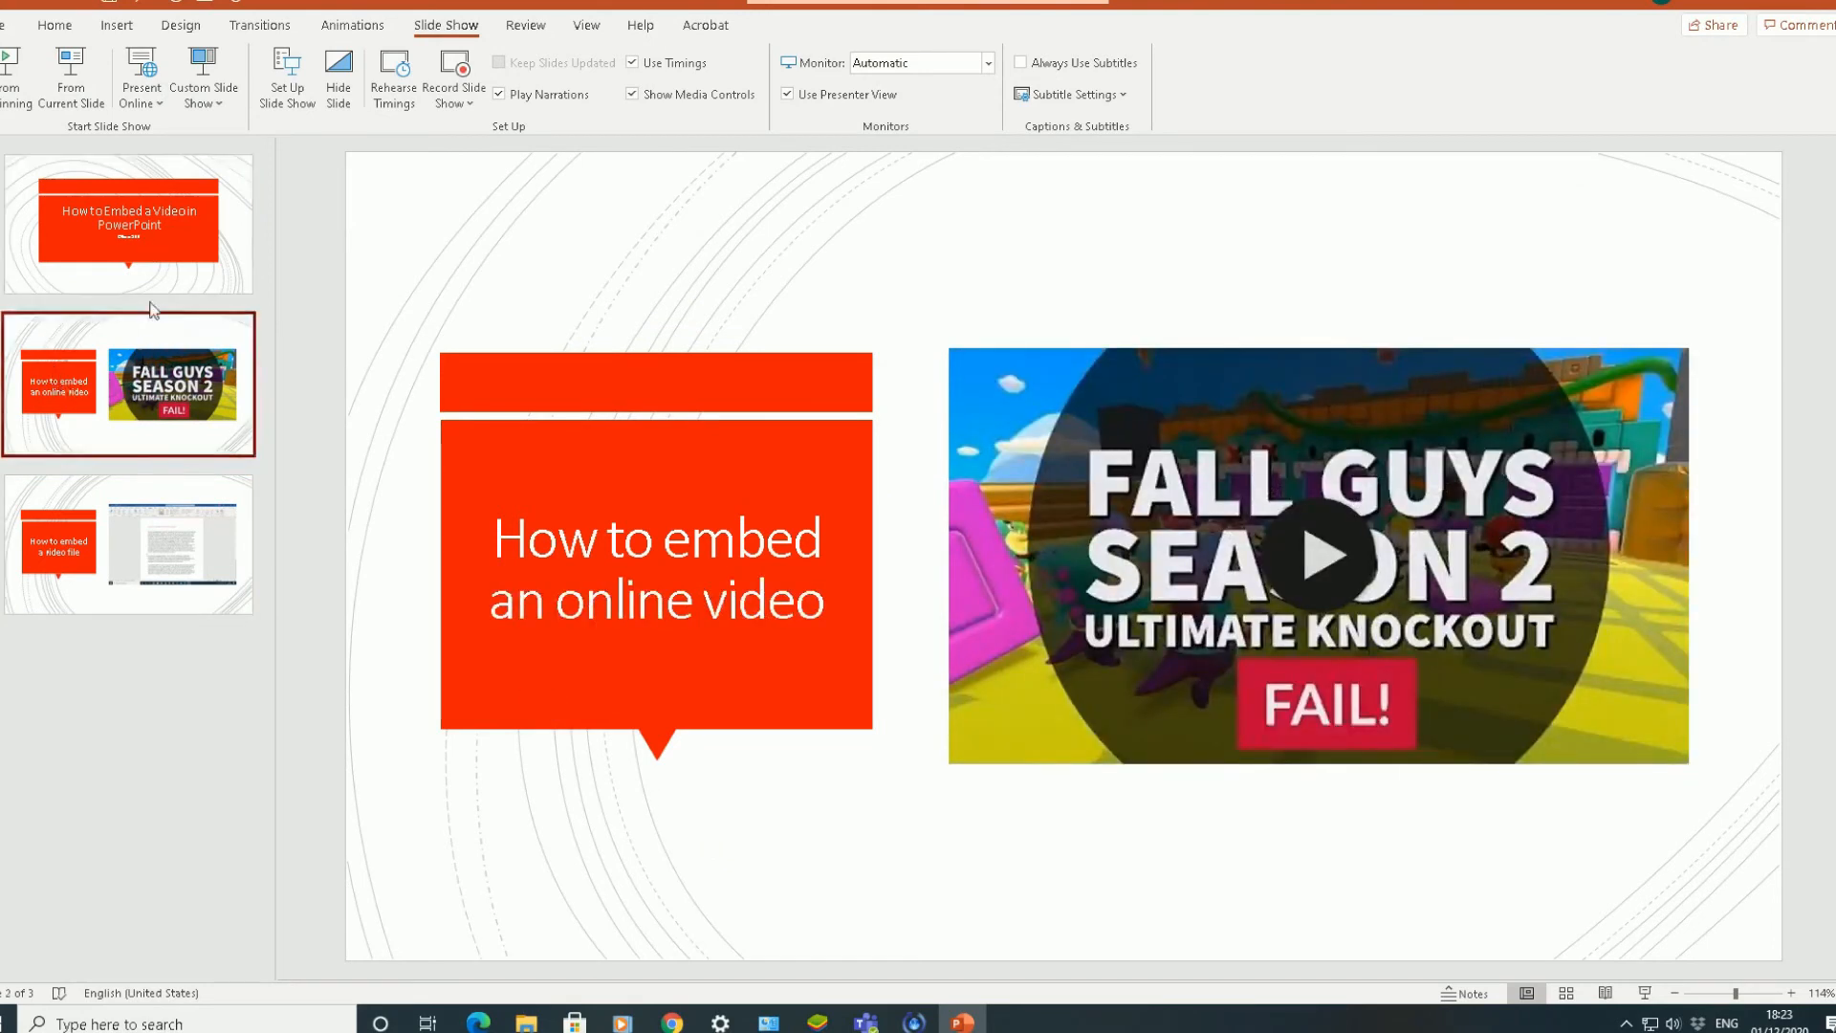
pyautogui.moveTo(1024, 452)
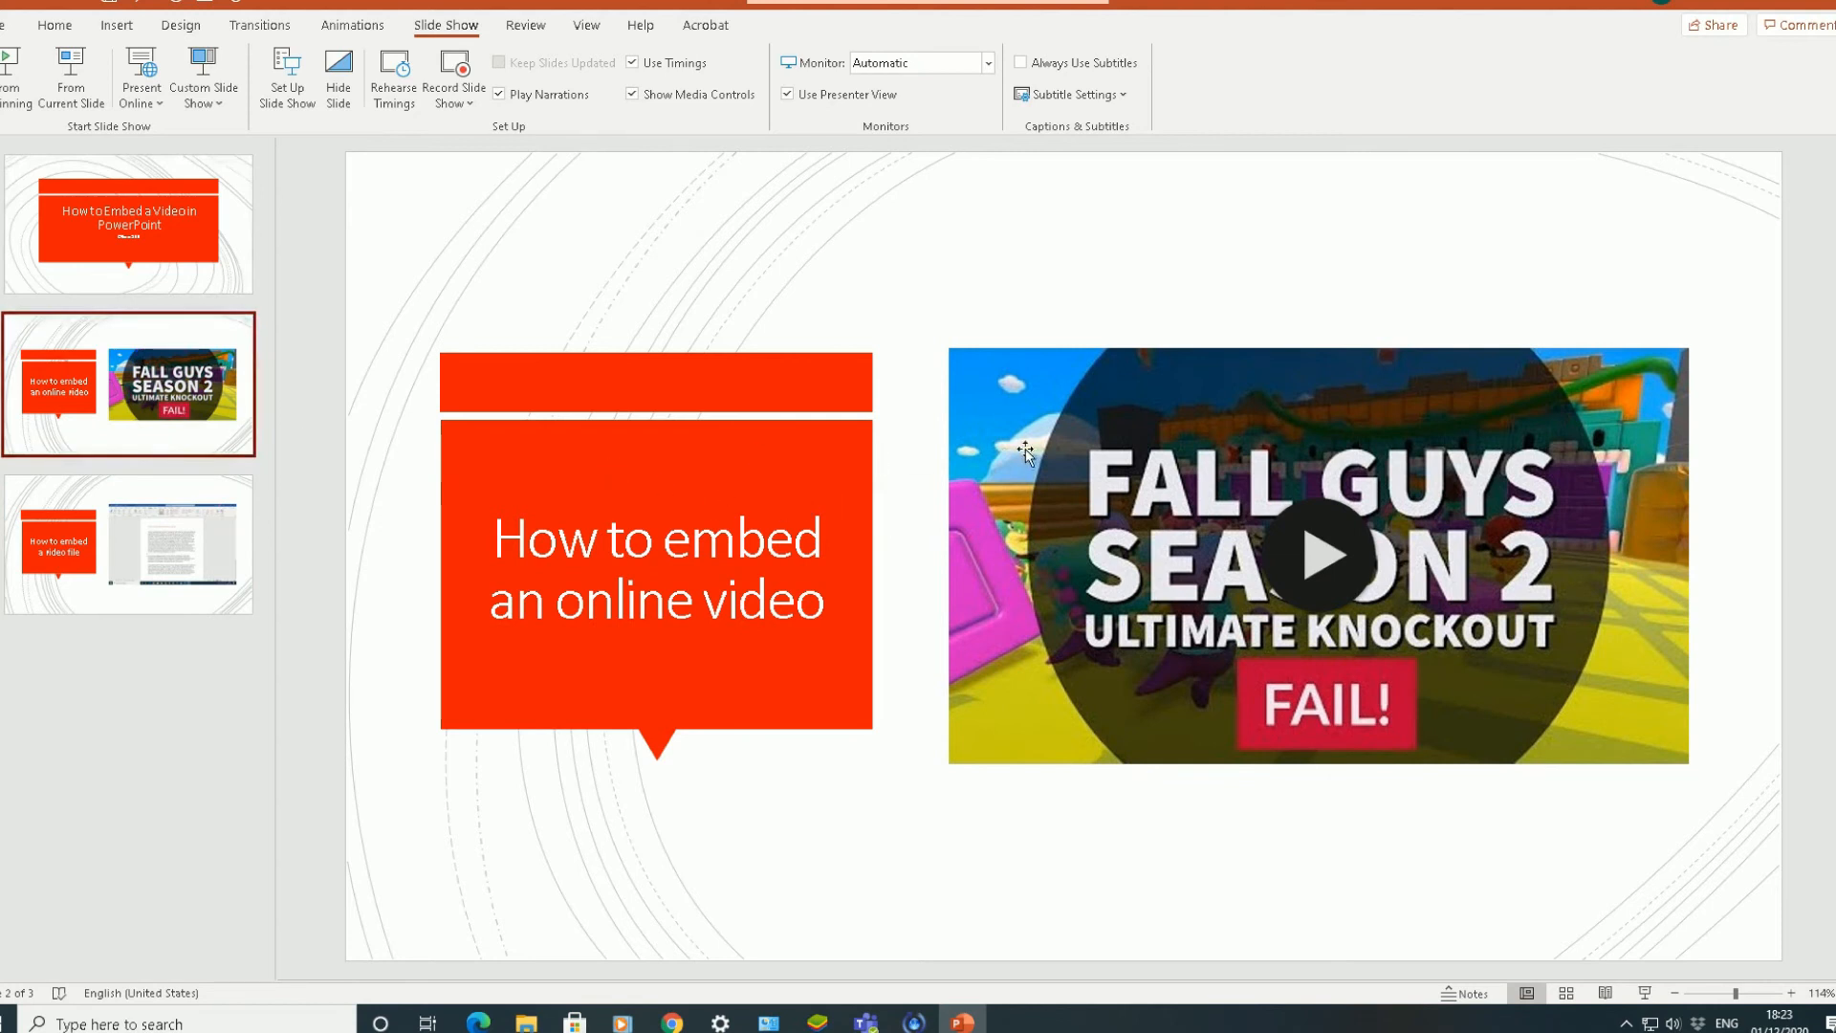
pyautogui.click(1316, 556)
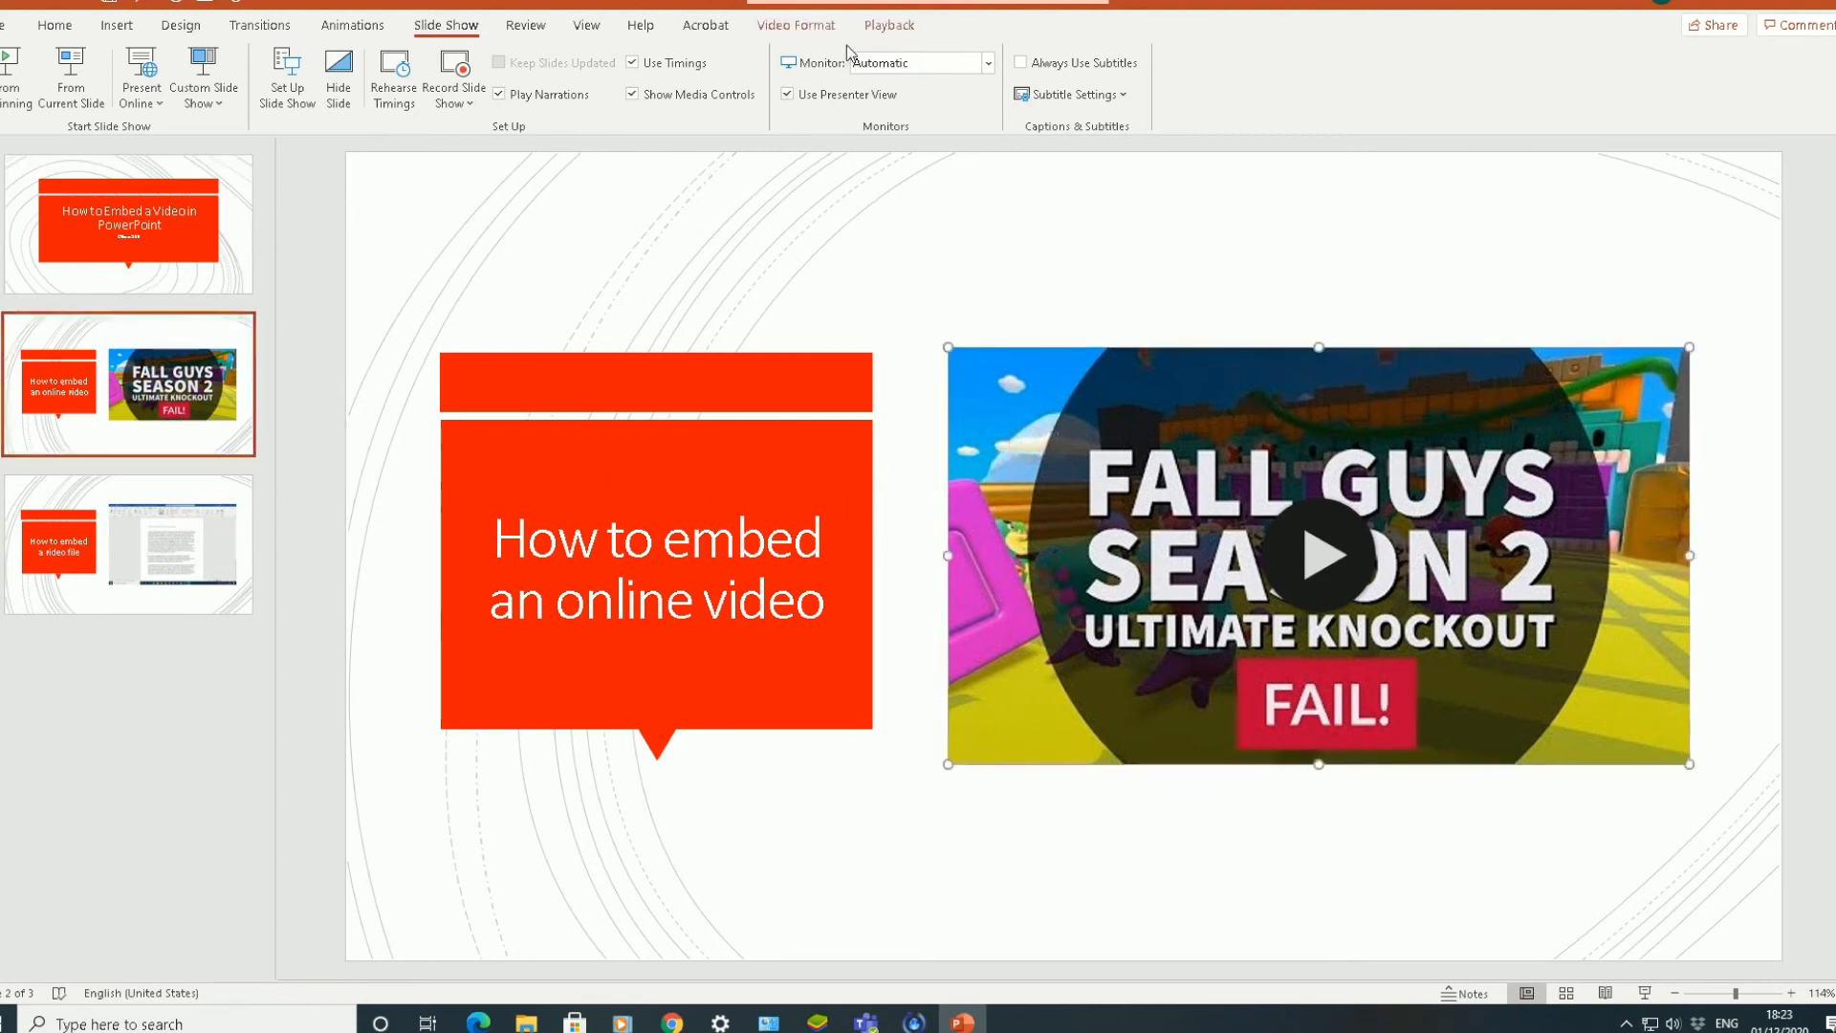
pyautogui.click(887, 25)
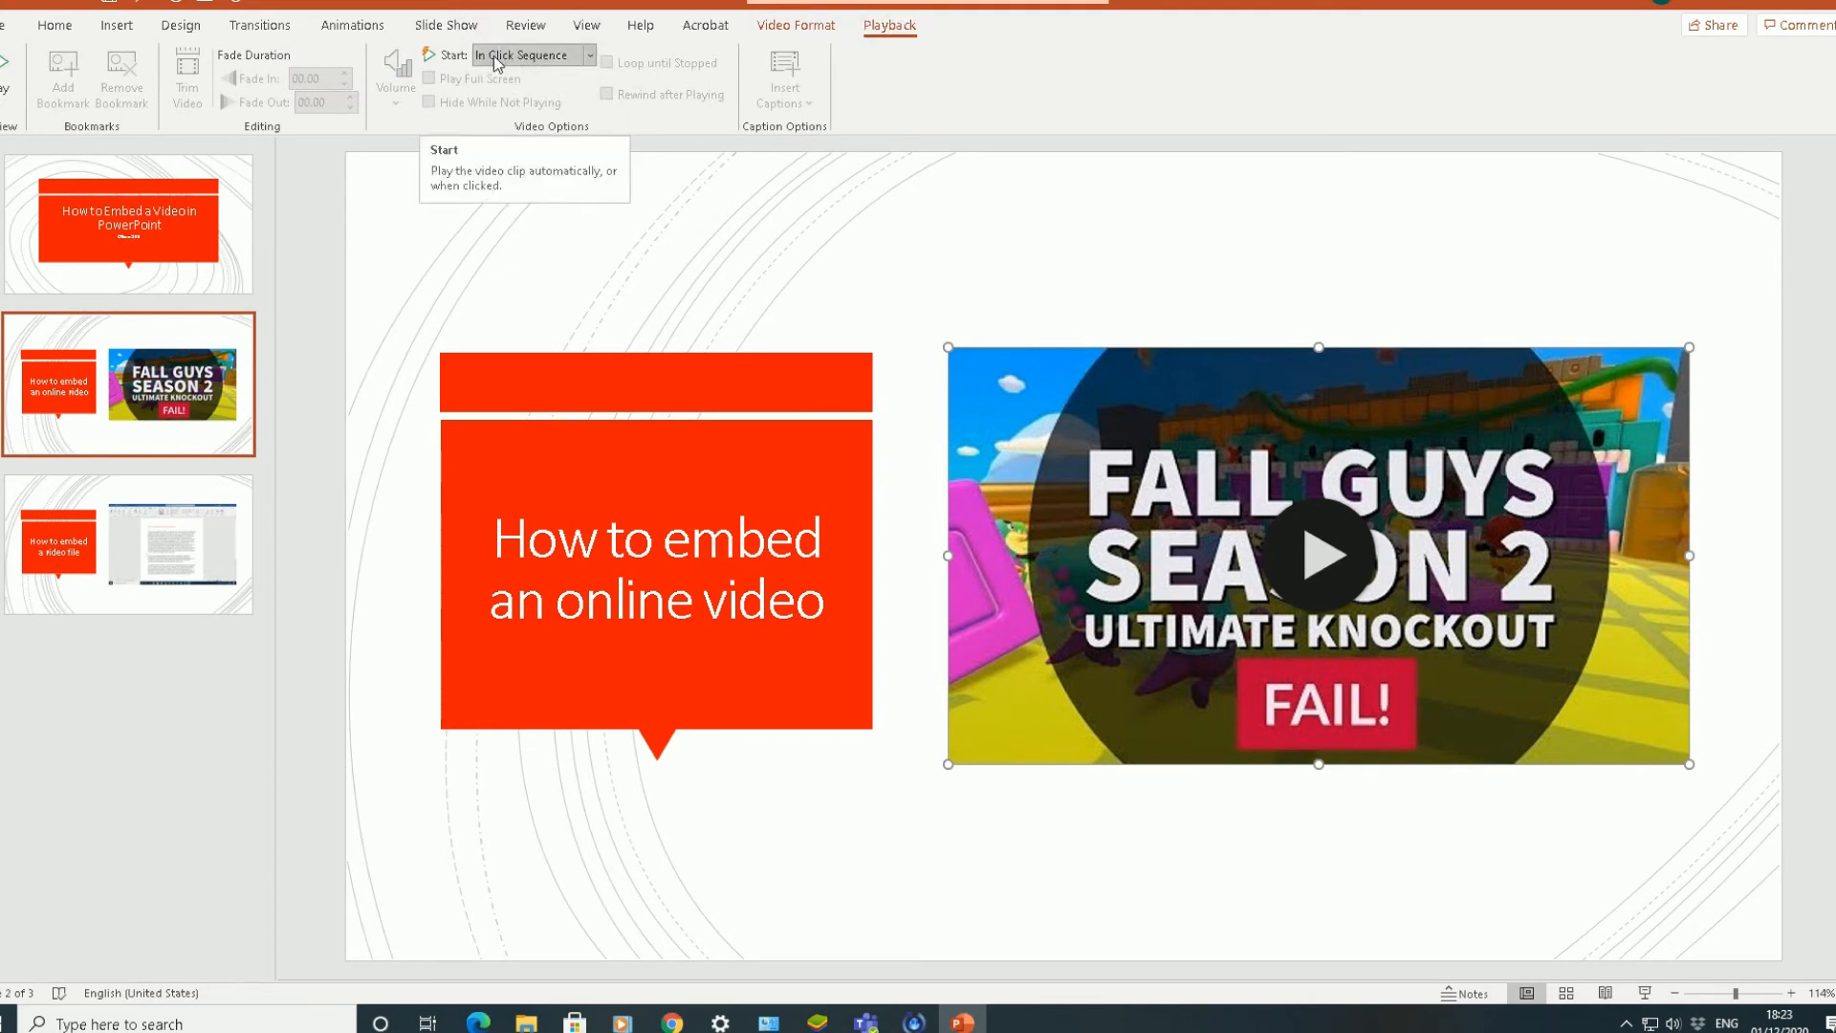
pyautogui.click(589, 53)
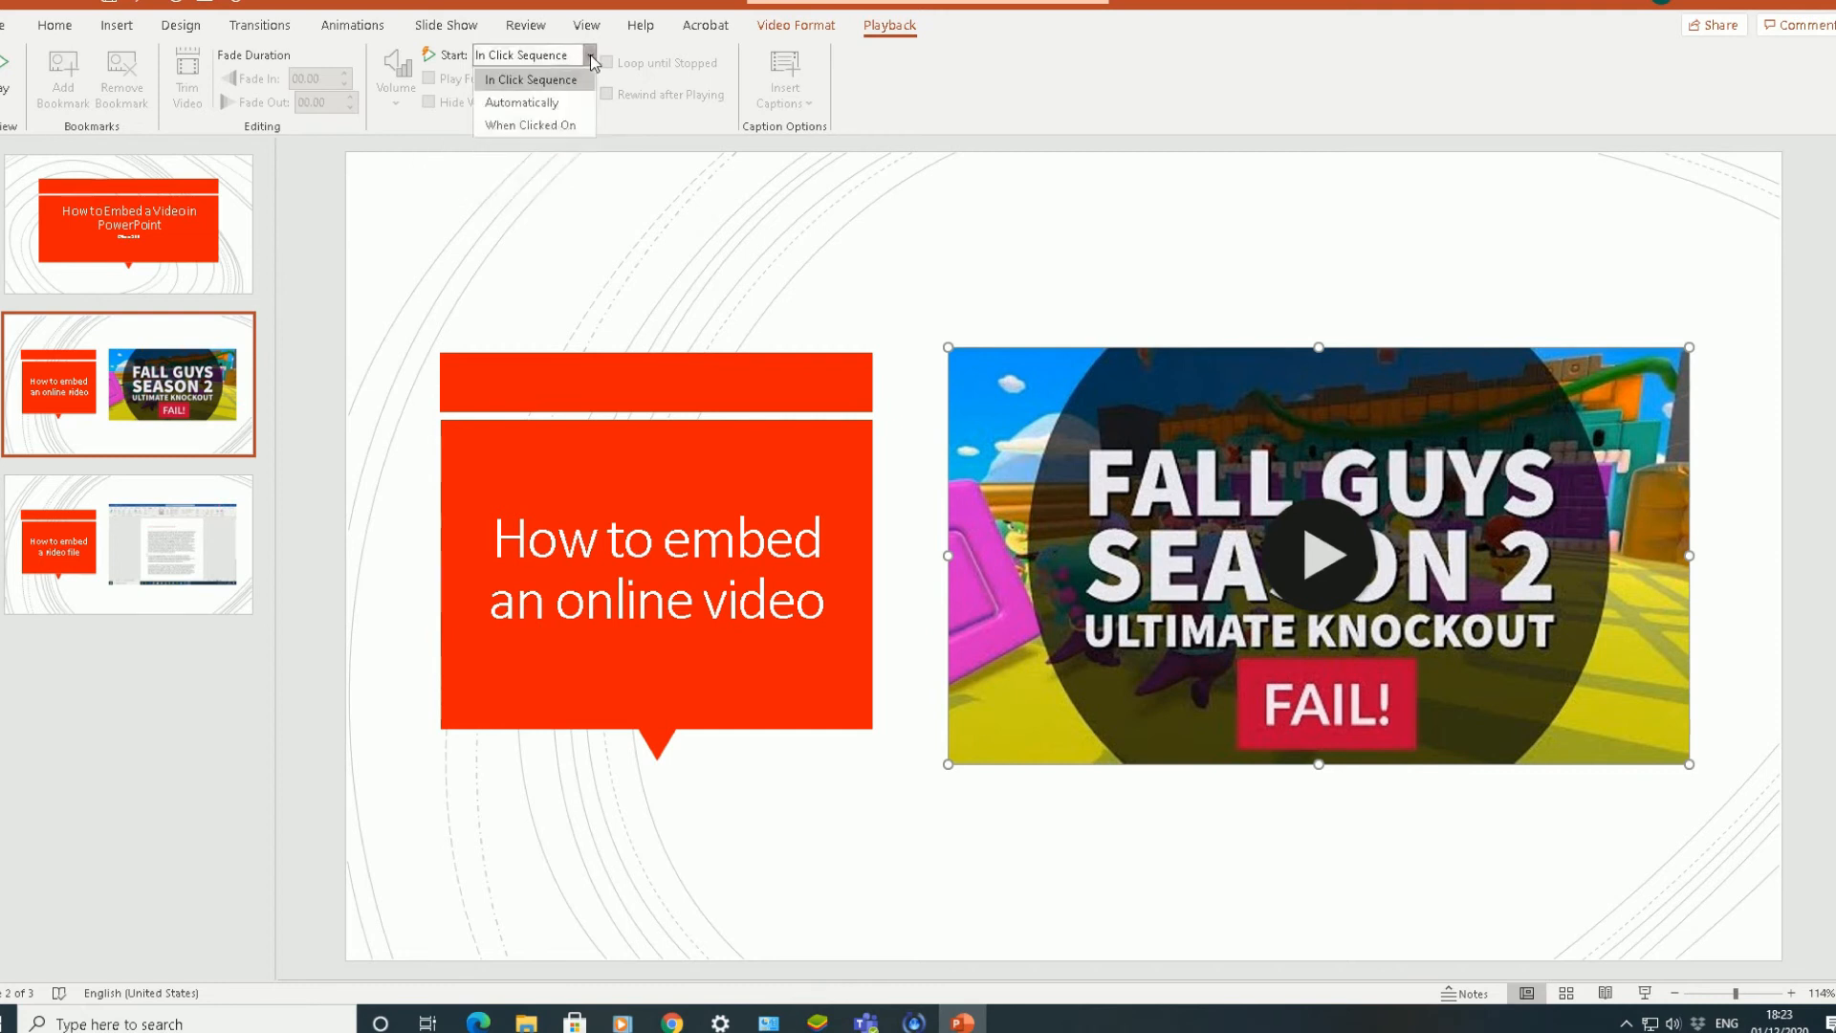
pyautogui.moveTo(549, 103)
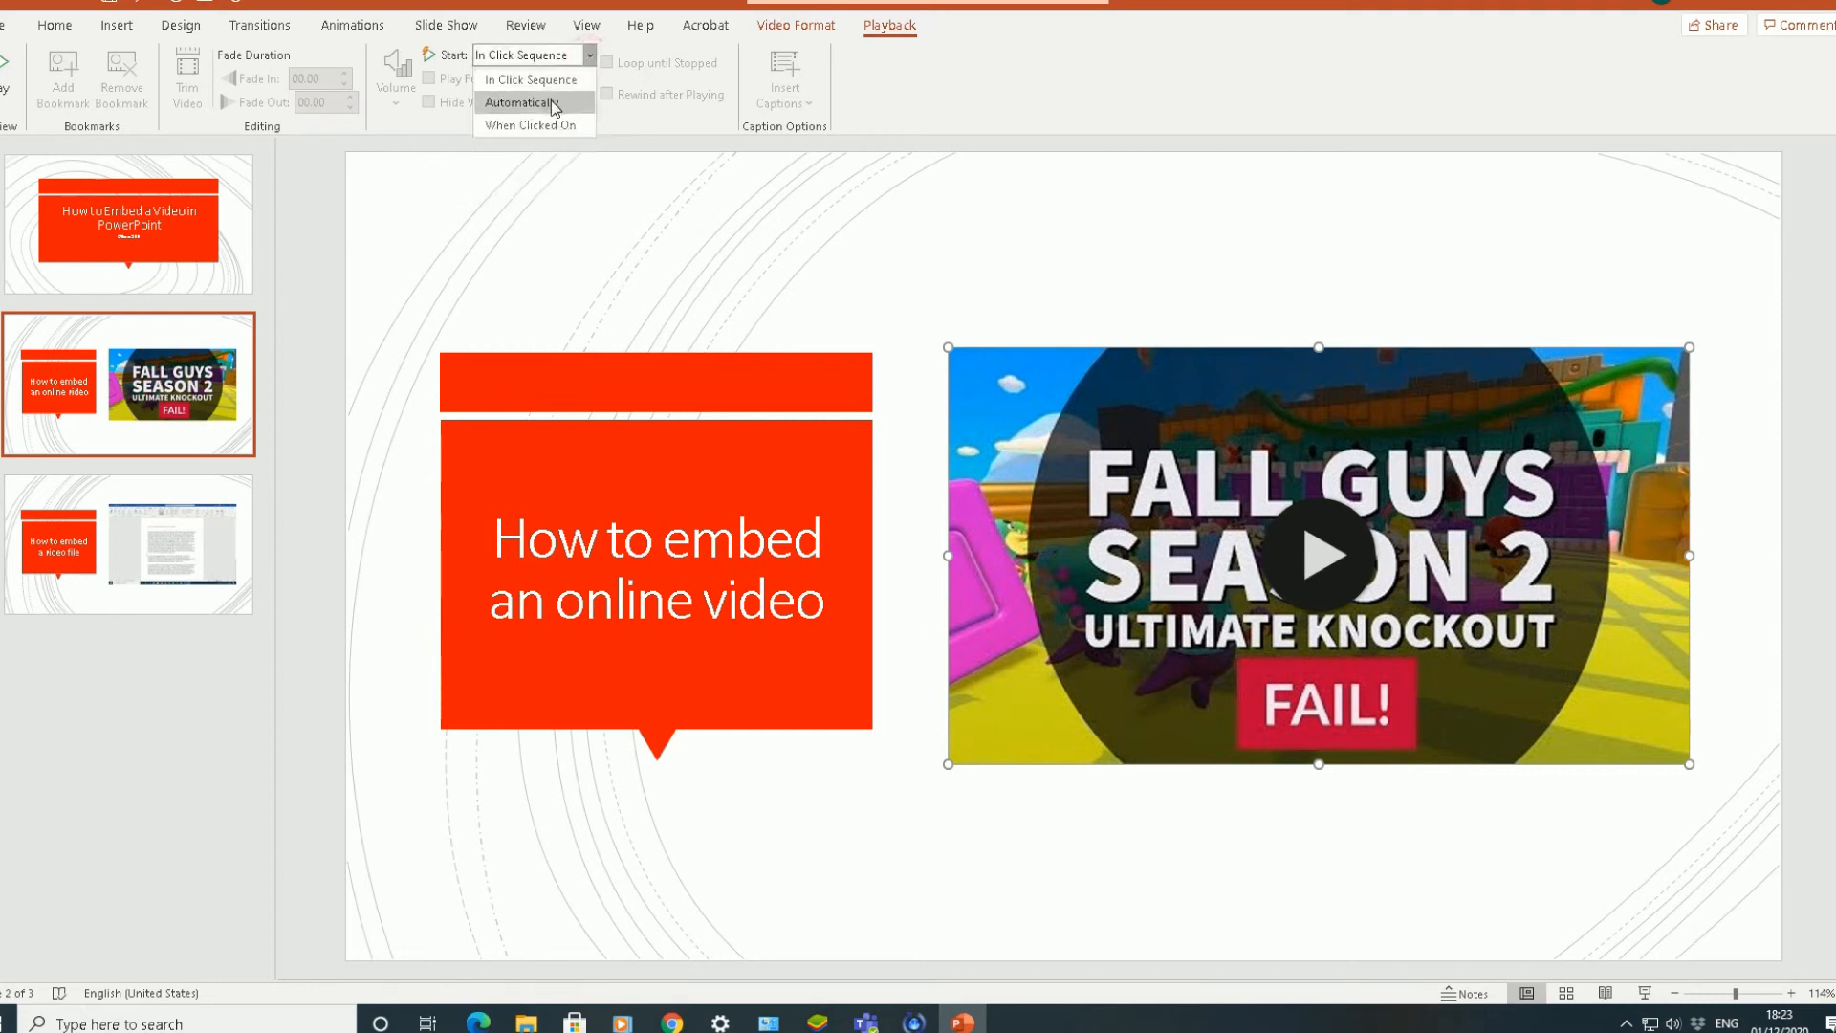
pyautogui.click(517, 102)
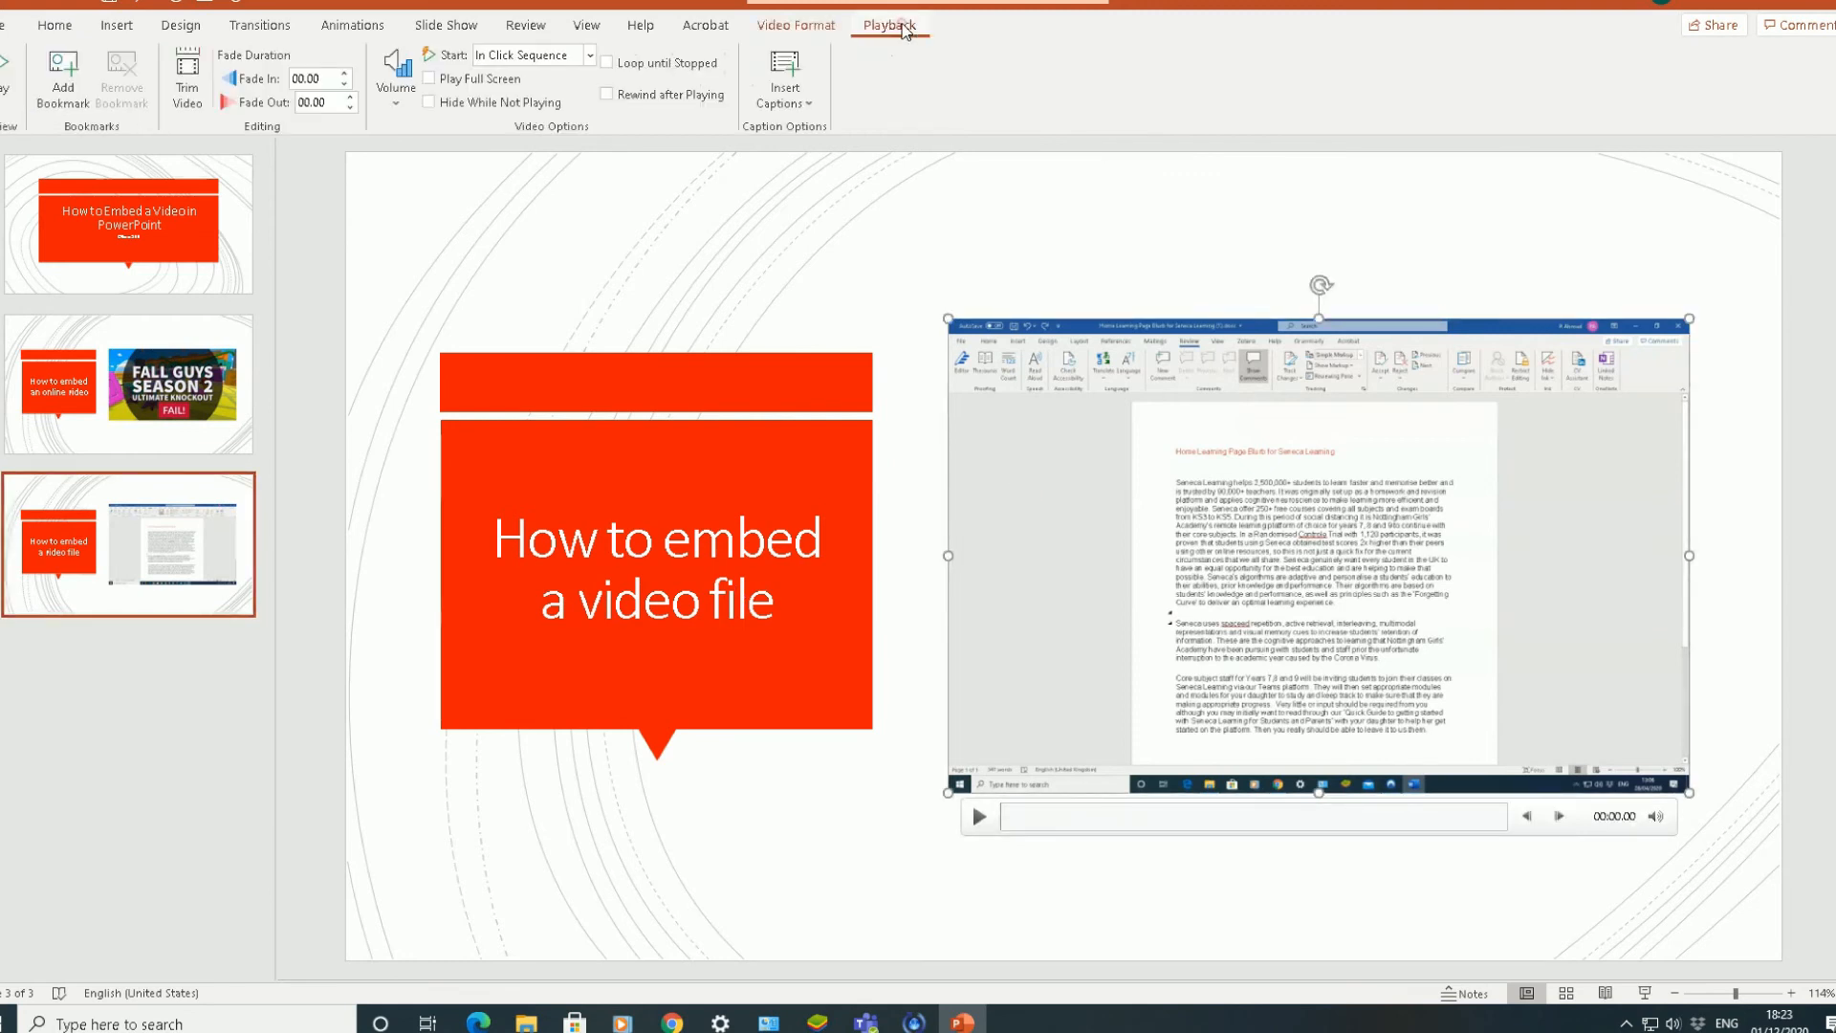
pyautogui.click(588, 56)
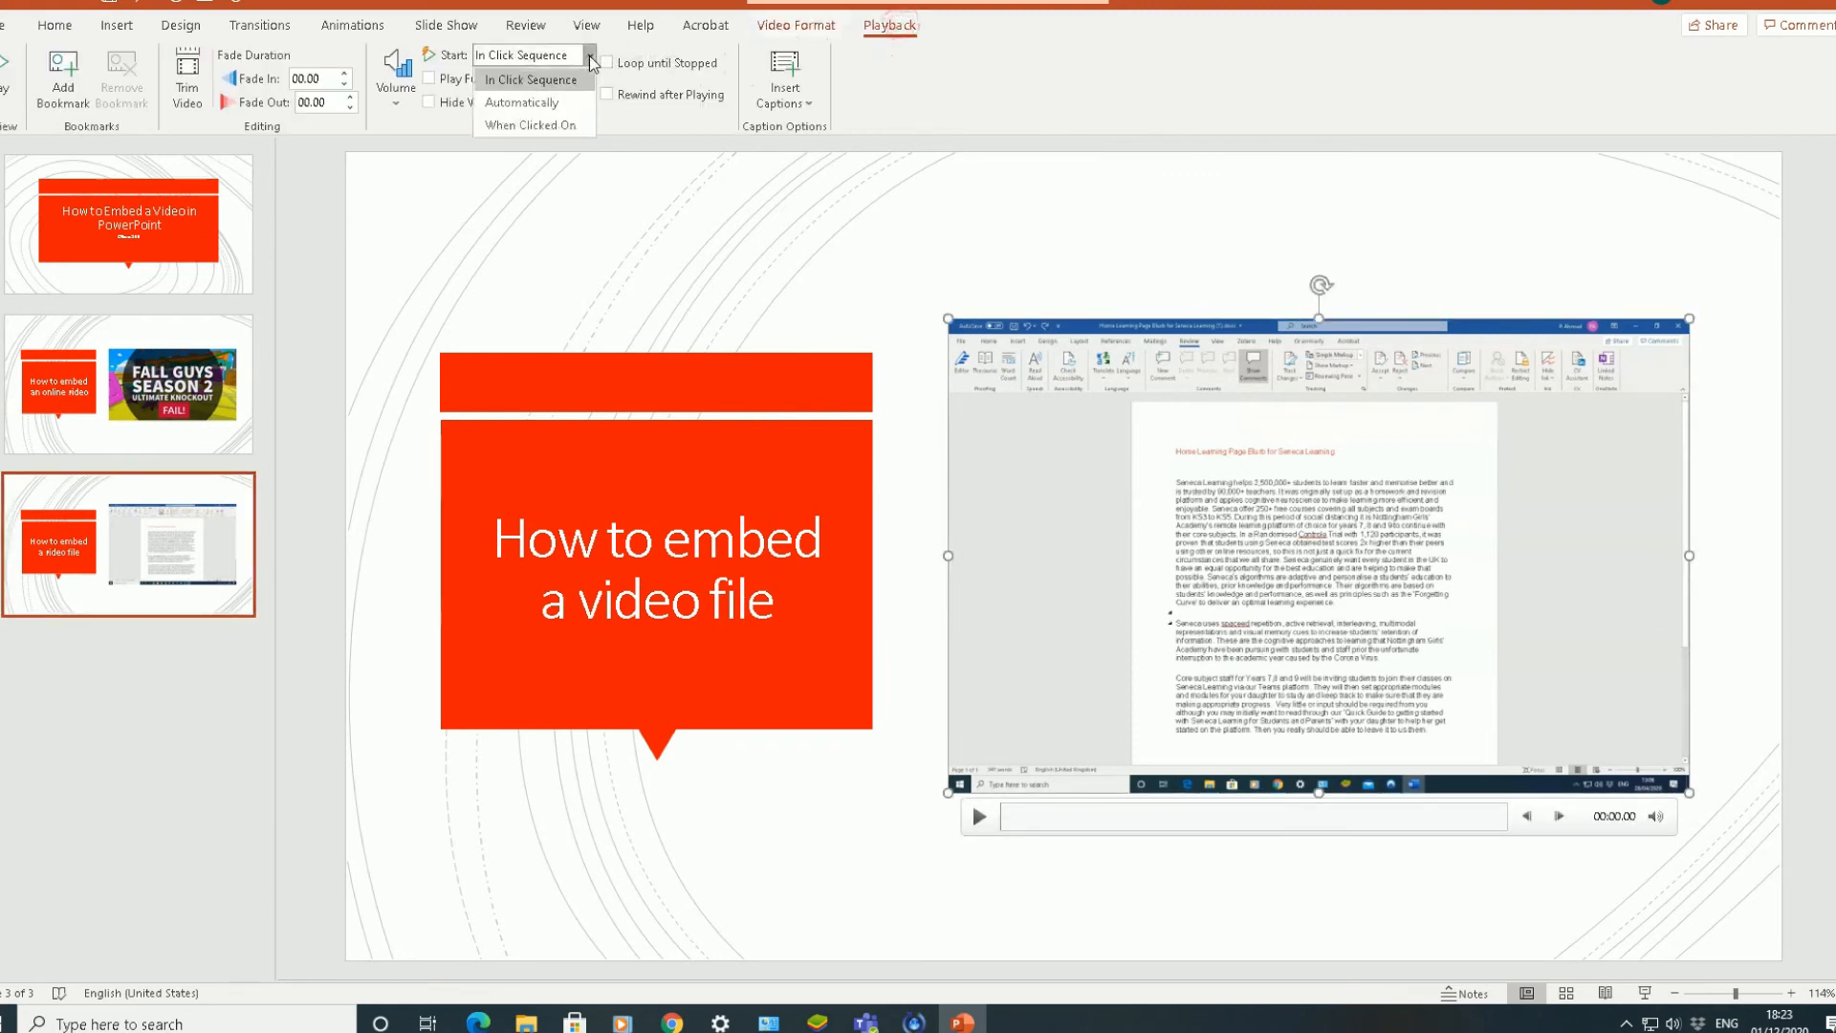
pyautogui.click(521, 102)
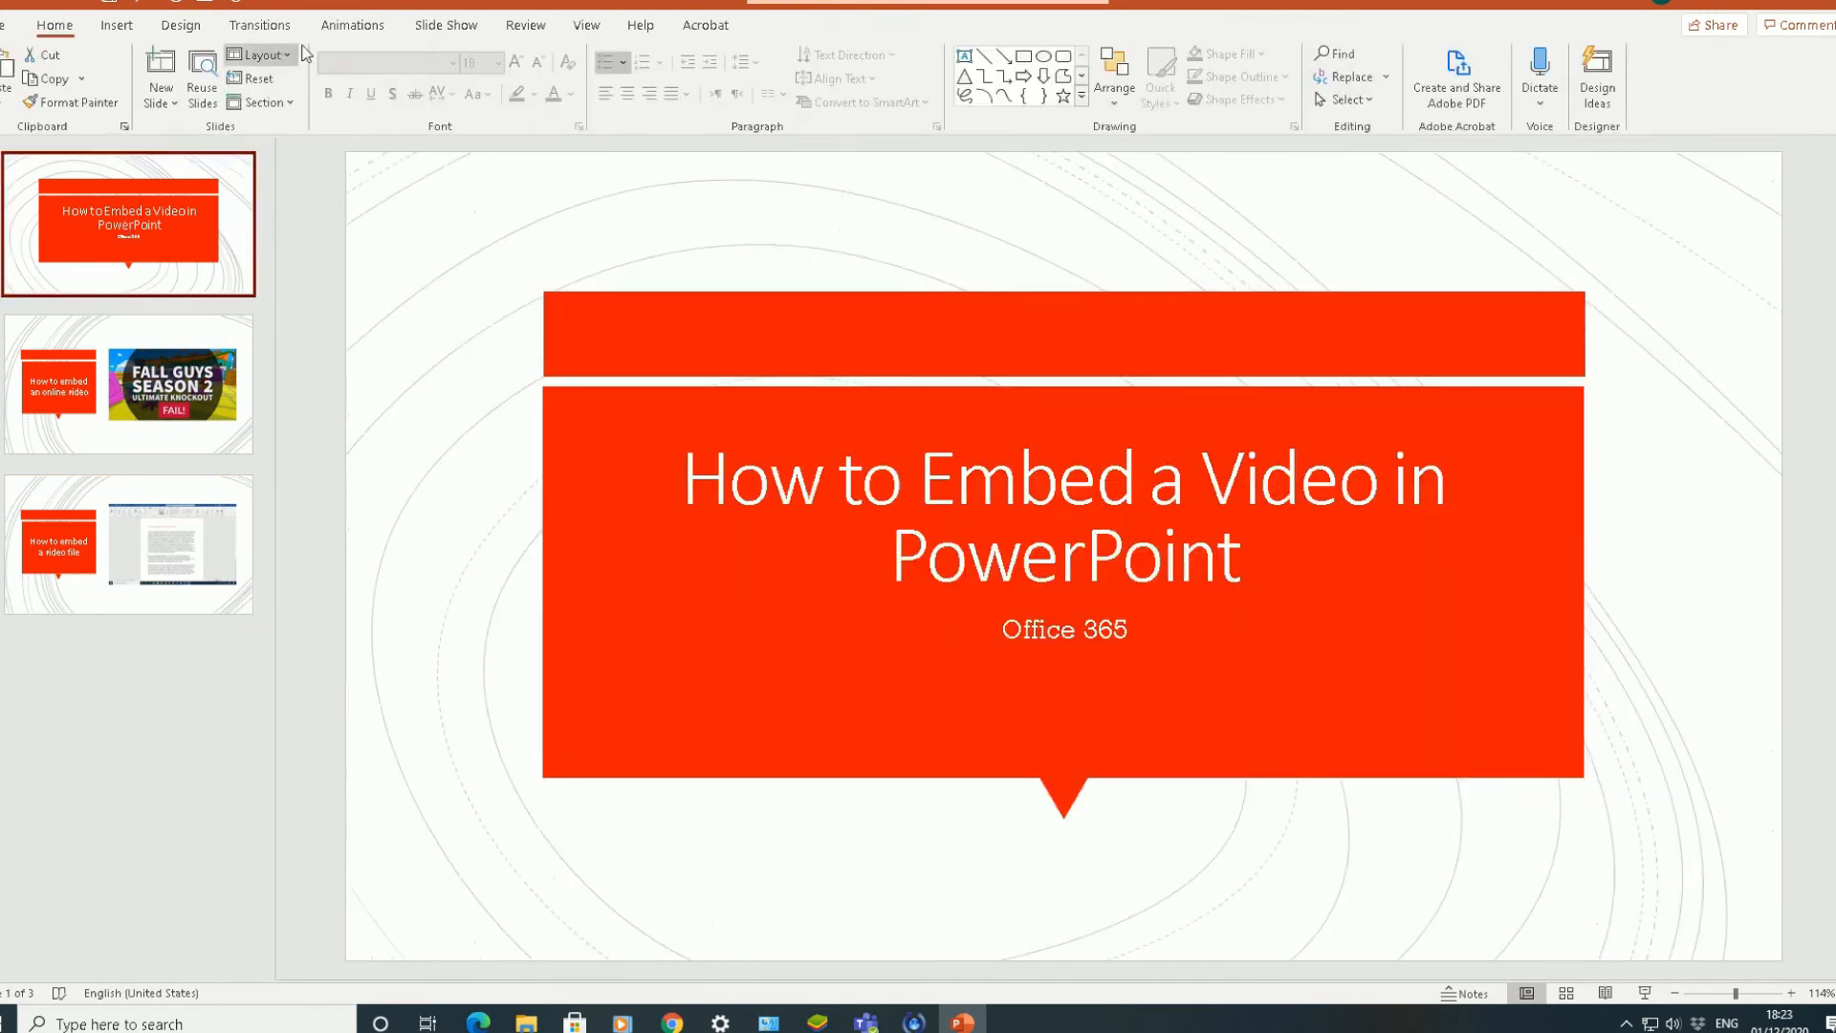
# Step: Run the slide show From Beginning to confirm both videos play
pyautogui.click(447, 25)
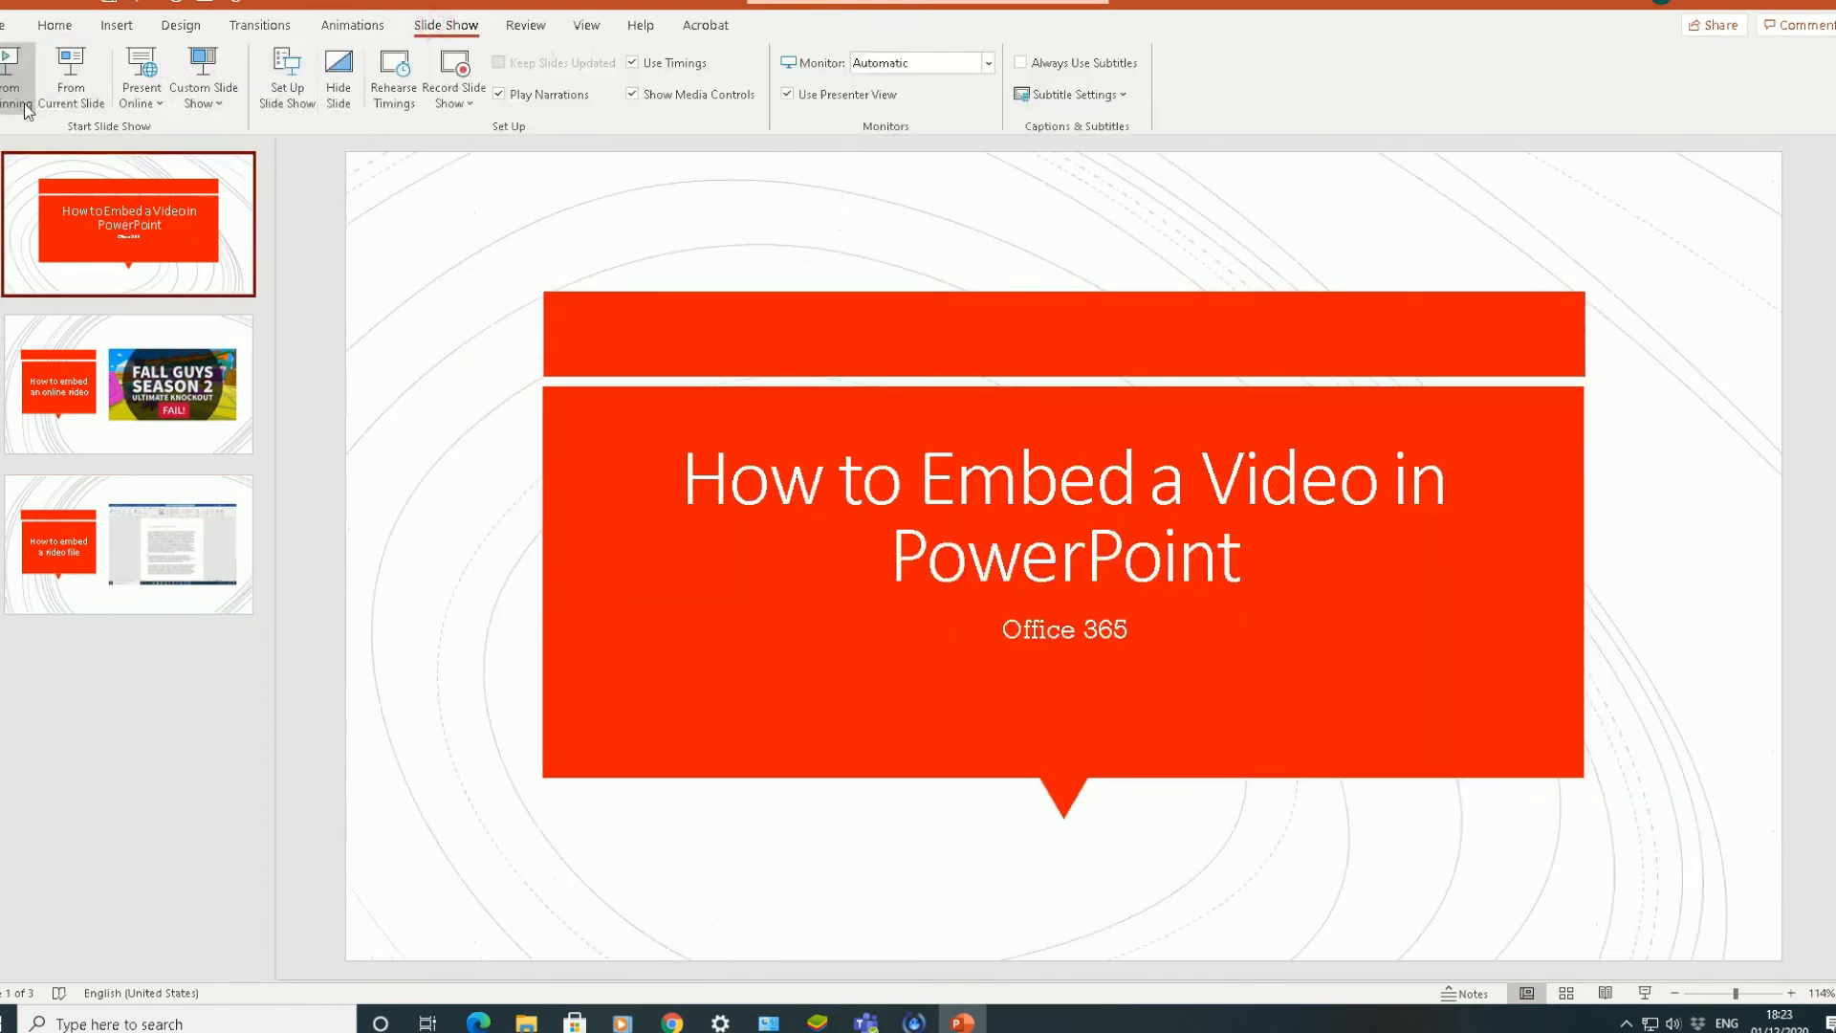
pyautogui.click(69, 77)
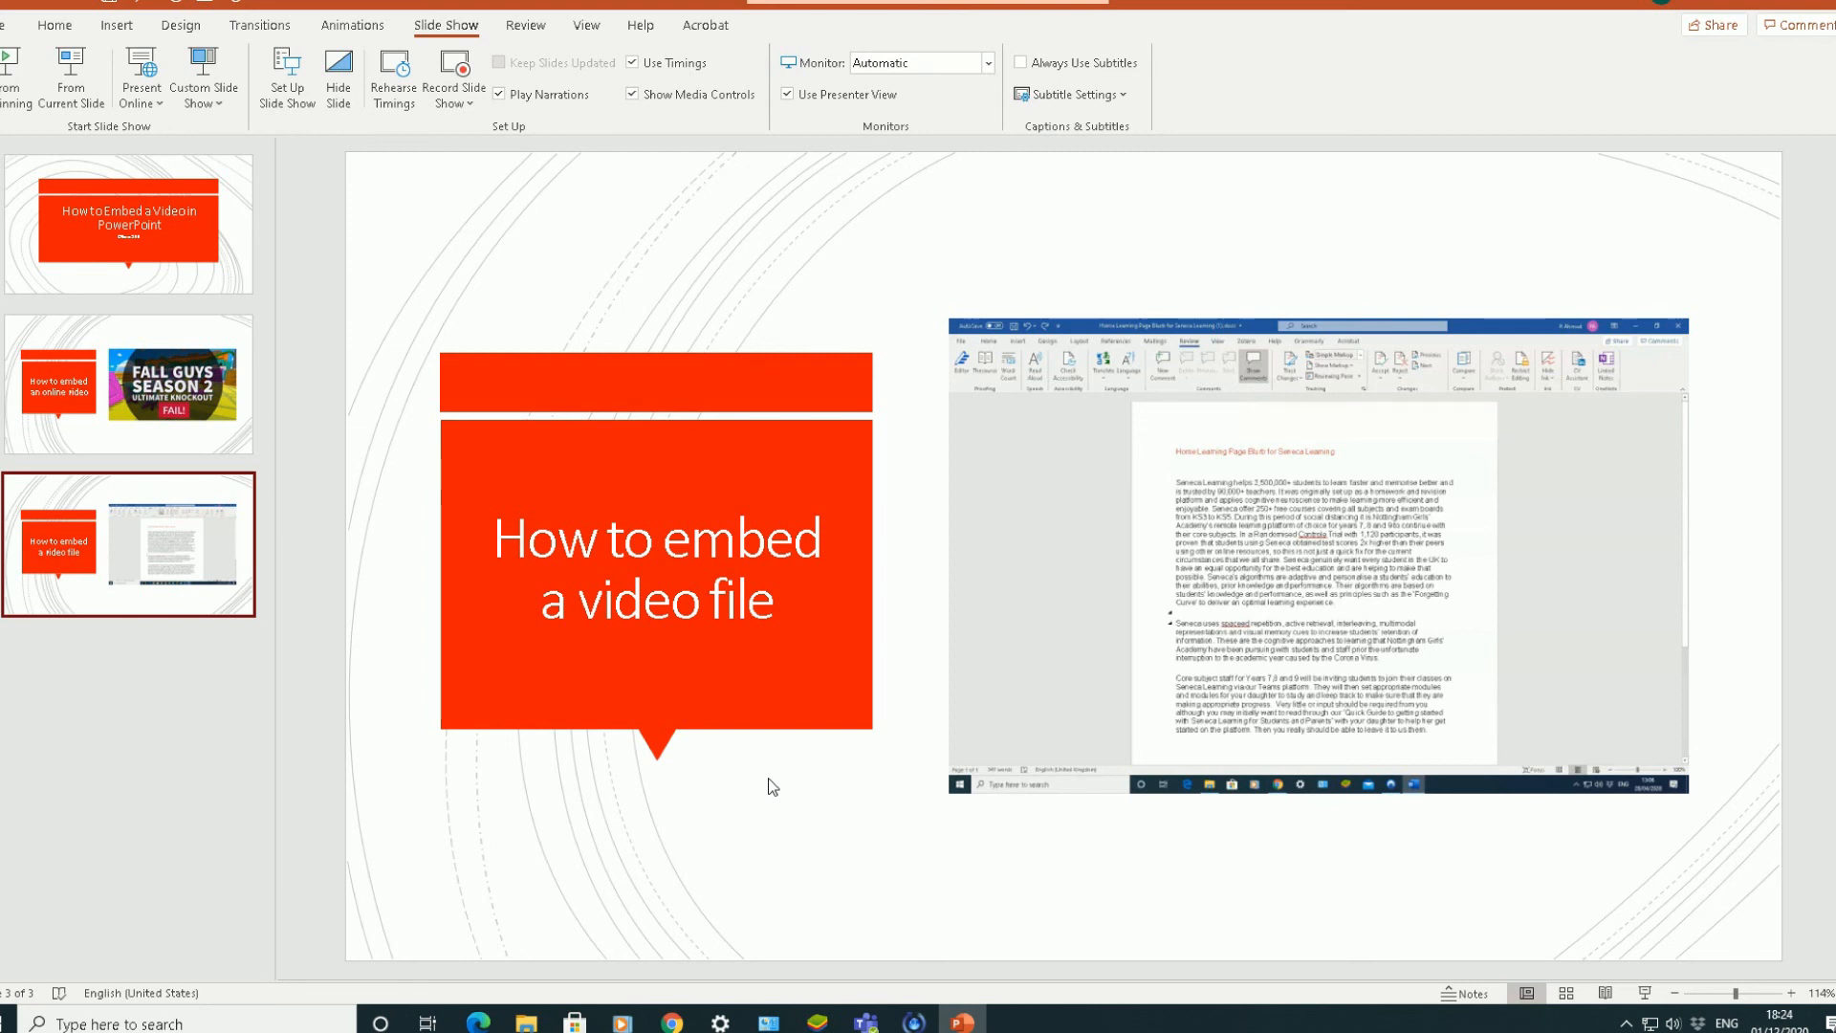
pyautogui.moveTo(819, 792)
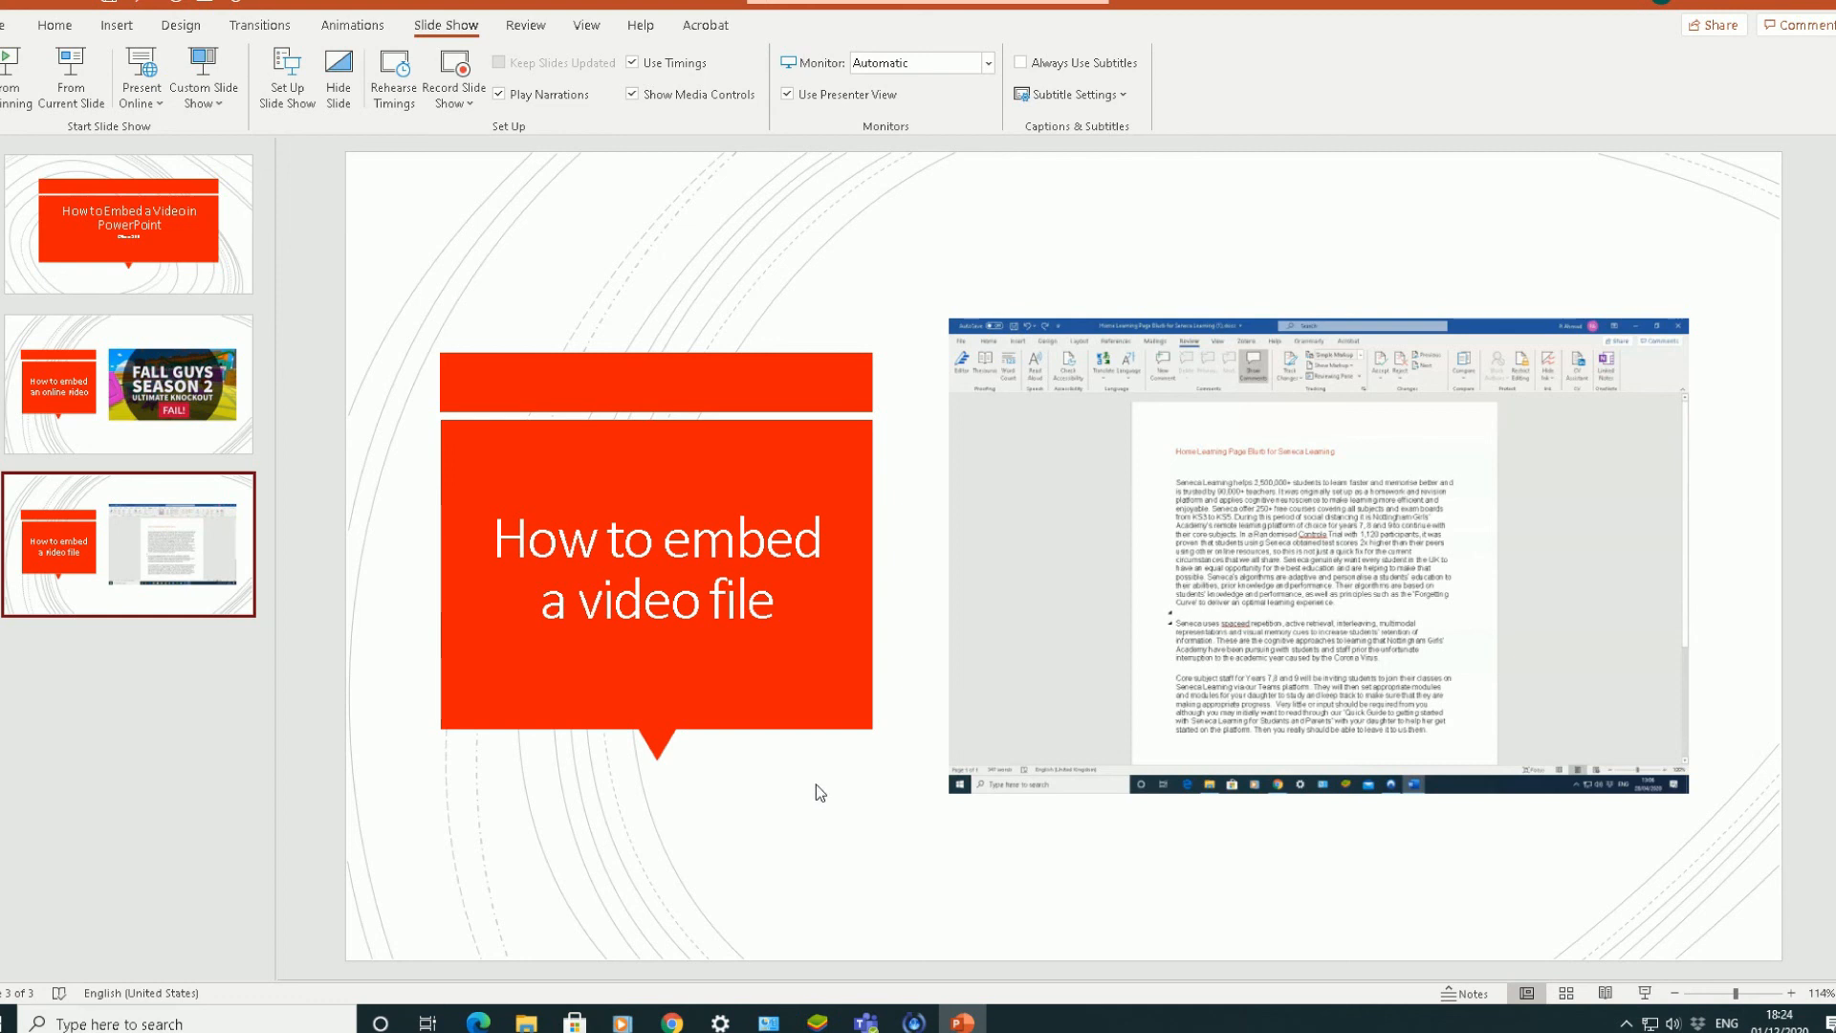